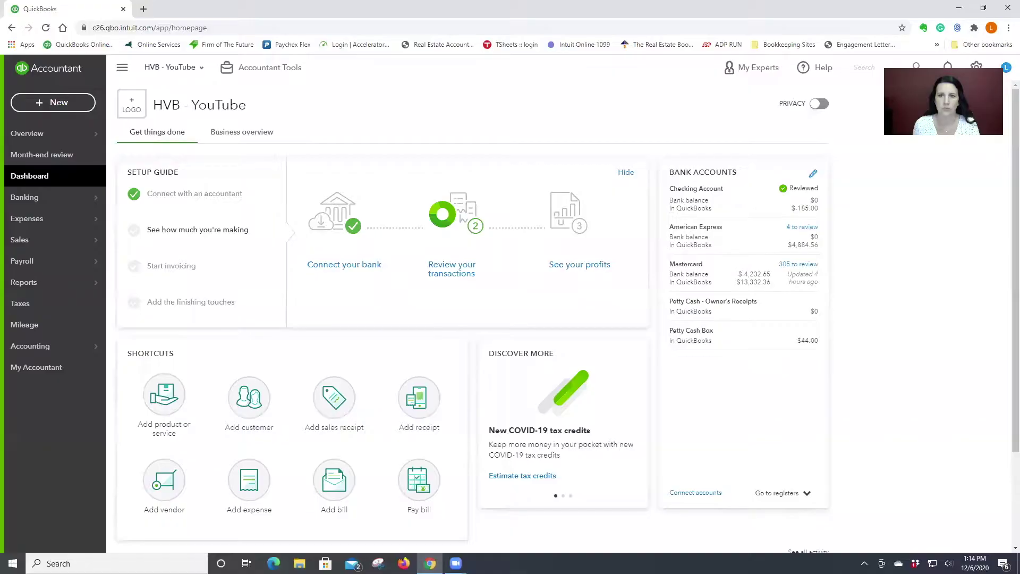
mouse_move(429, 105)
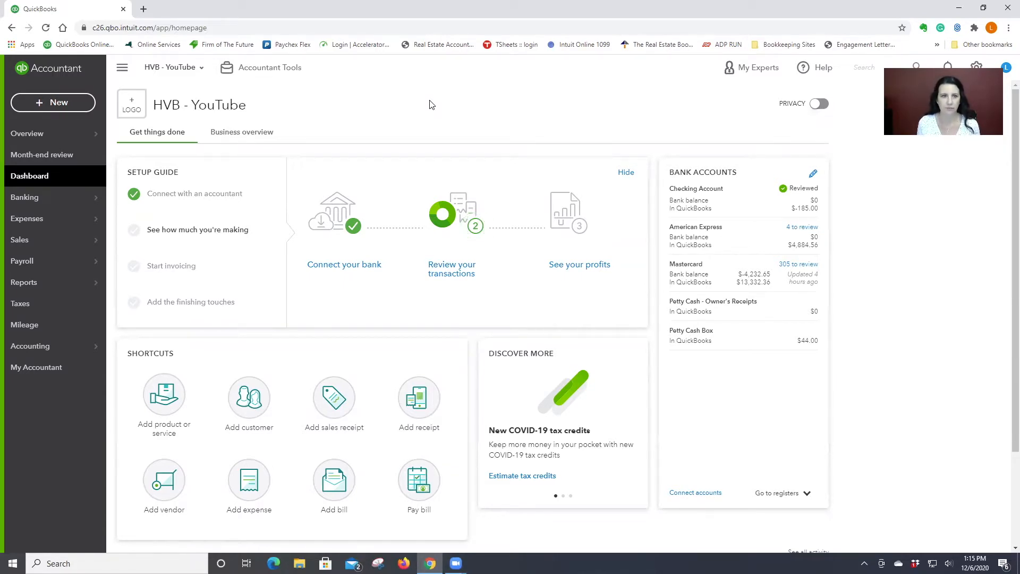
mouse_move(832, 136)
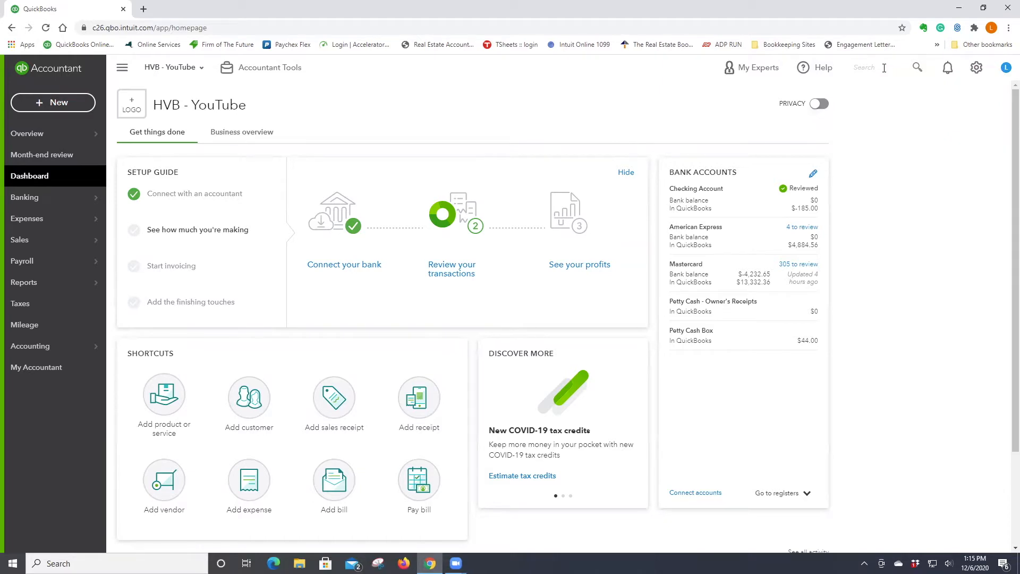
mouse_move(931, 174)
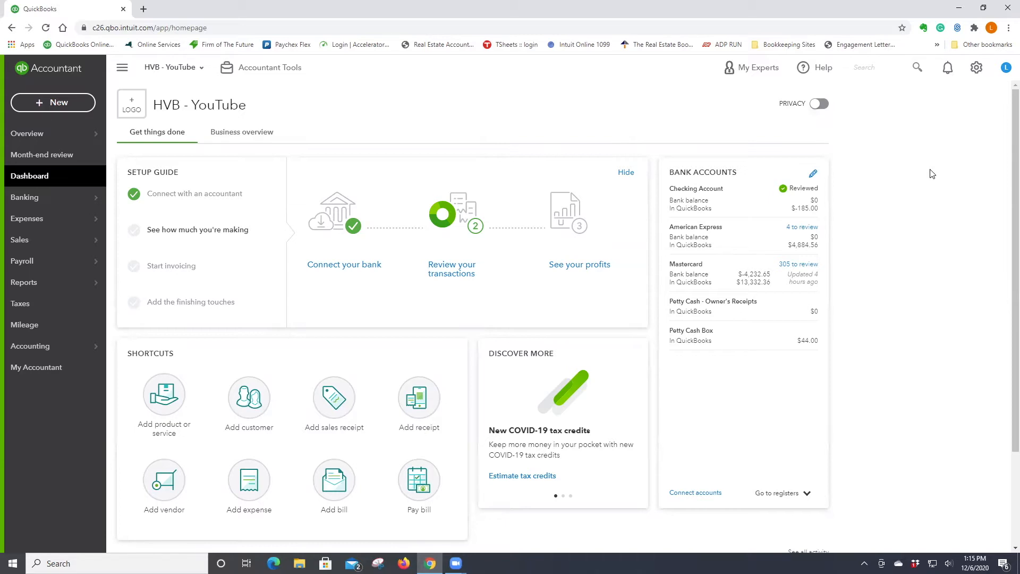
mouse_move(976, 67)
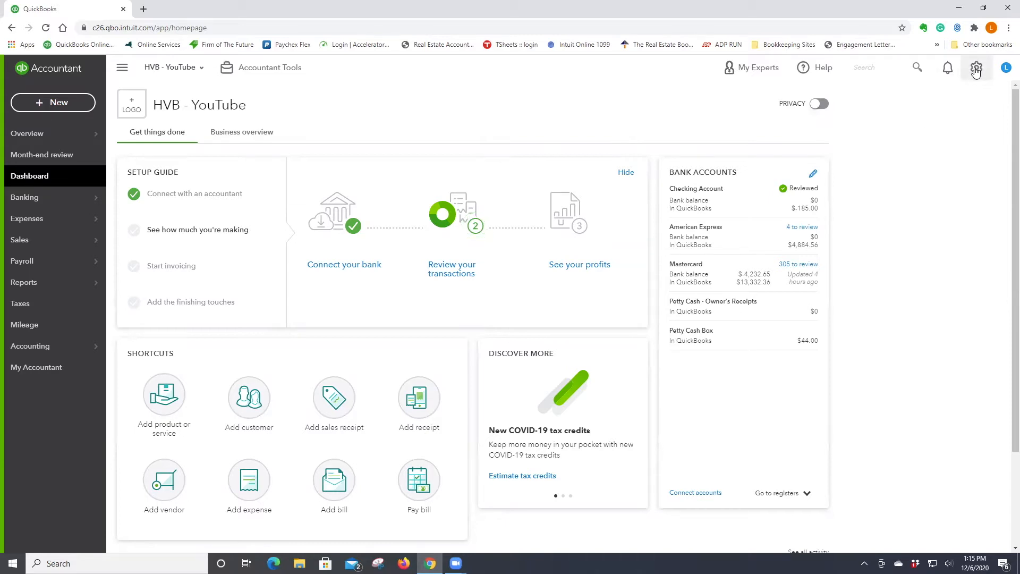
mouse_move(188, 119)
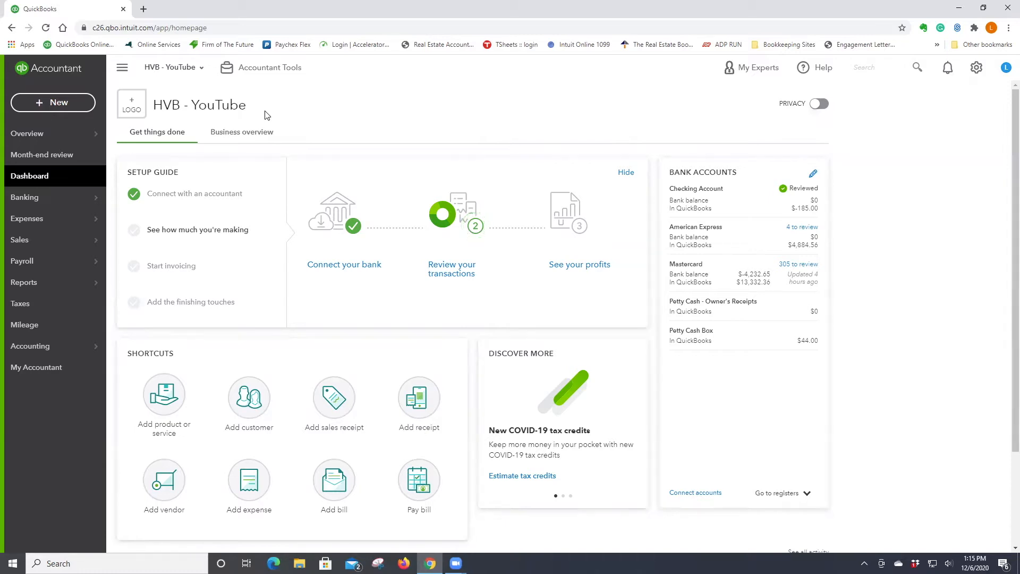
mouse_move(465, 116)
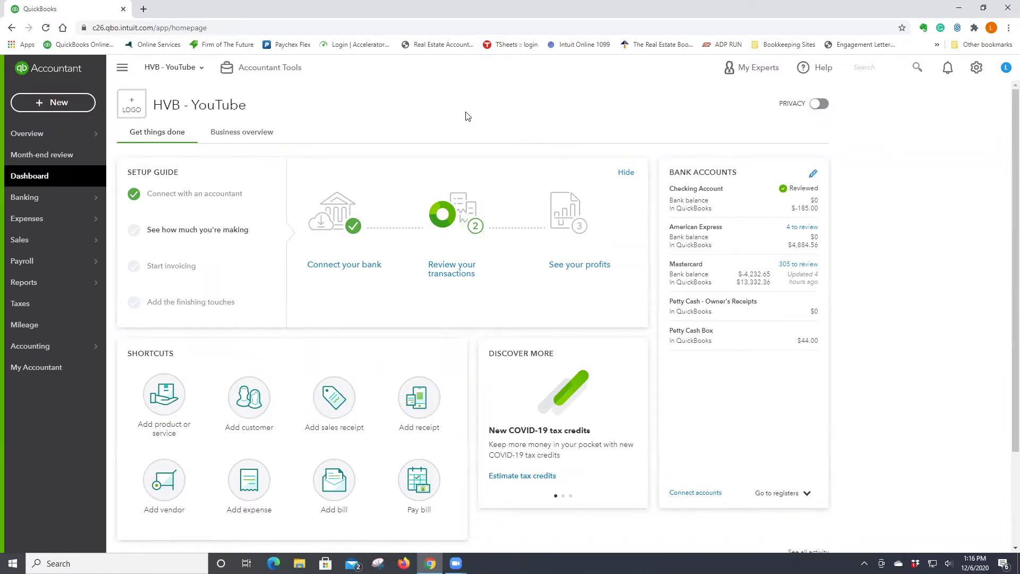
- In Advanced settings, enable Track classes with a warning for unclassified transactions, and save
click(976, 67)
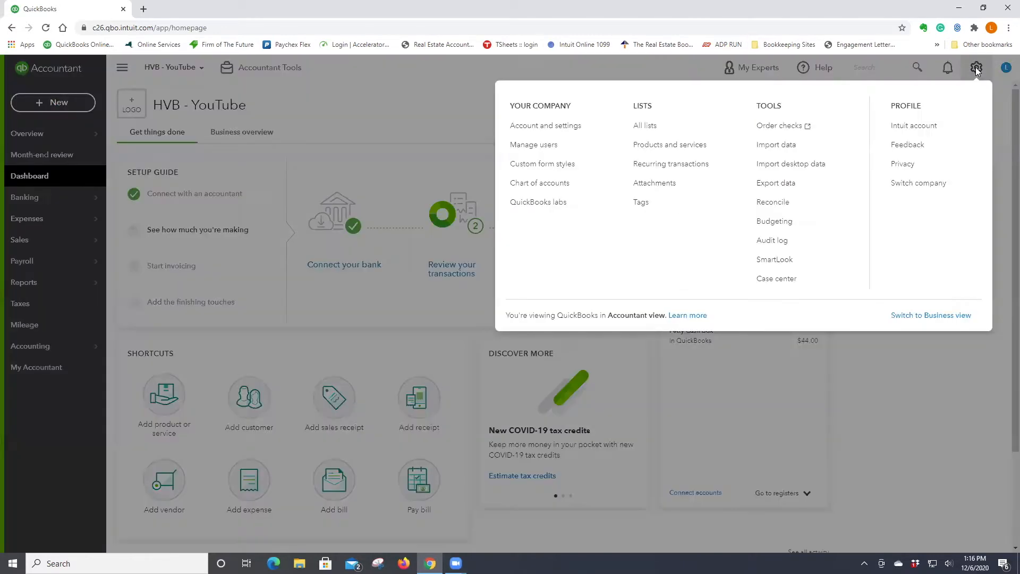
mouse_move(545, 125)
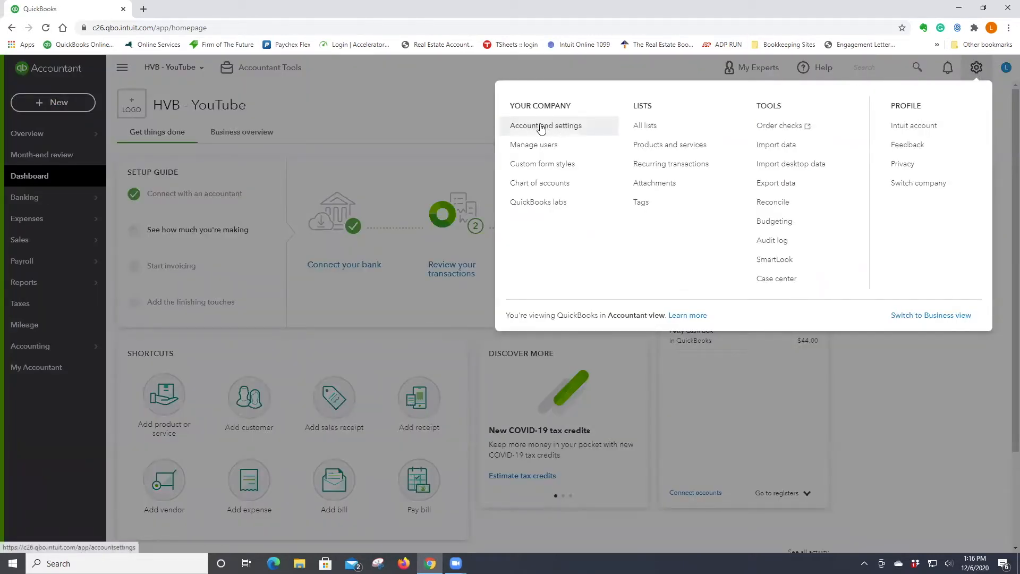
click(545, 124)
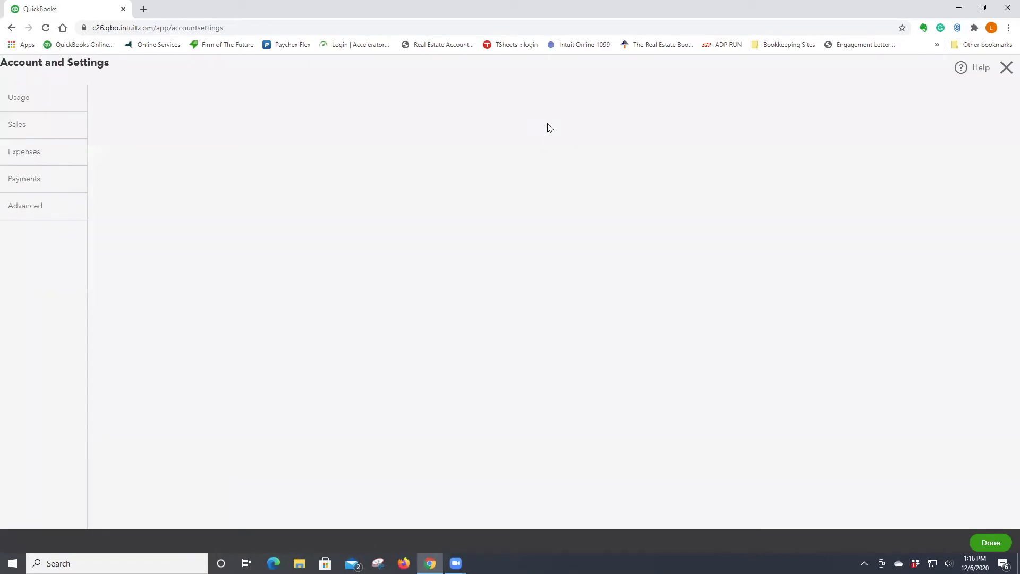
click(24, 97)
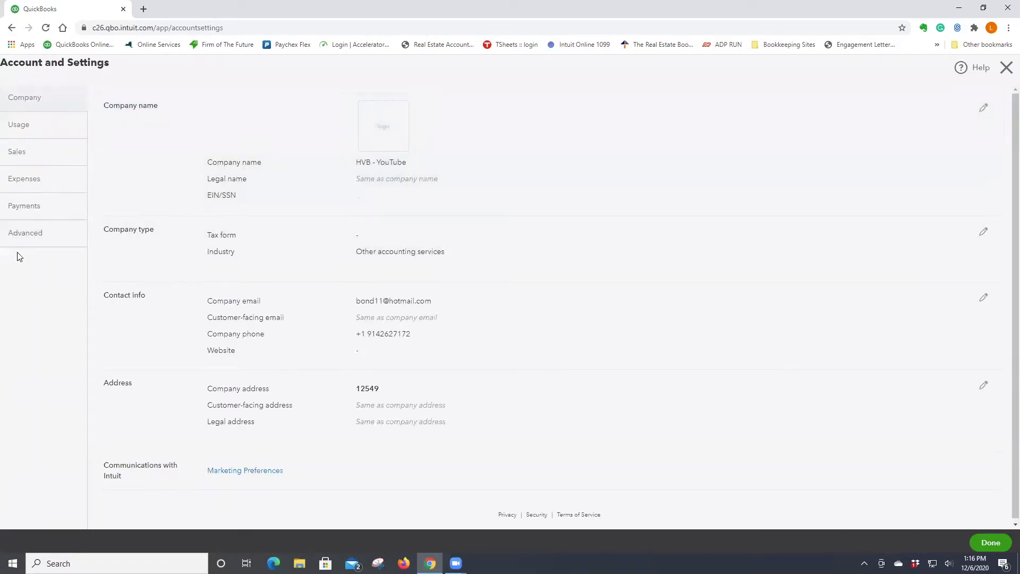
click(25, 232)
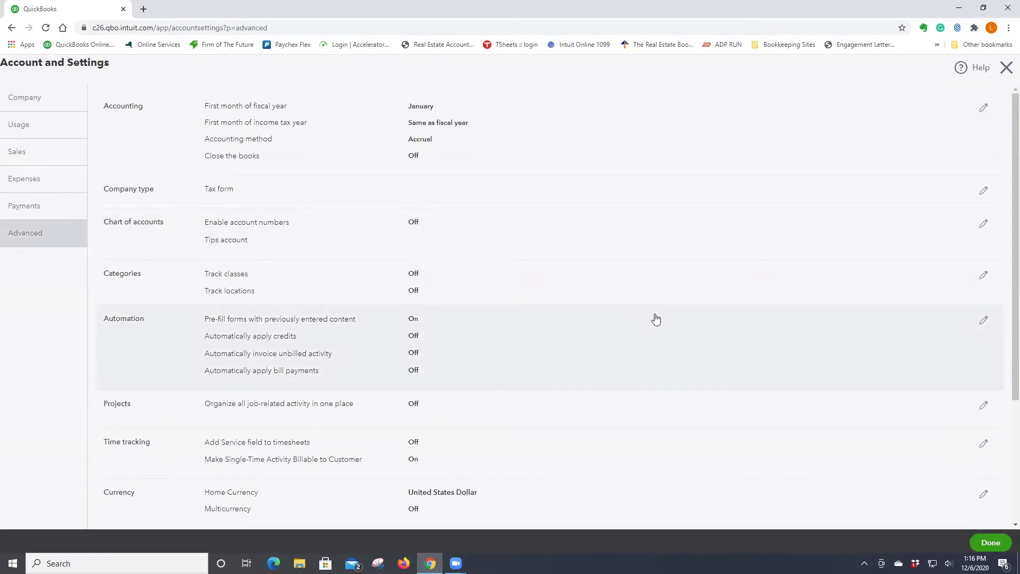
scroll(down, 3)
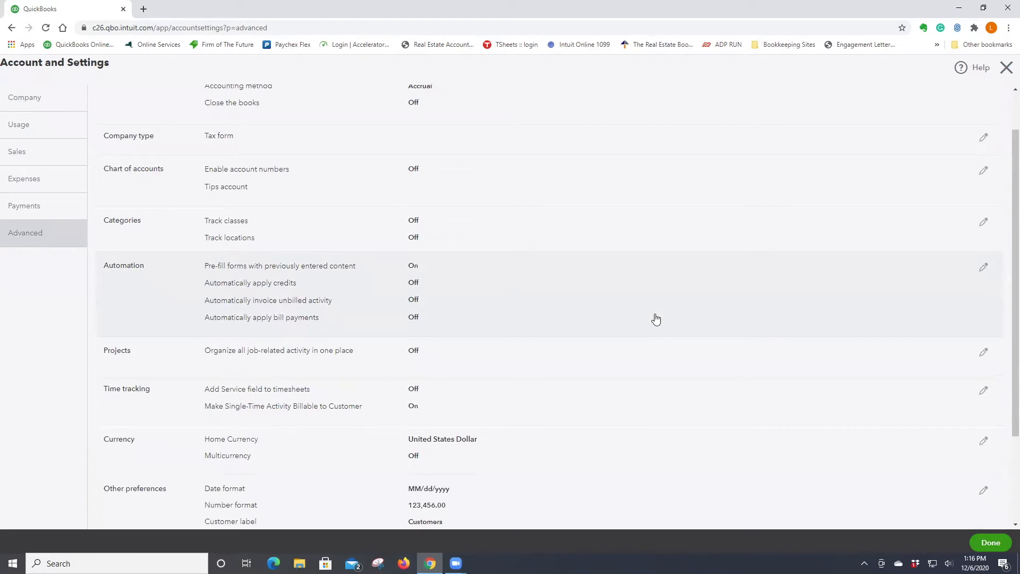
mouse_move(402, 224)
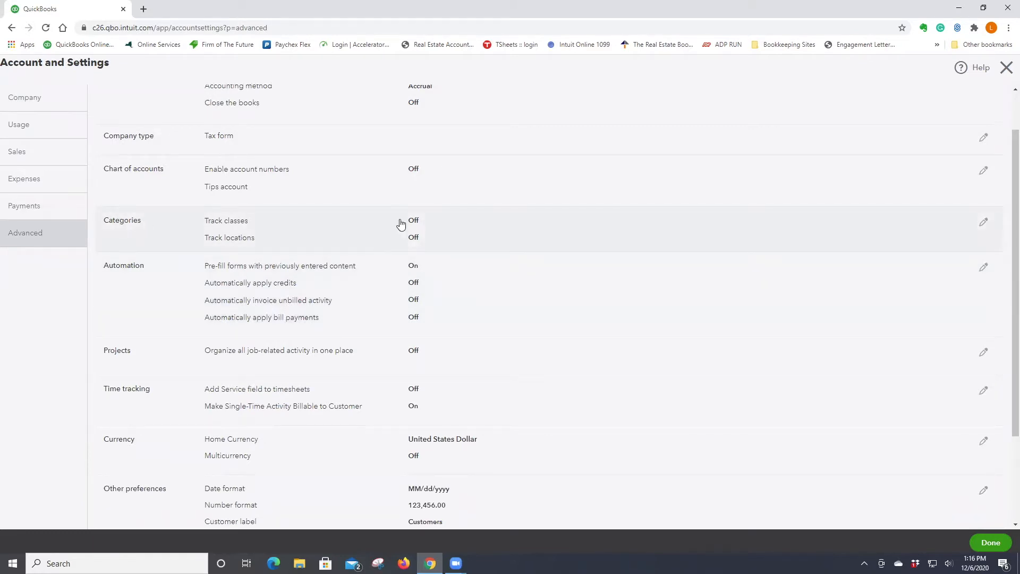
click(983, 222)
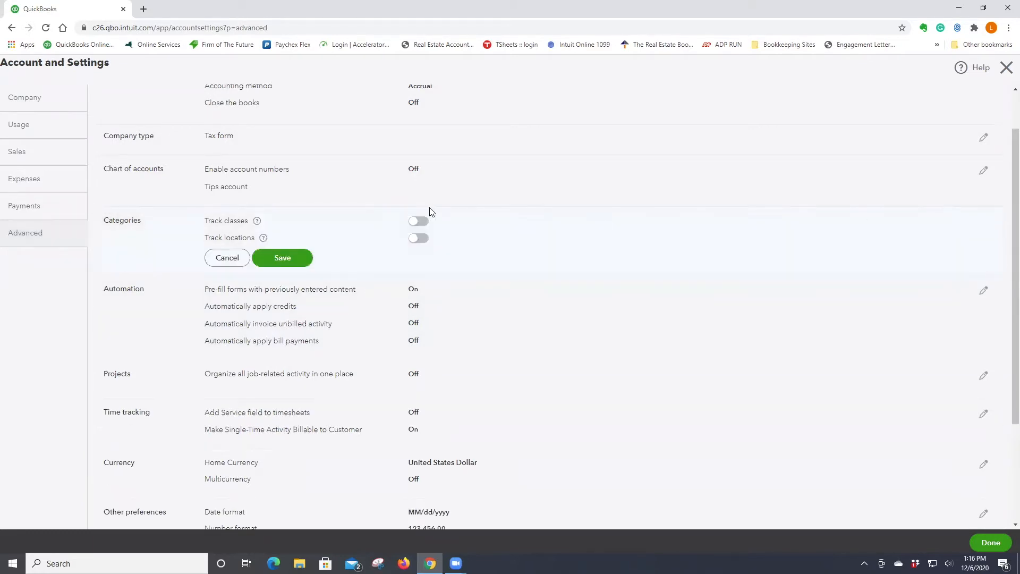
click(418, 220)
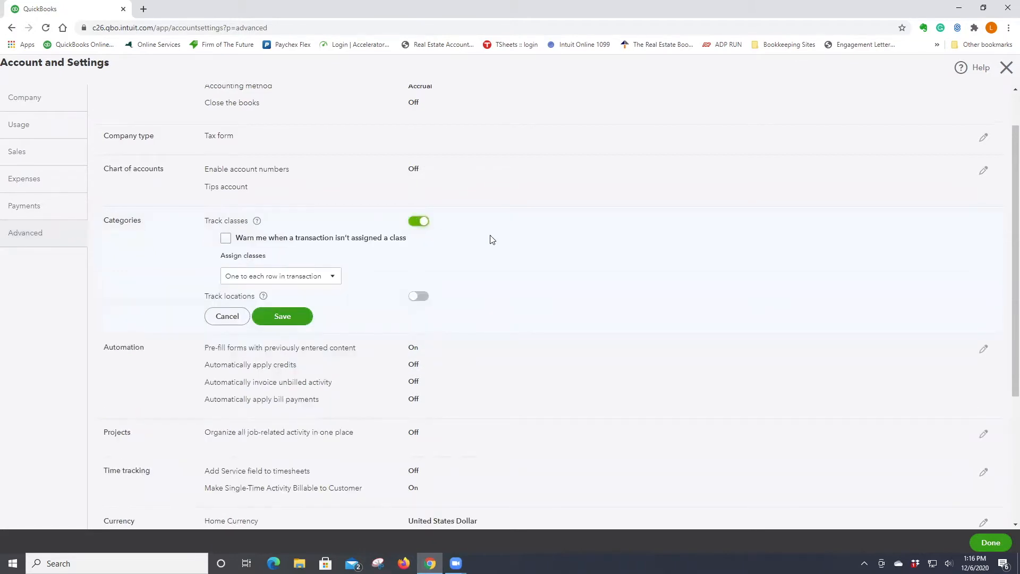
click(225, 238)
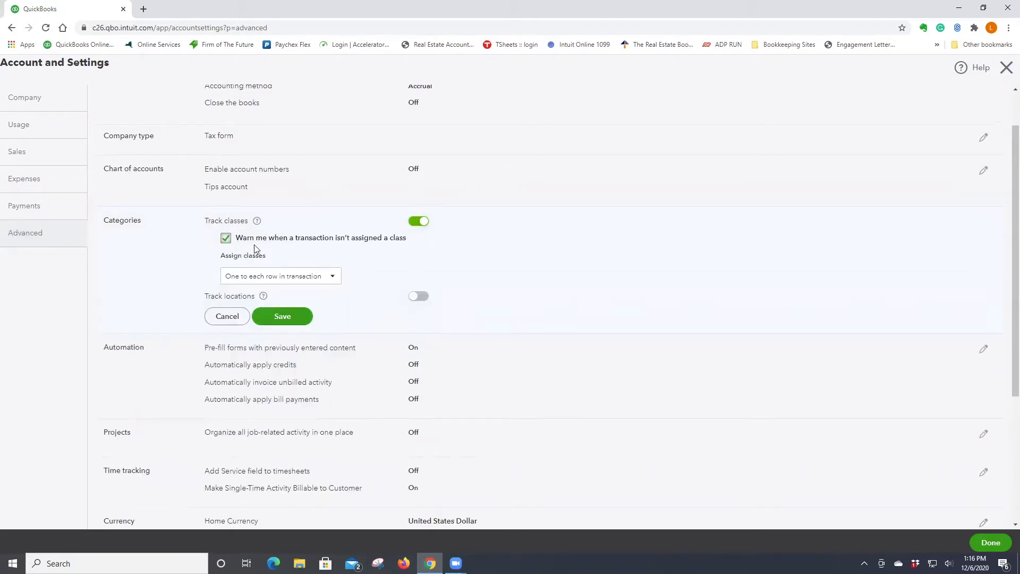
mouse_move(310, 249)
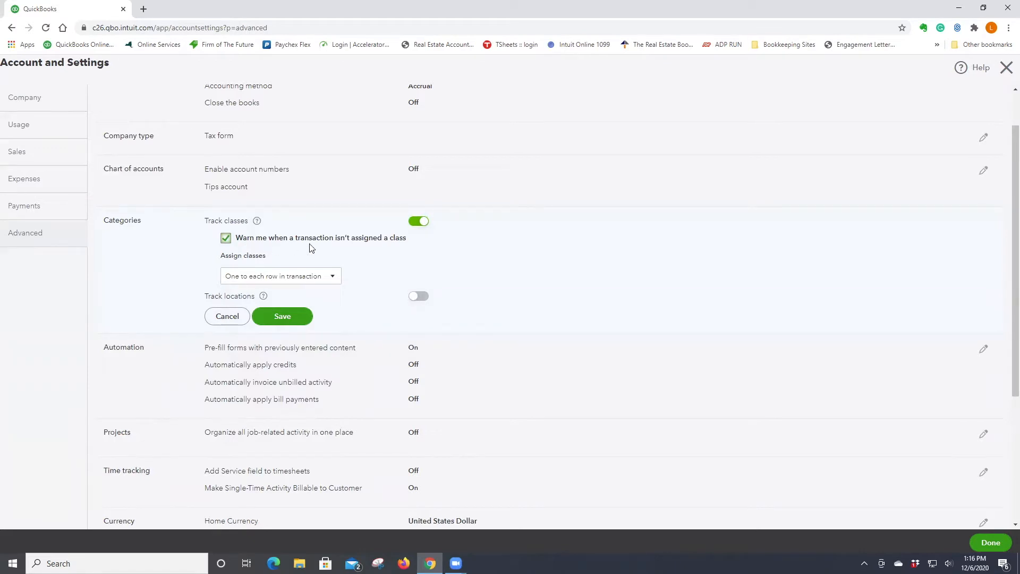
mouse_move(367, 246)
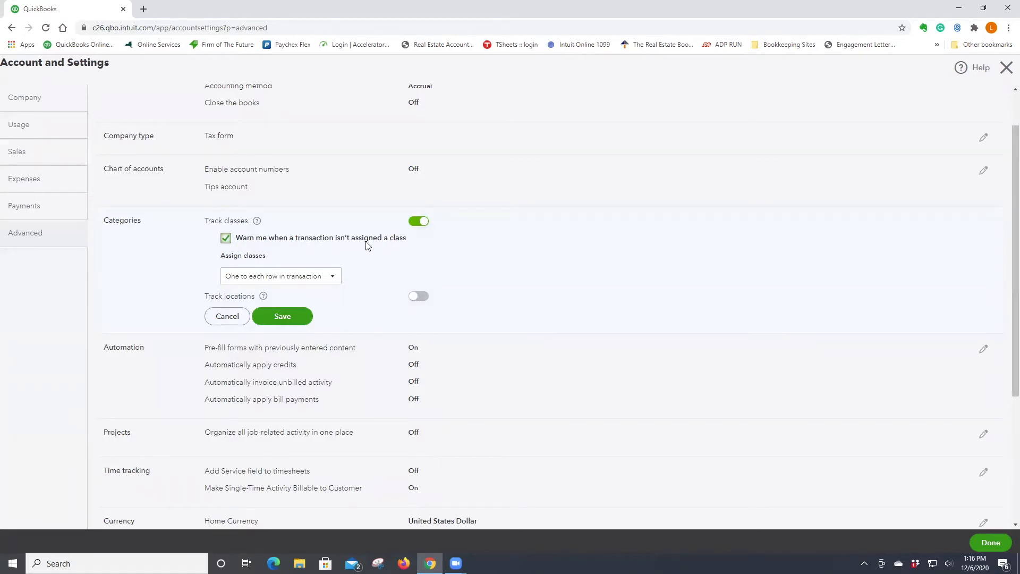
mouse_move(406, 246)
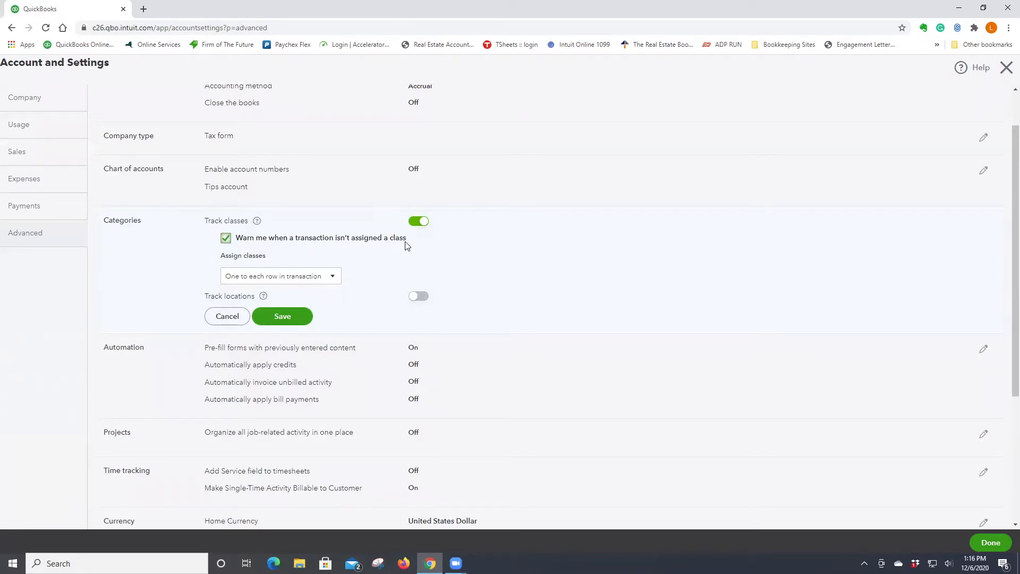
mouse_move(313, 319)
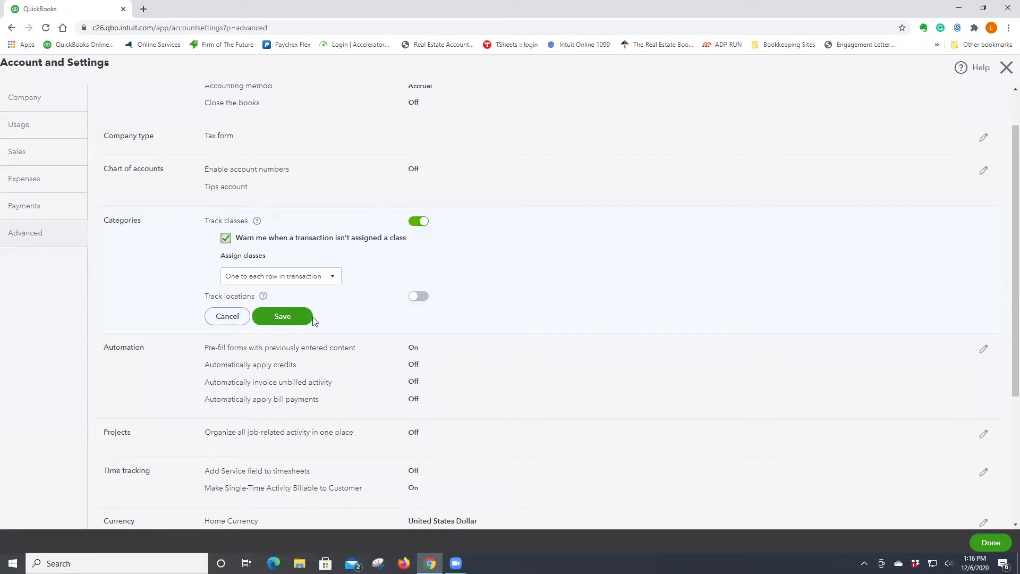
click(282, 317)
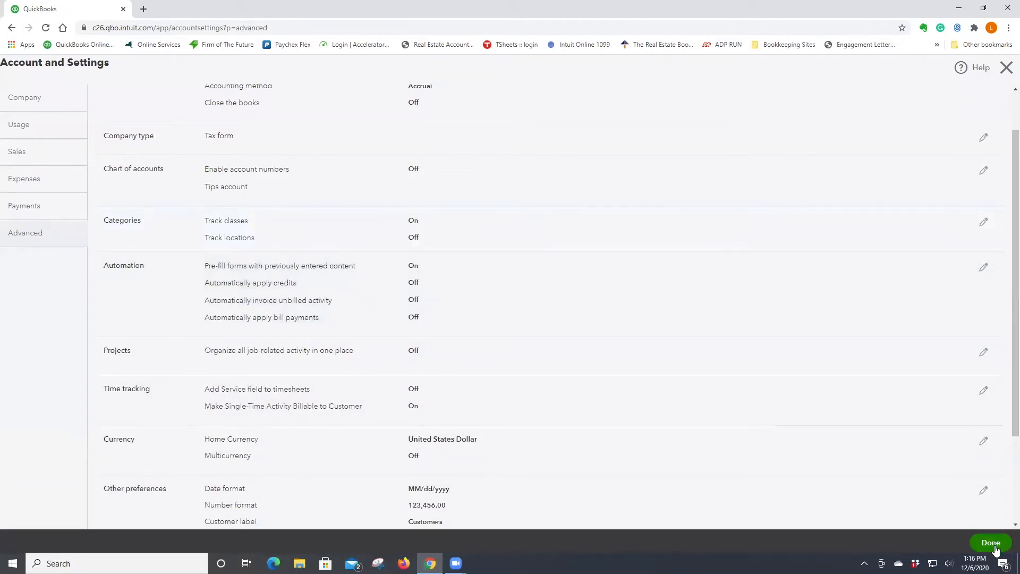
click(989, 542)
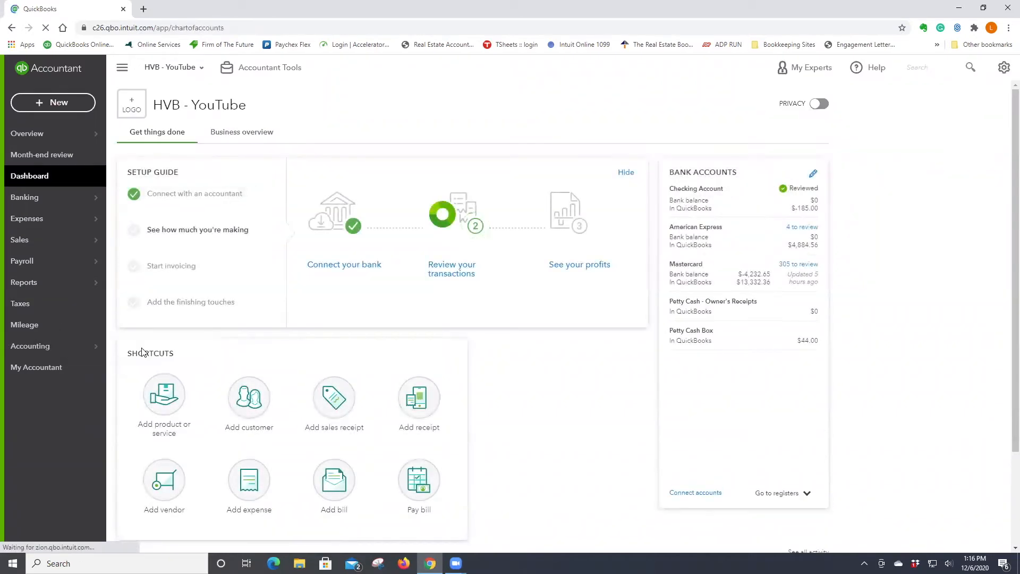
click(30, 345)
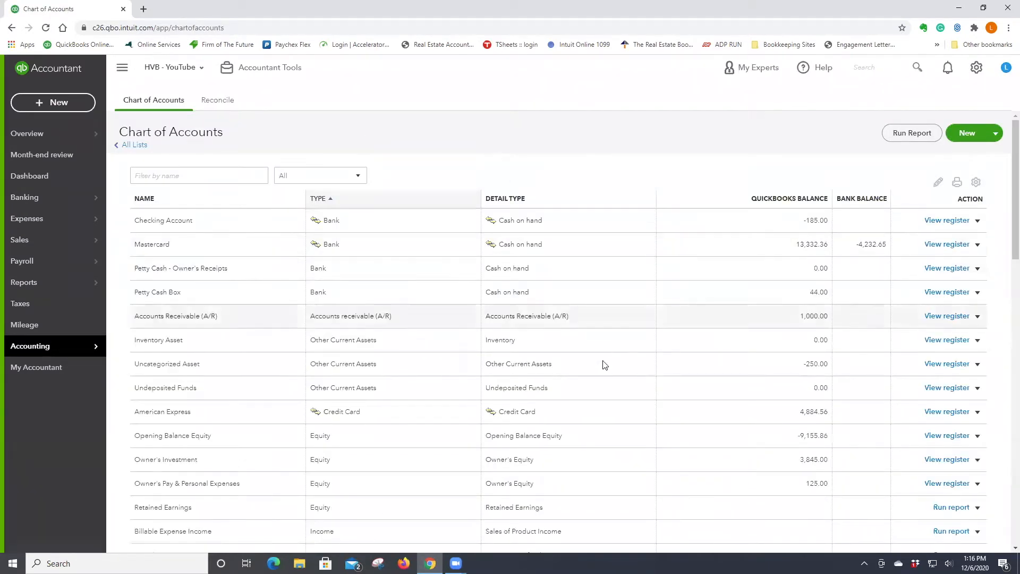
scroll(down, 3)
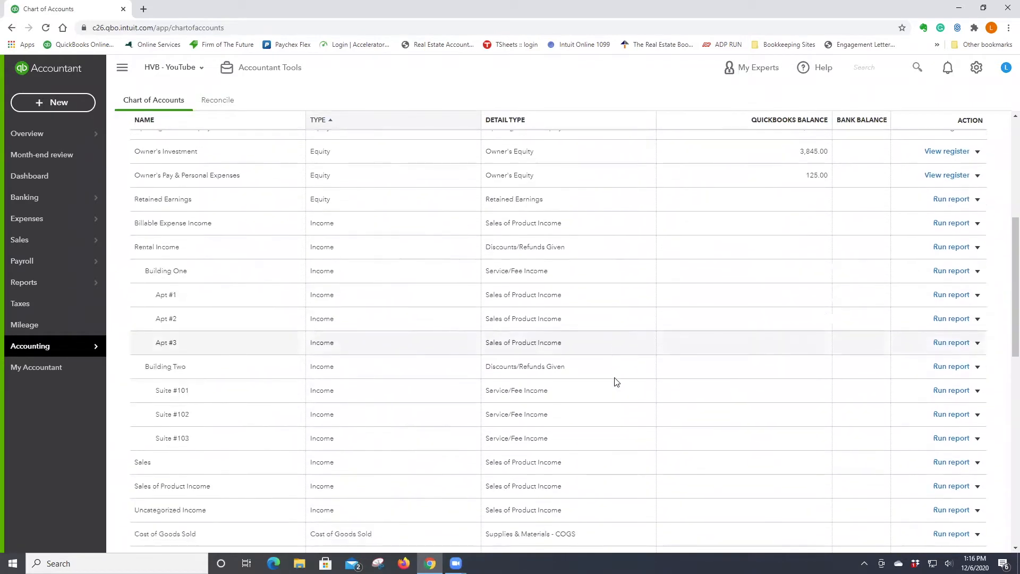
scroll(down, 3)
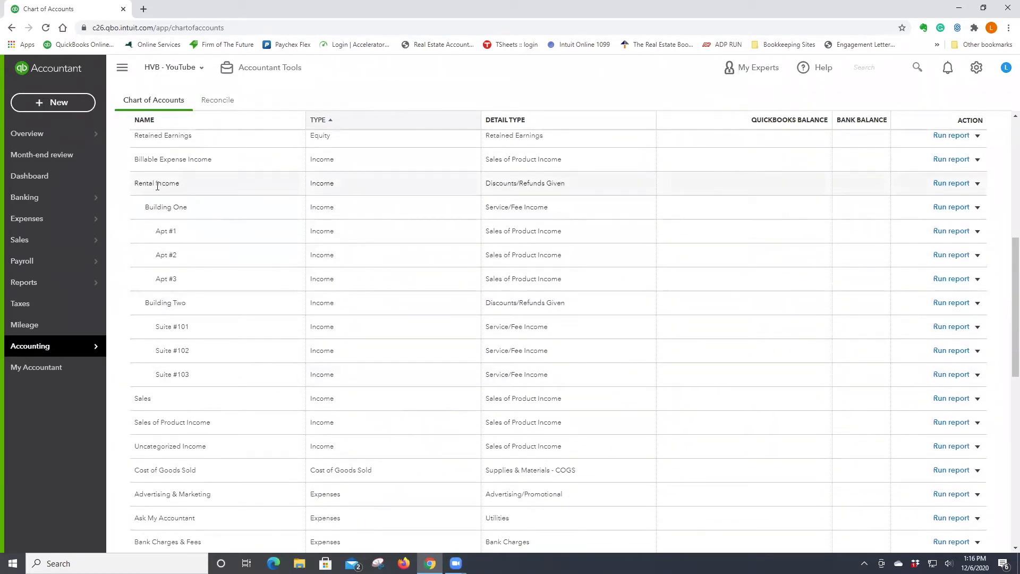
mouse_move(988, 185)
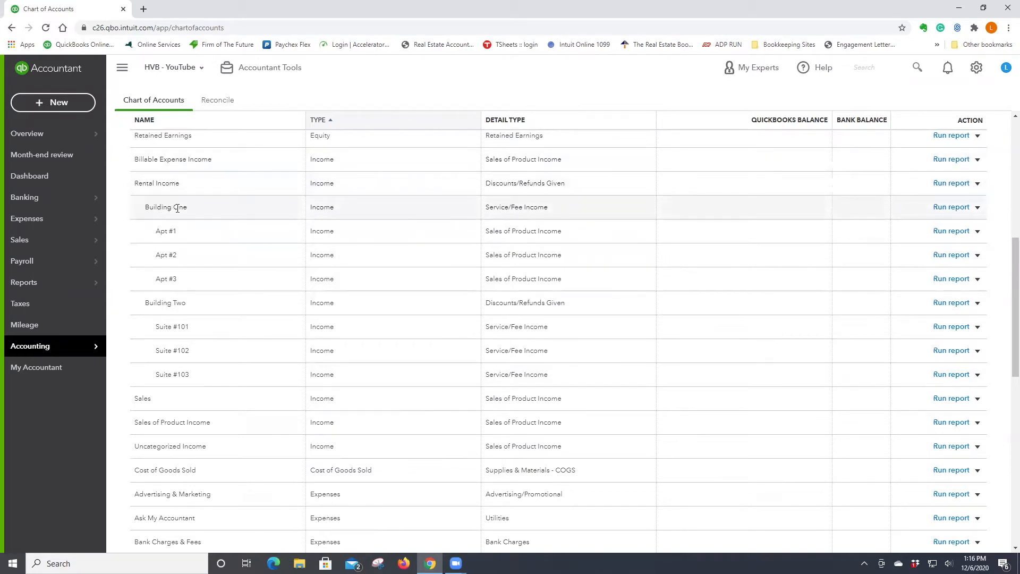
mouse_move(166, 230)
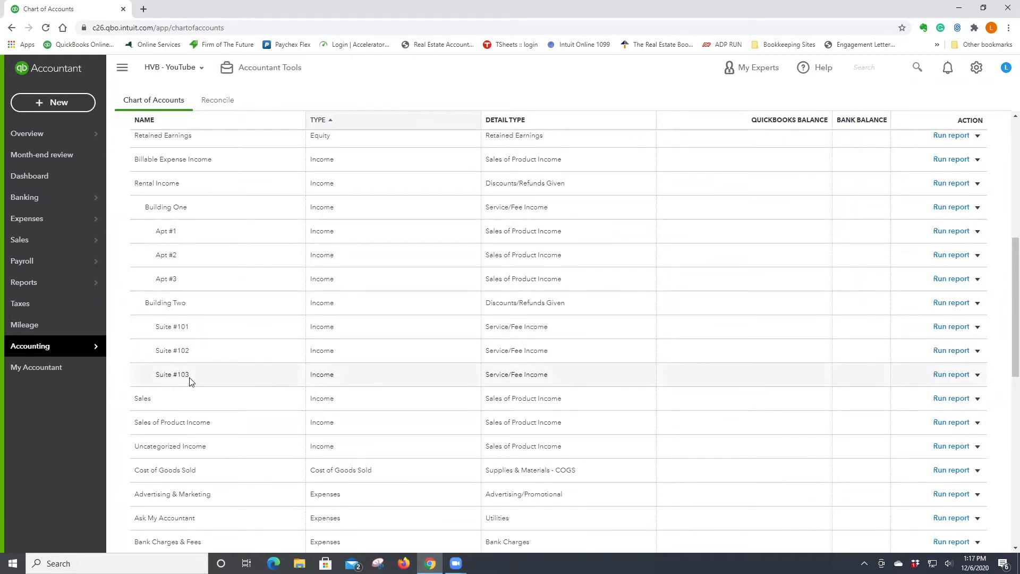
mouse_move(354, 386)
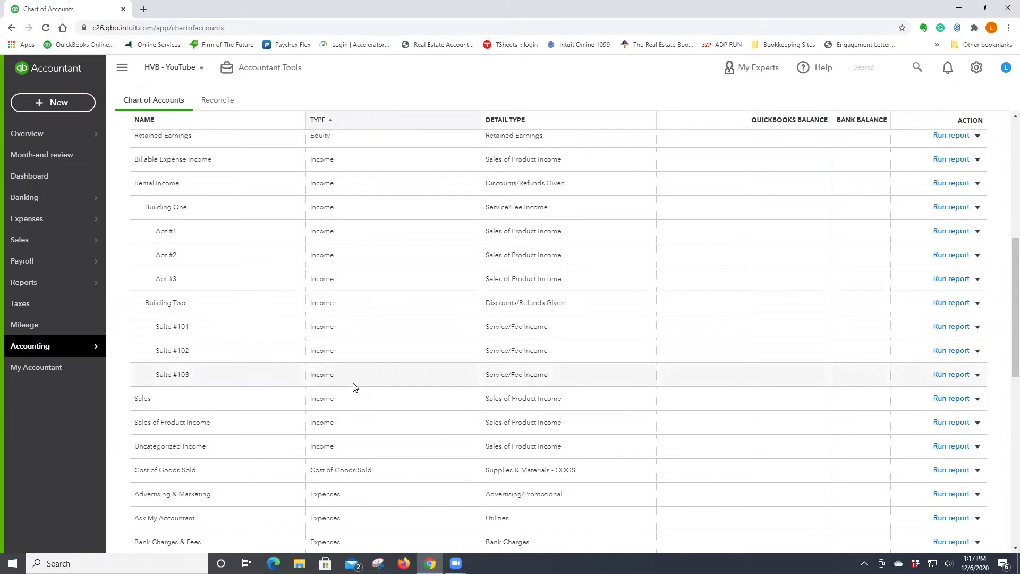
scroll(down, 3)
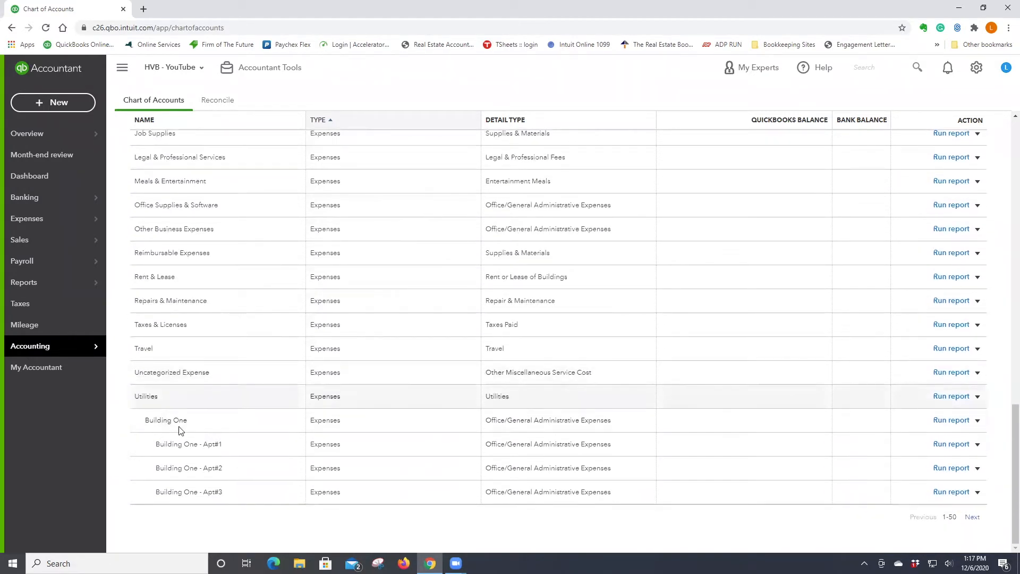
mouse_move(929, 541)
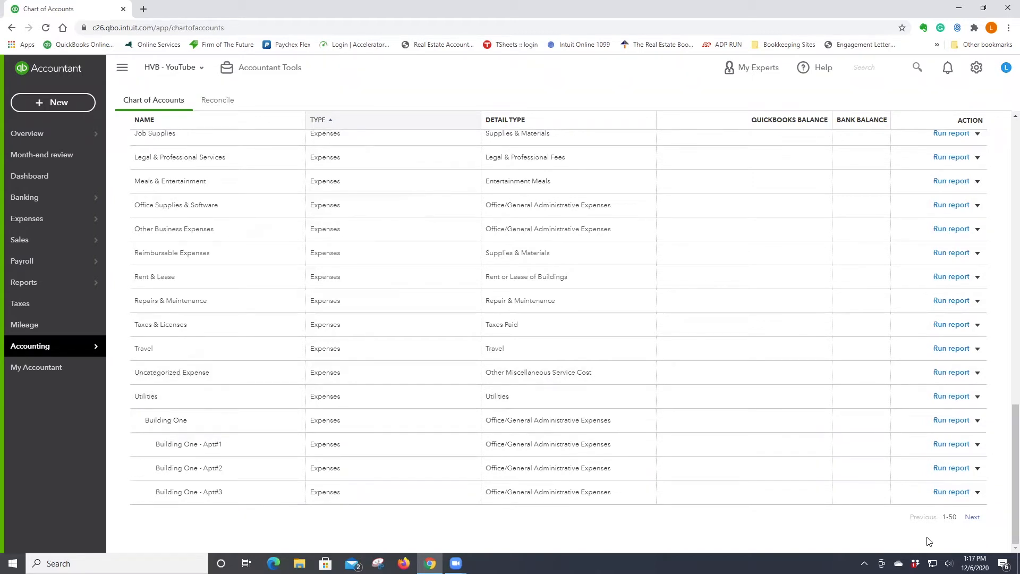
click(972, 517)
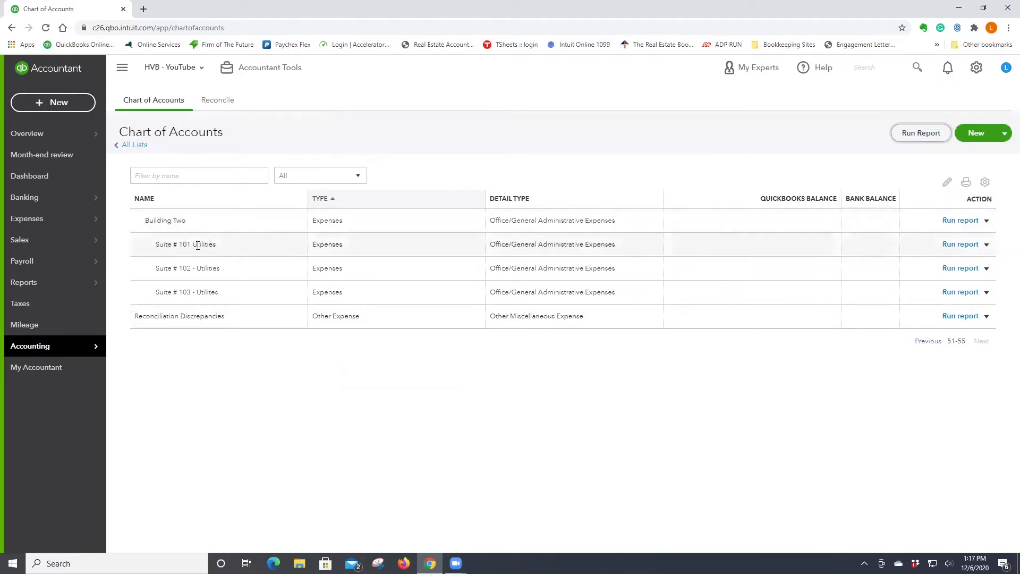
mouse_move(648, 330)
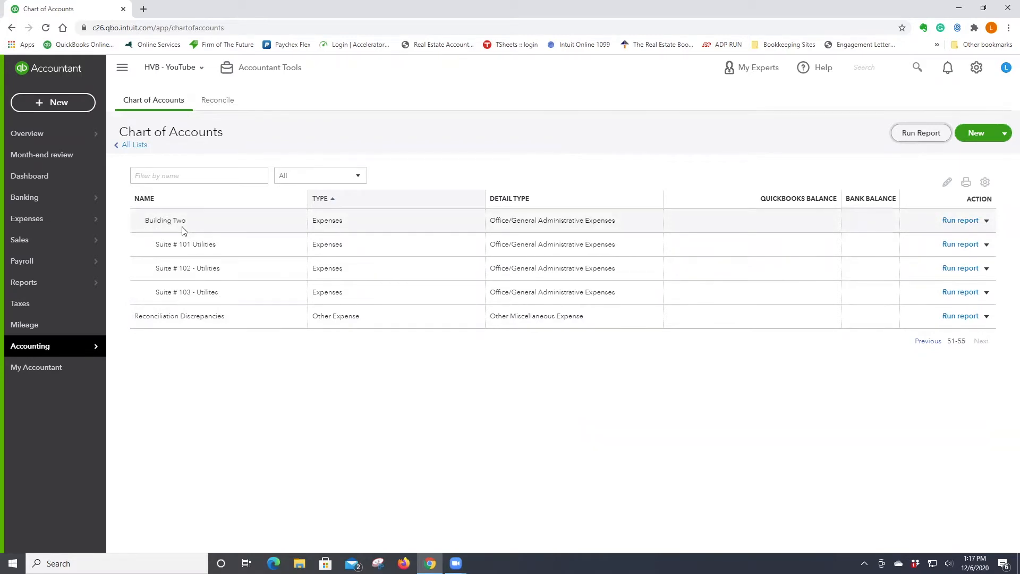
mouse_move(246, 231)
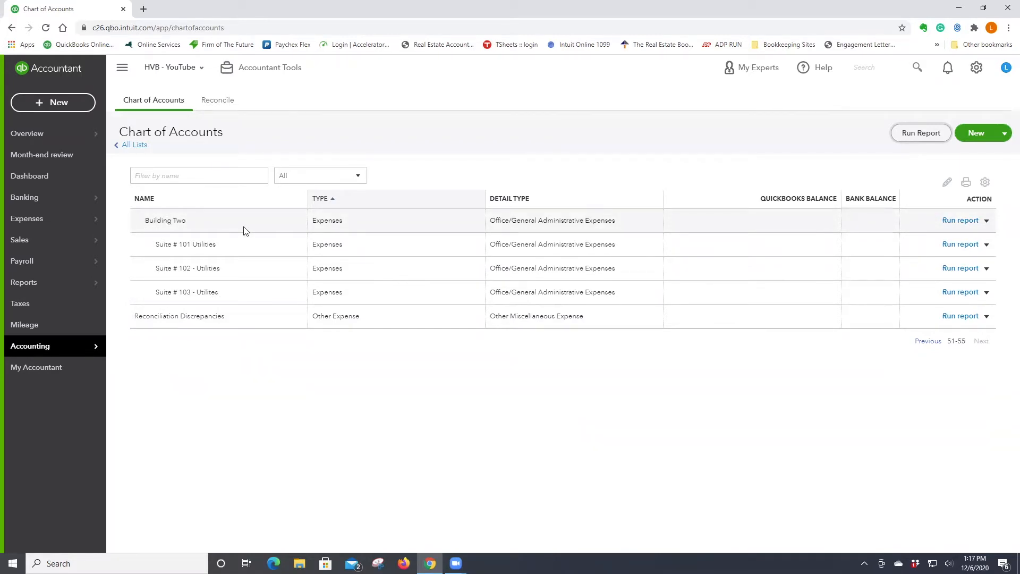
mouse_move(446, 139)
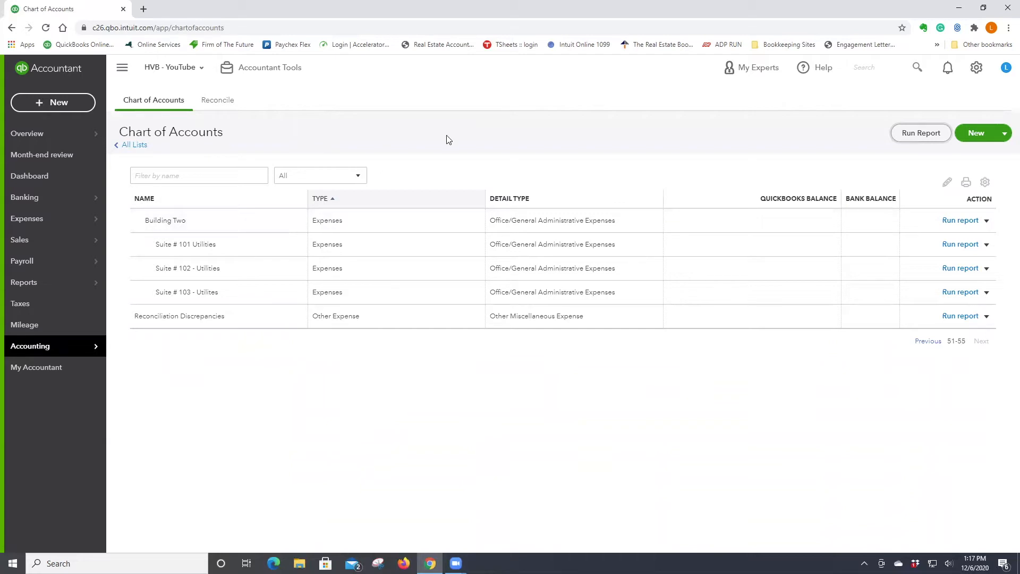
mouse_move(472, 144)
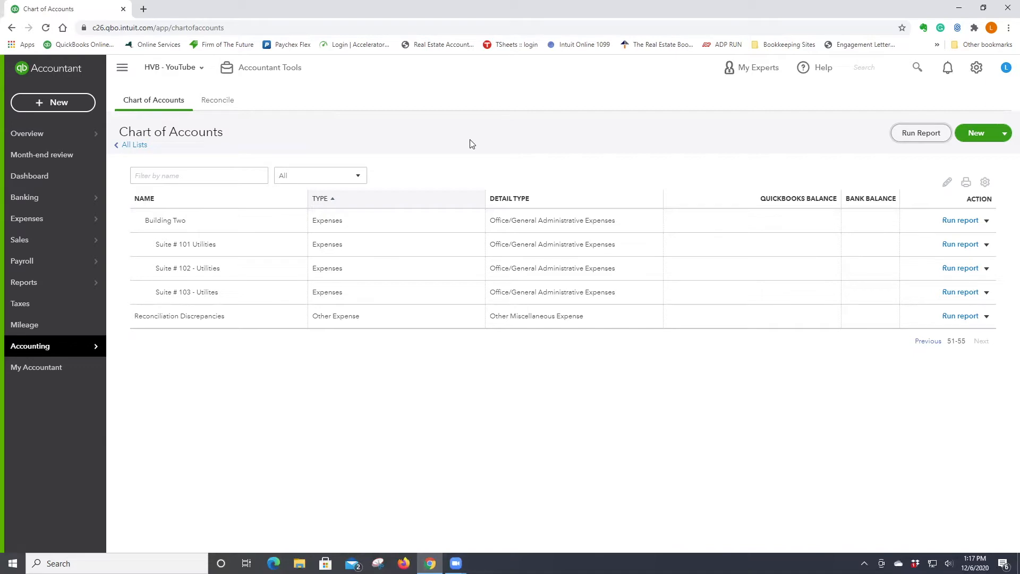
mouse_move(134, 144)
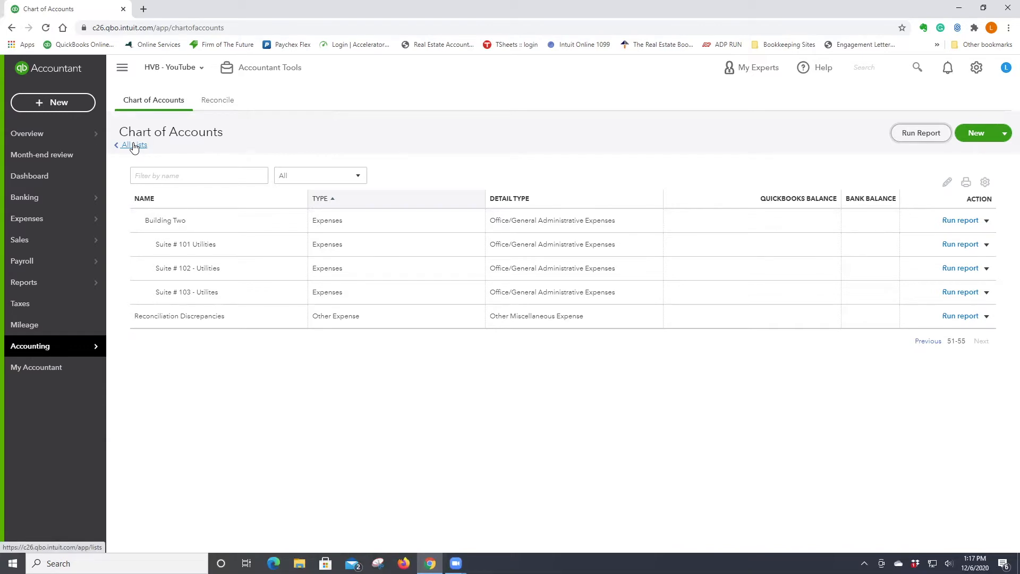
mouse_move(241, 310)
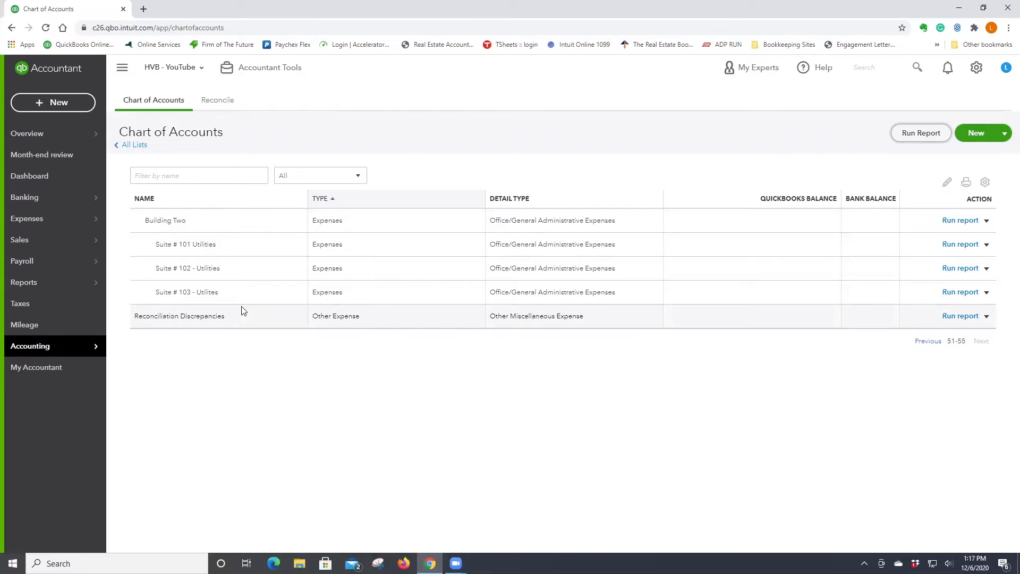
mouse_move(274, 193)
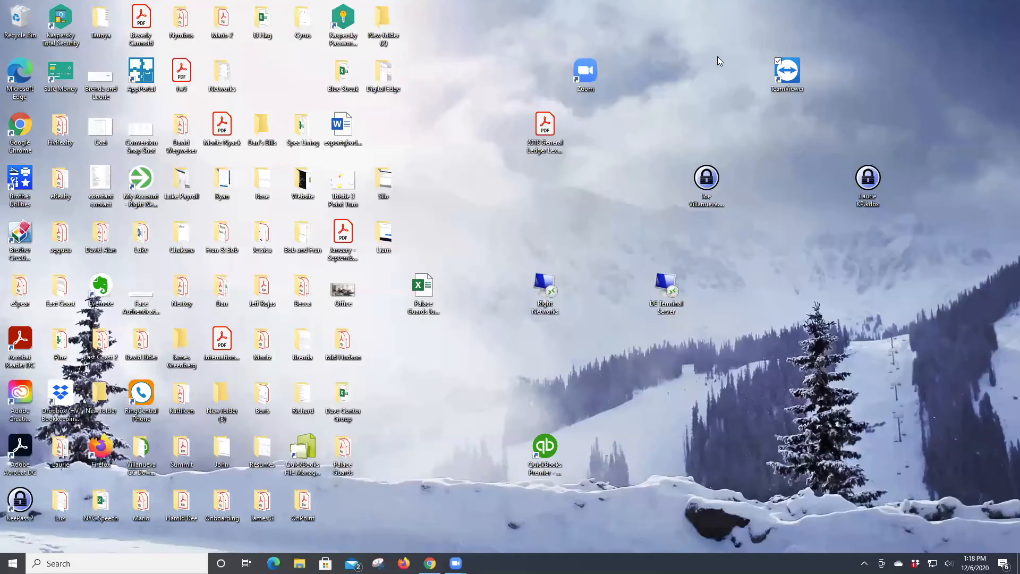
- Run the Profit and Loss report from Reports and scroll through November's income and utilities
click(429, 563)
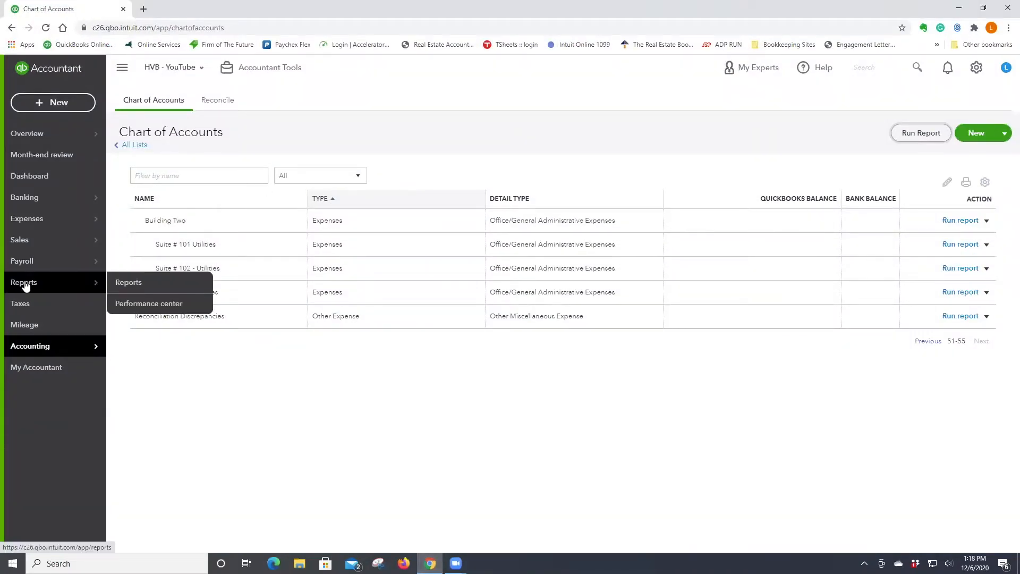
click(128, 281)
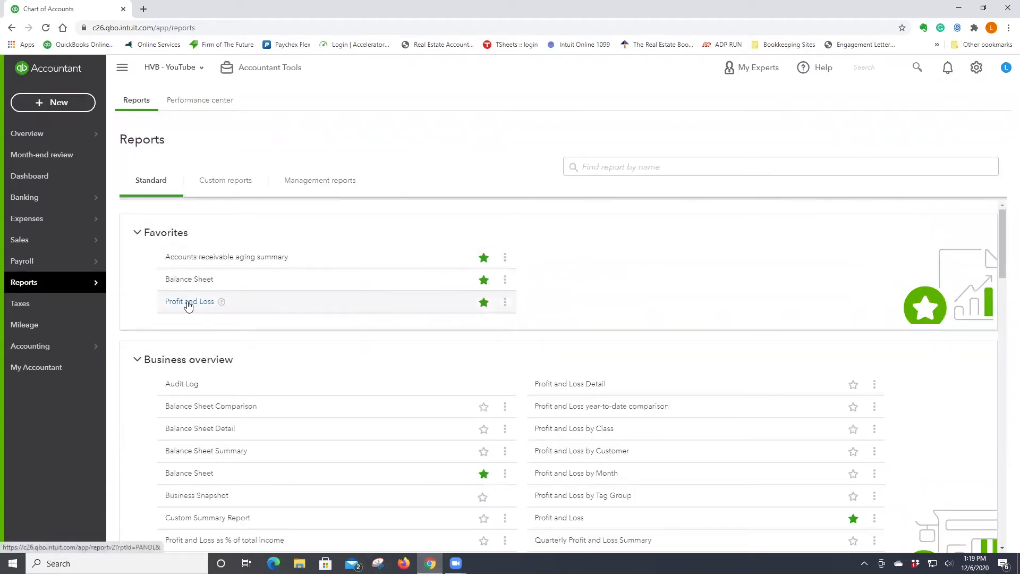
click(189, 302)
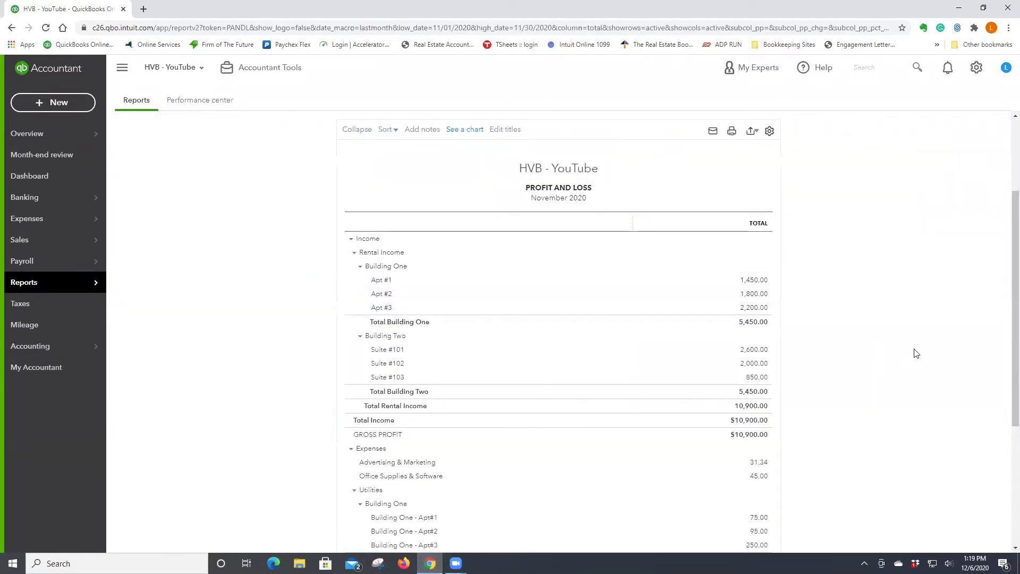
mouse_move(767, 280)
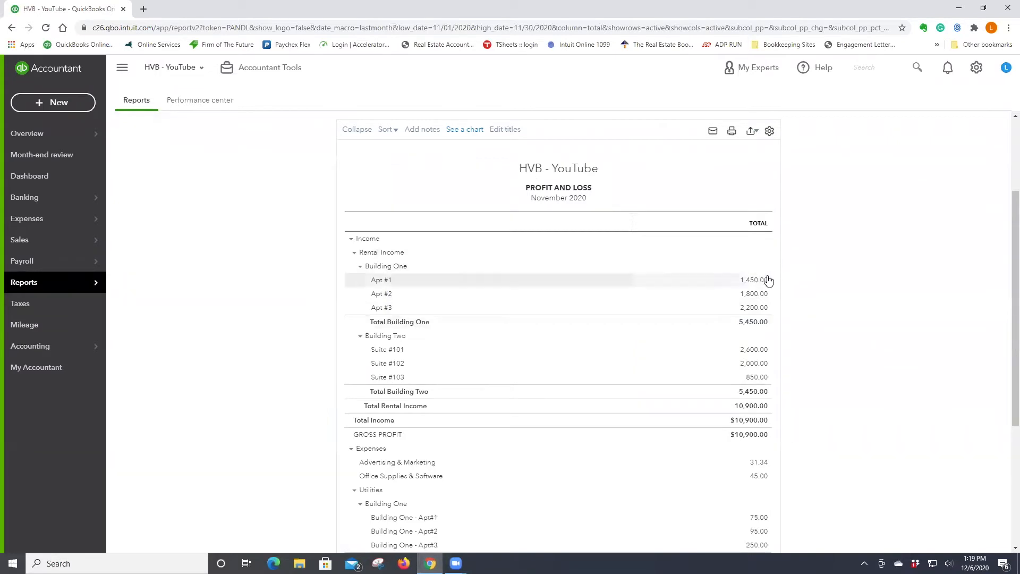
mouse_move(767, 311)
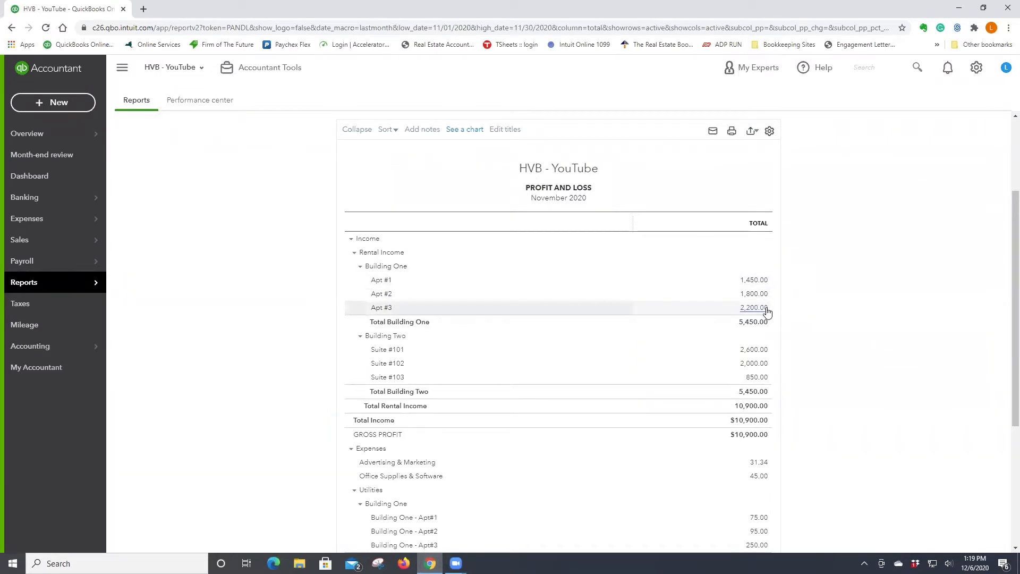
mouse_move(754, 391)
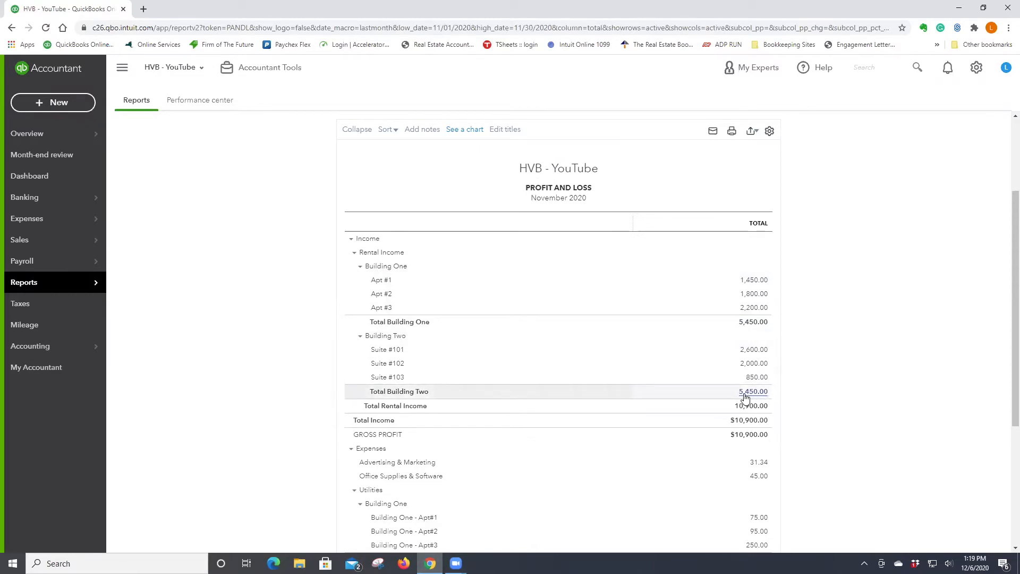
mouse_move(761, 279)
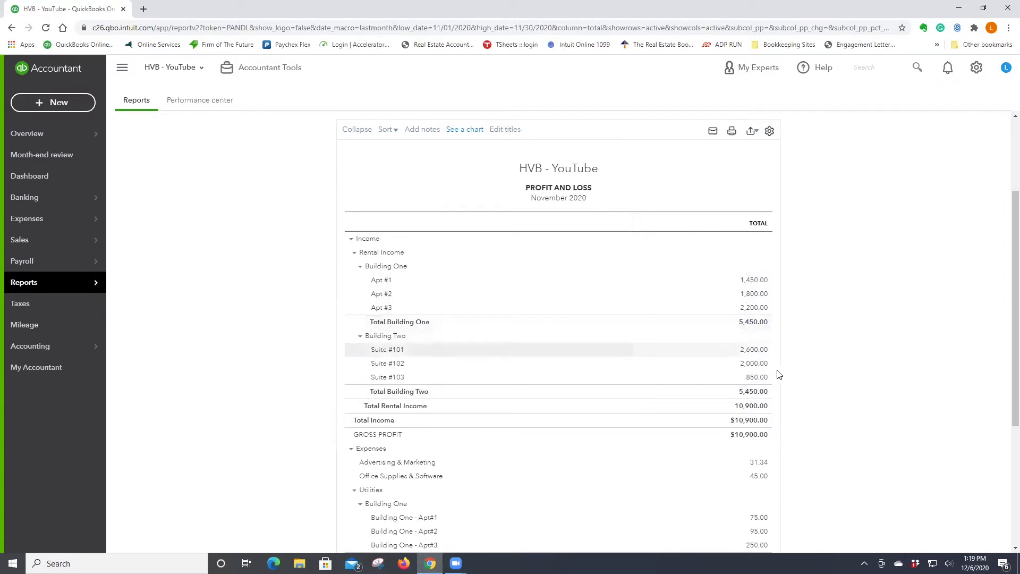
mouse_move(802, 395)
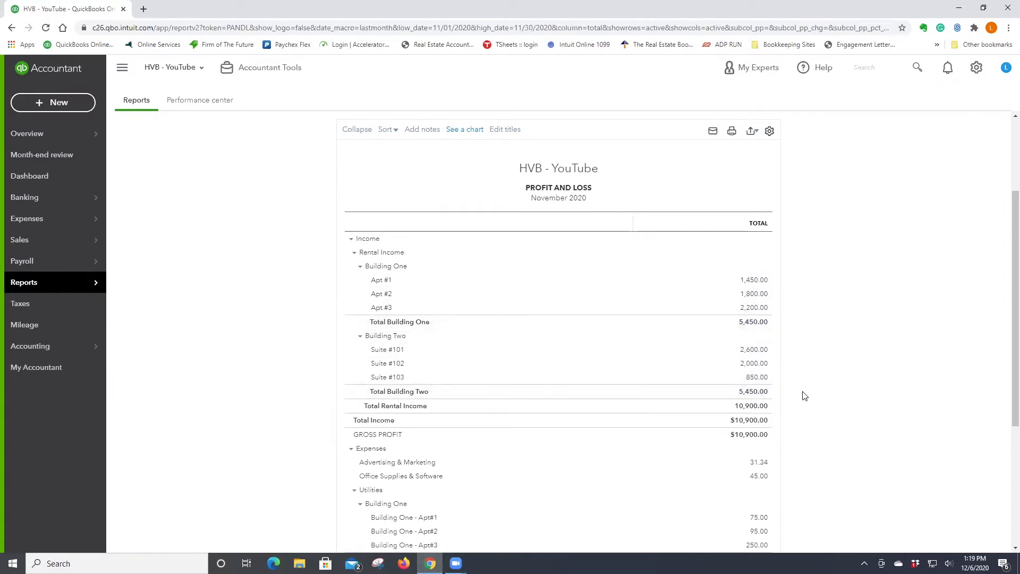
scroll(down, 3)
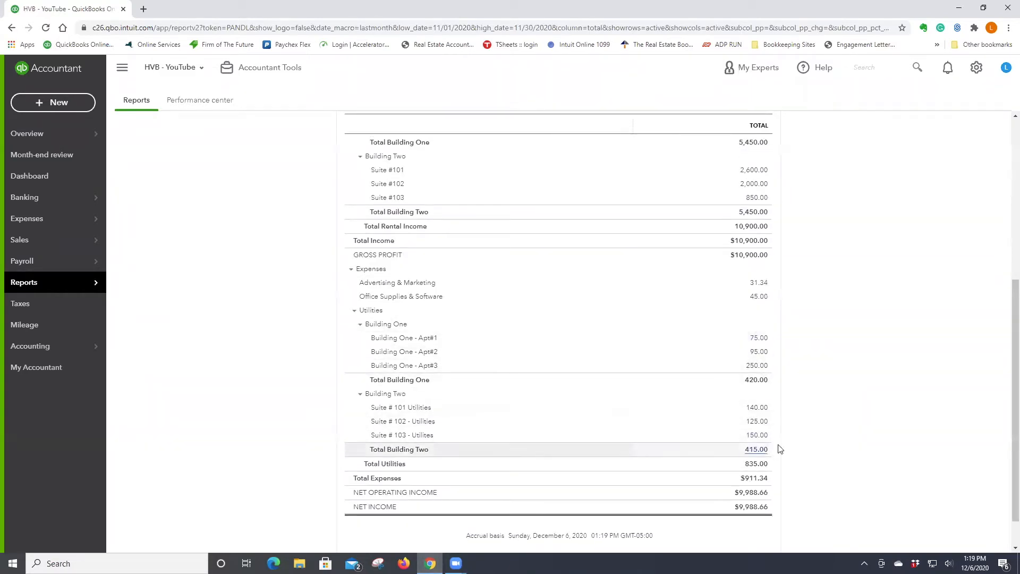
mouse_move(766, 387)
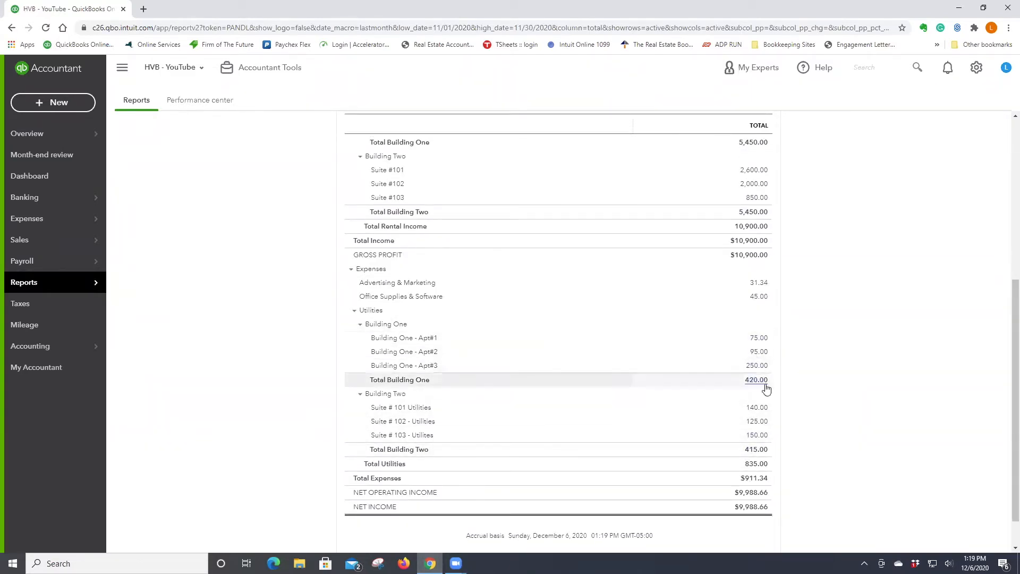
mouse_move(411, 377)
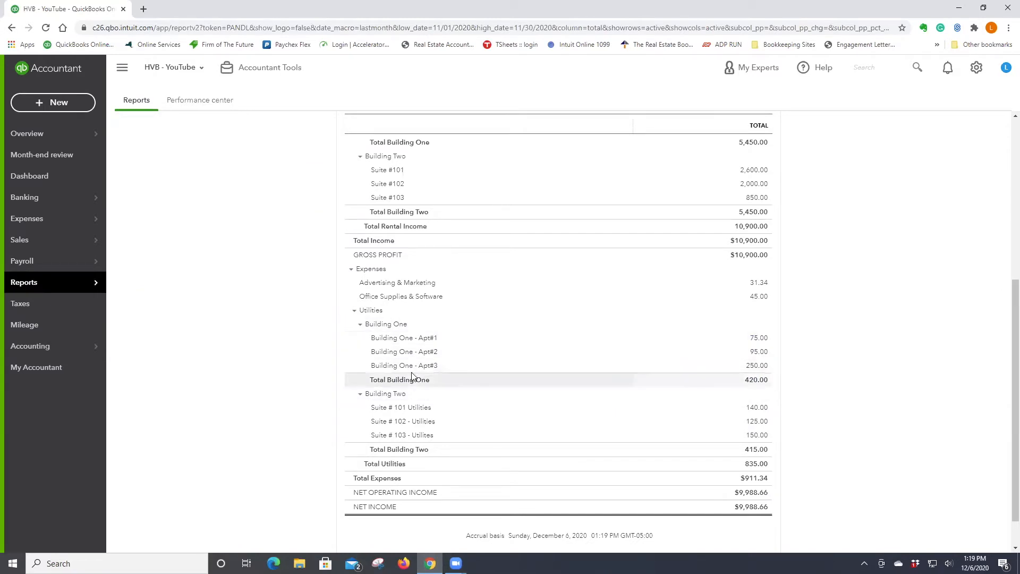
mouse_move(854, 456)
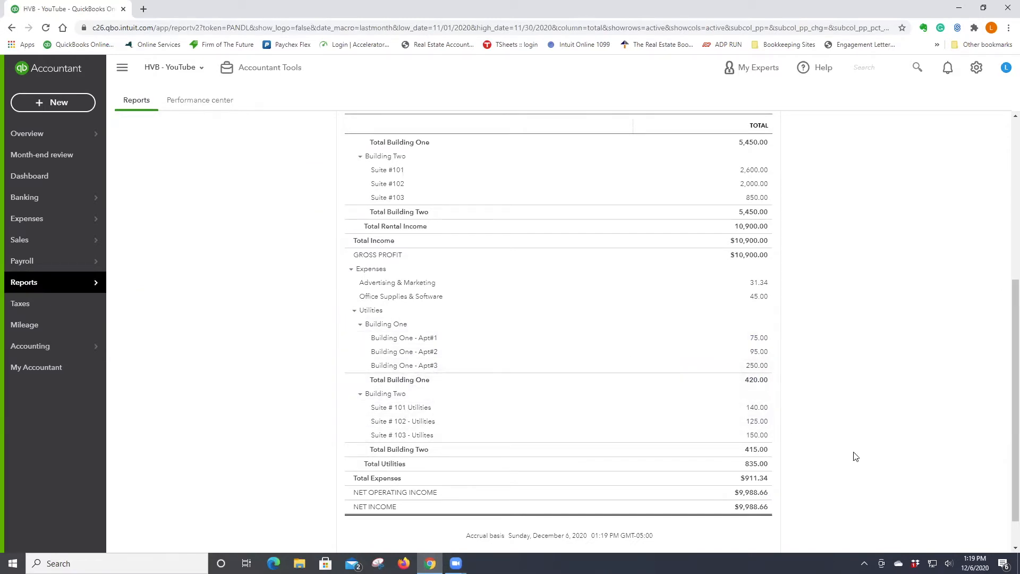
scroll(down, 3)
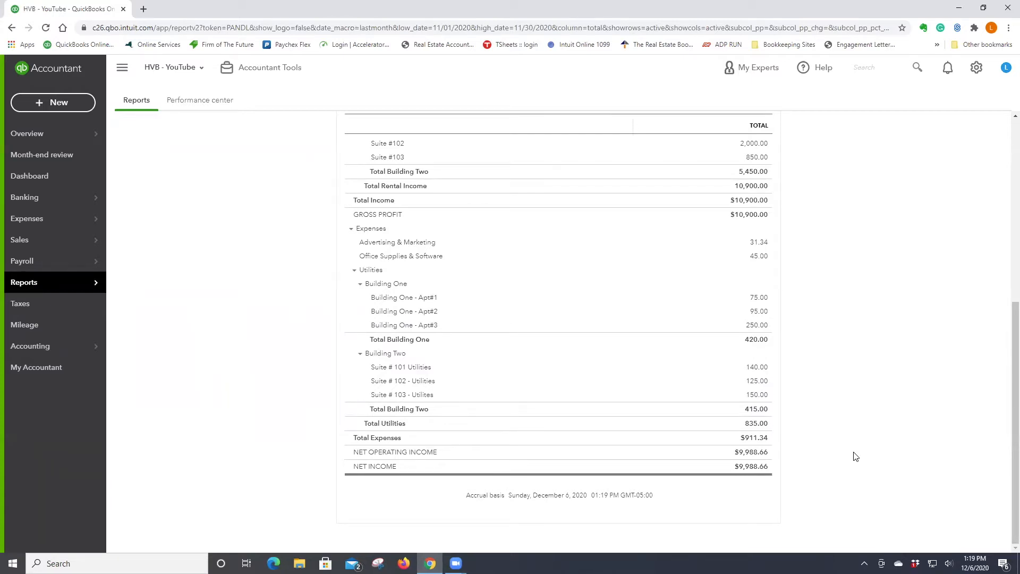
mouse_move(830, 461)
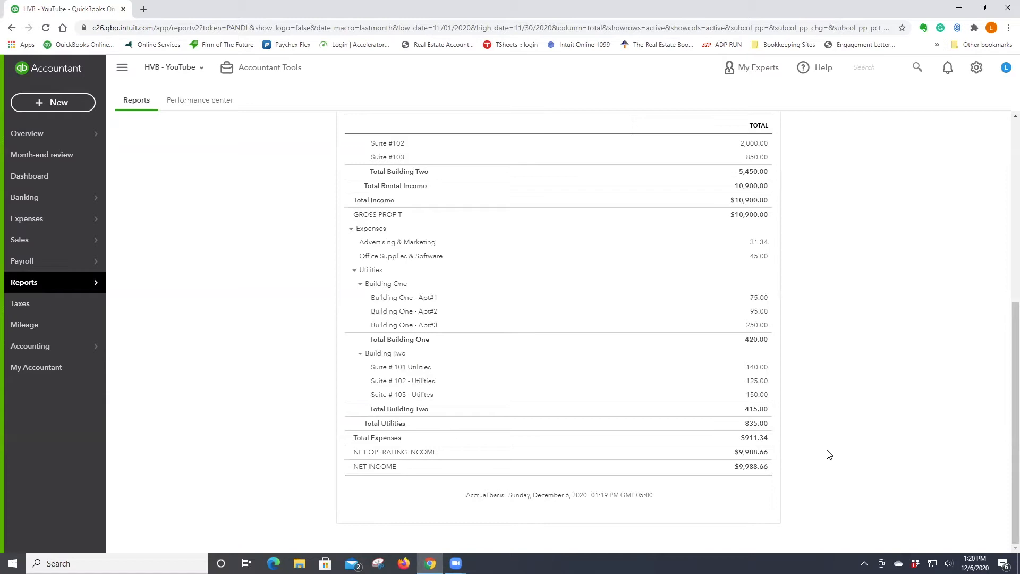
mouse_move(846, 468)
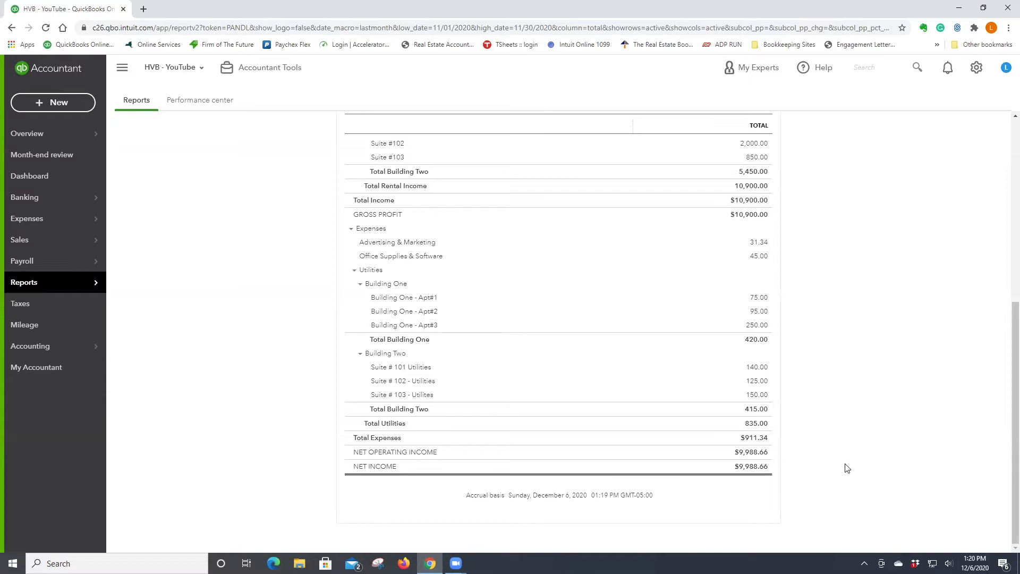
scroll(up, 3)
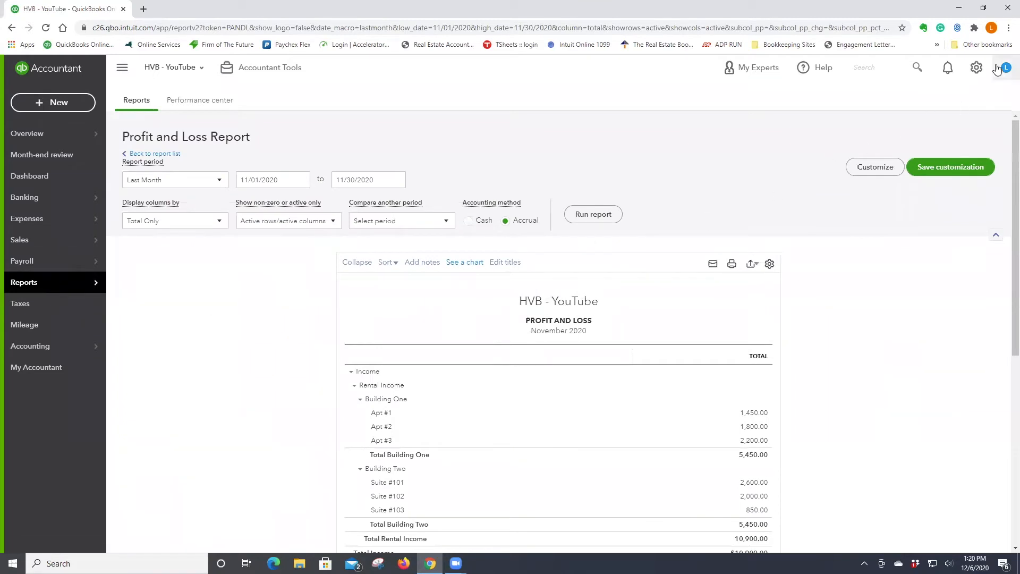
- Drill into the 1,450.00 Apt #1 rental income amount to see its transactions
click(976, 67)
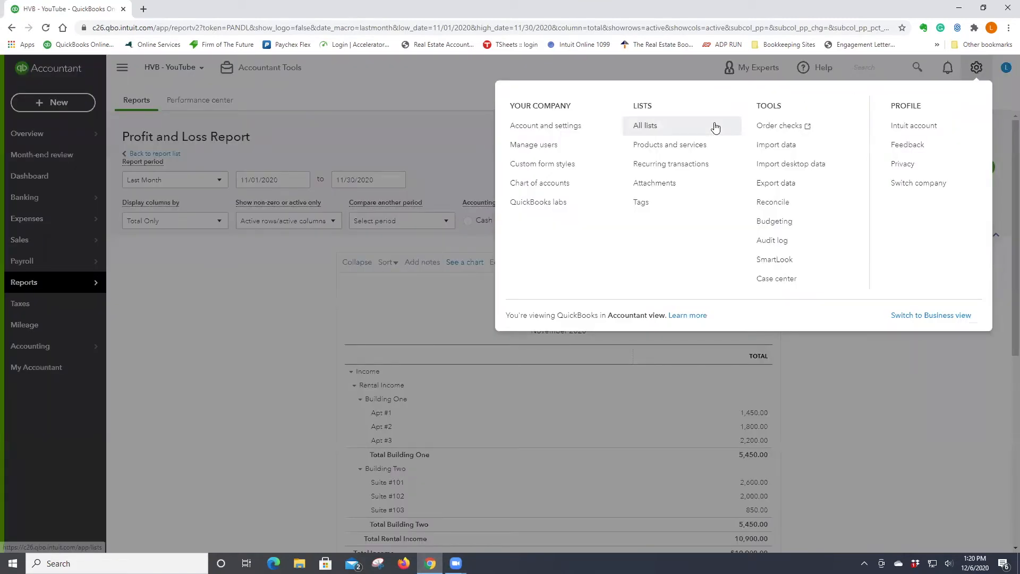
mouse_move(395, 470)
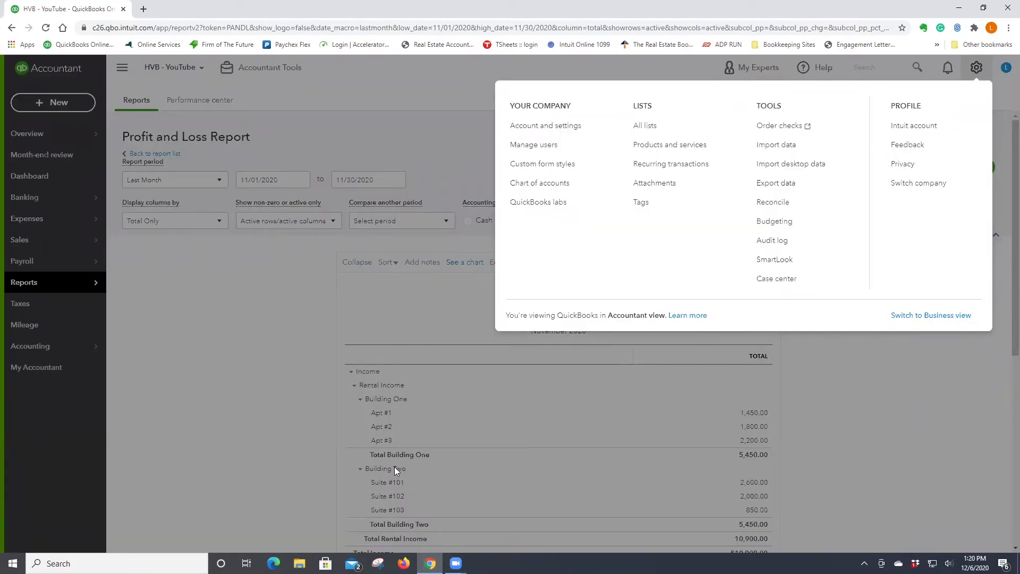
mouse_move(781, 330)
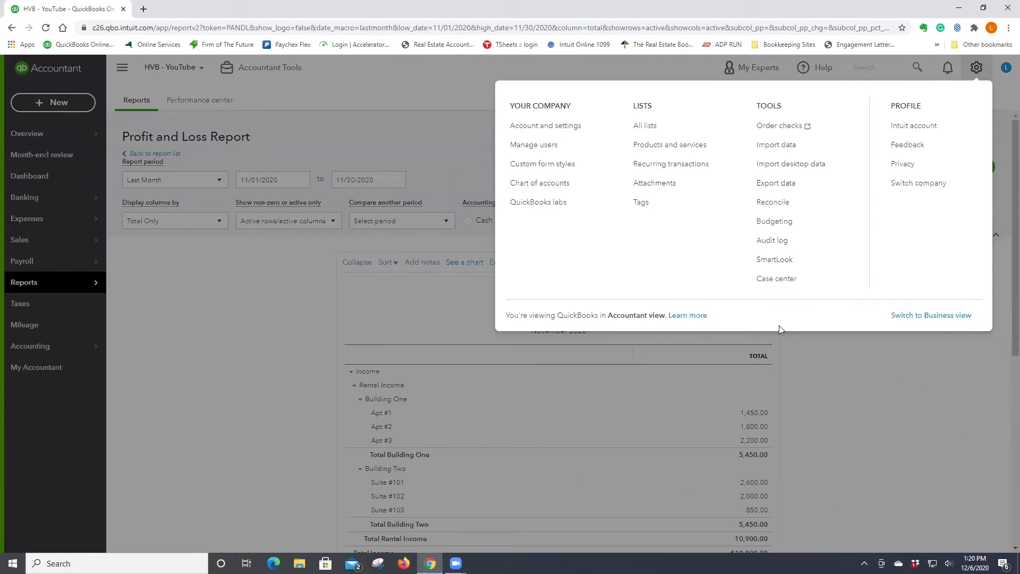
mouse_move(560, 127)
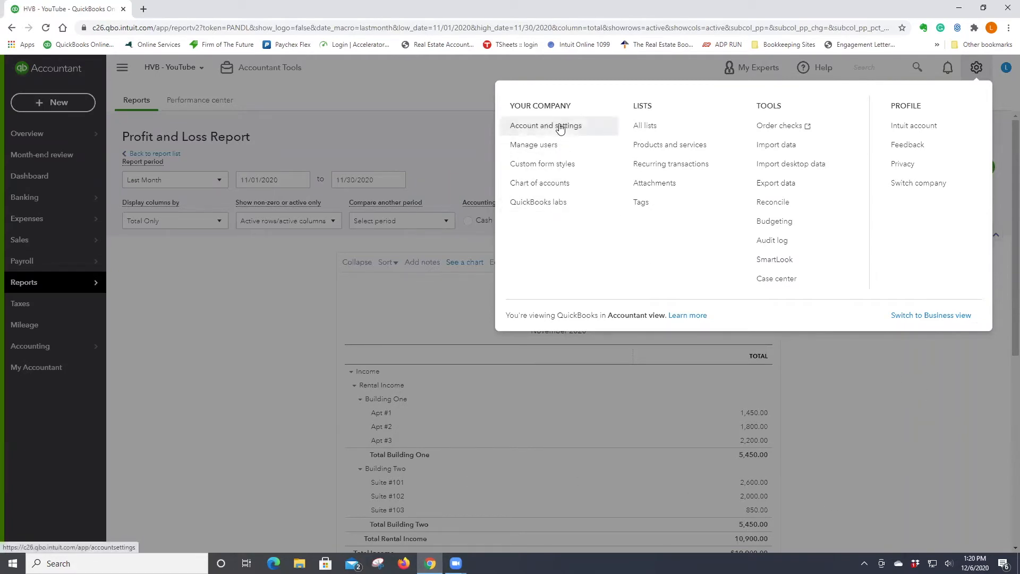
click(945, 467)
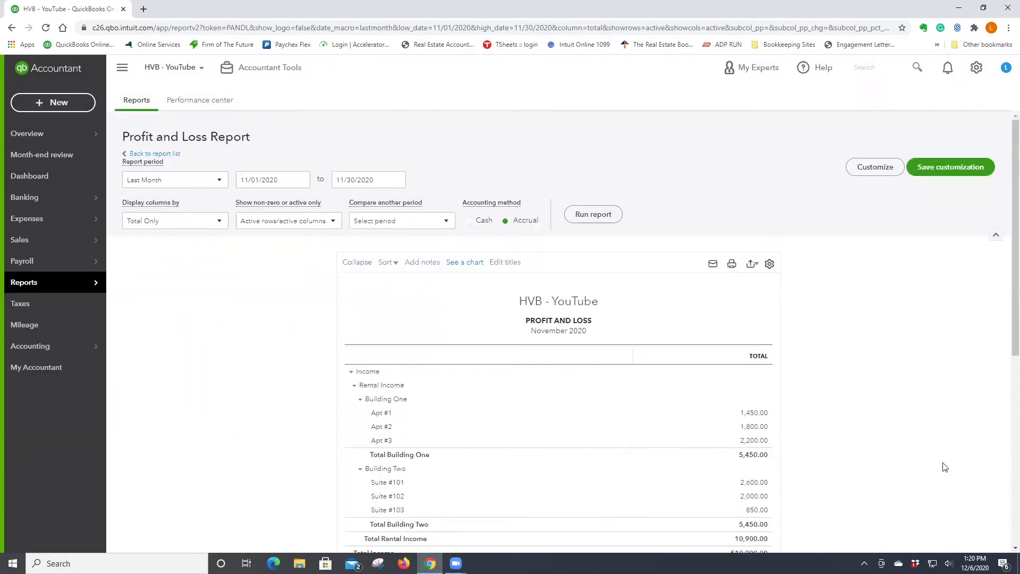
click(754, 413)
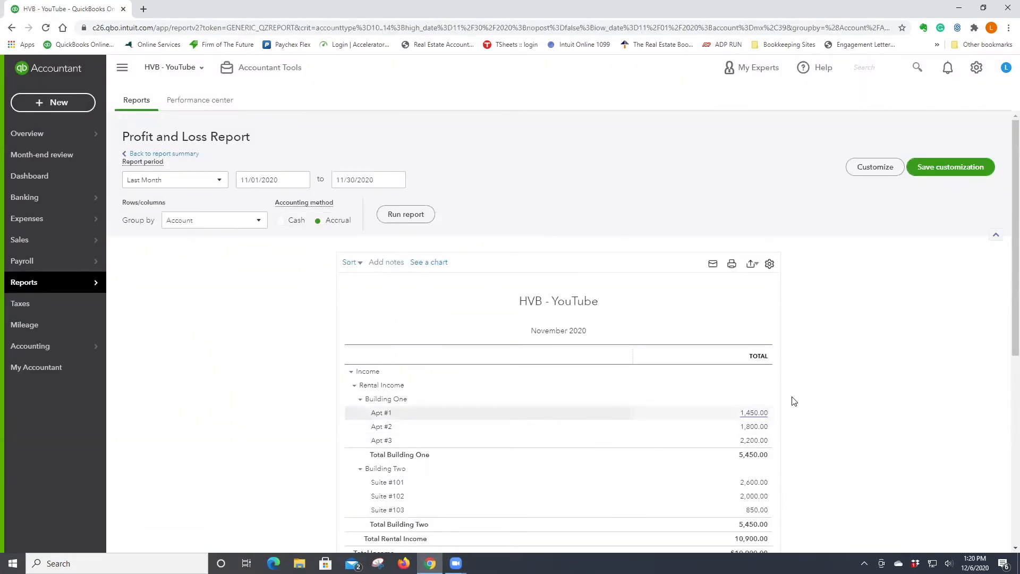
click(753, 413)
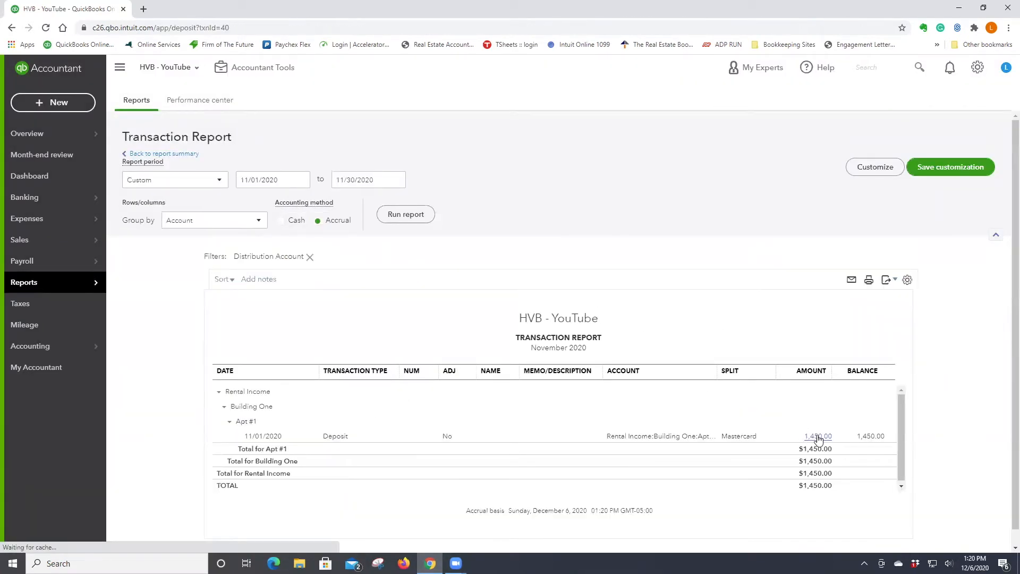
- Create class 'Building One' on the $1,450 Apt #1 deposit, save it, and return to reports
click(817, 436)
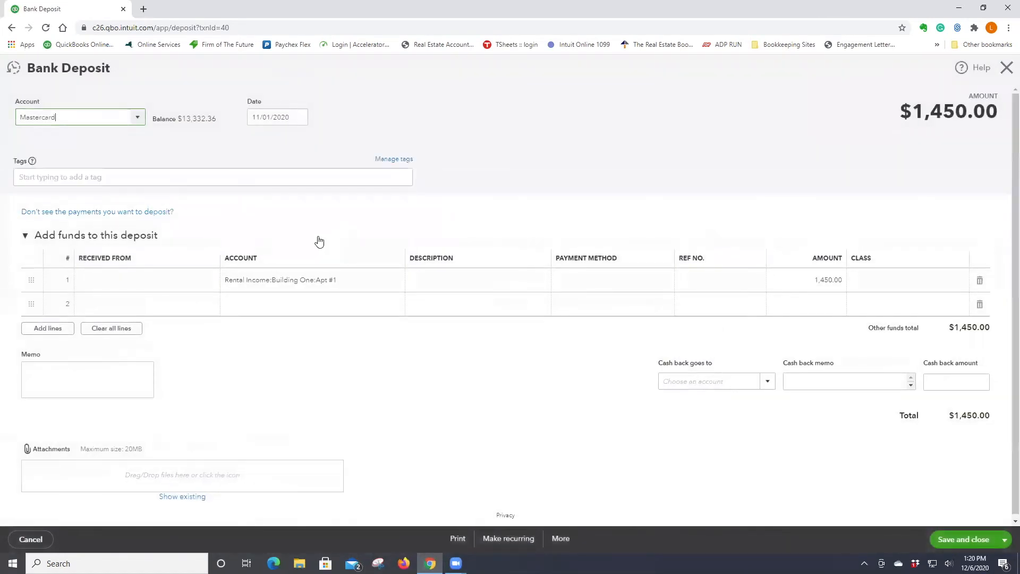
mouse_move(927, 281)
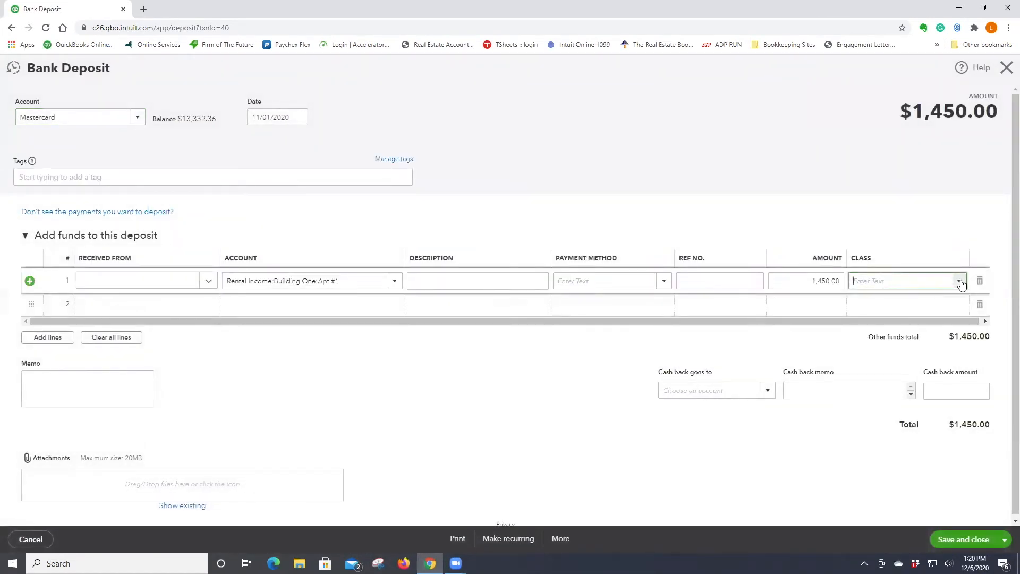
click(957, 280)
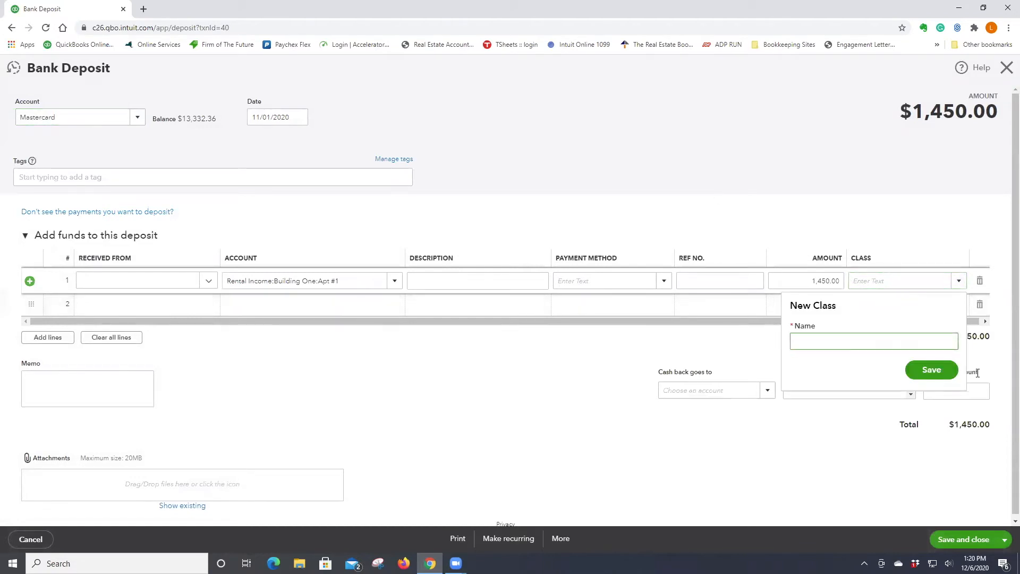
text(Building)
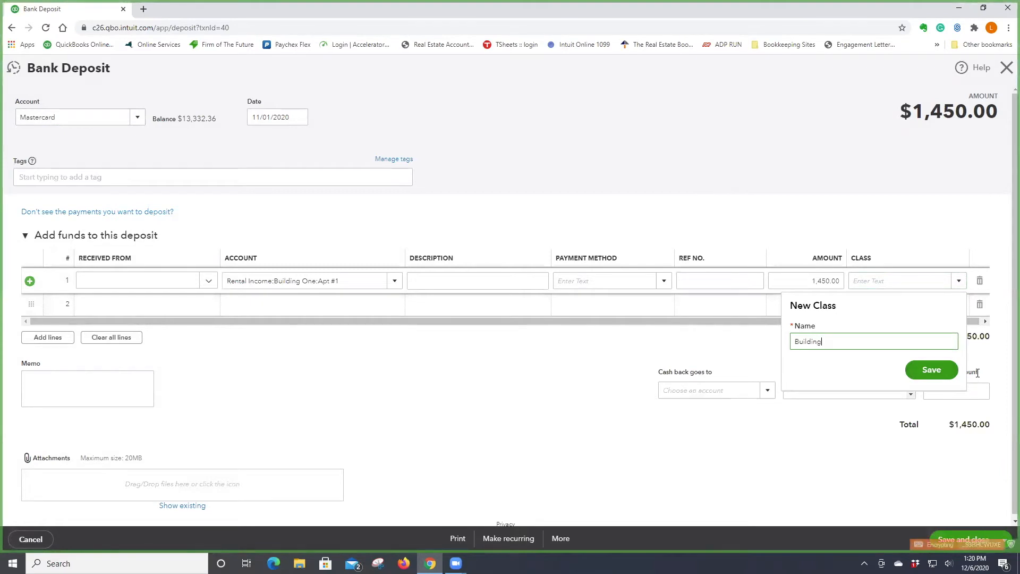
text(One)
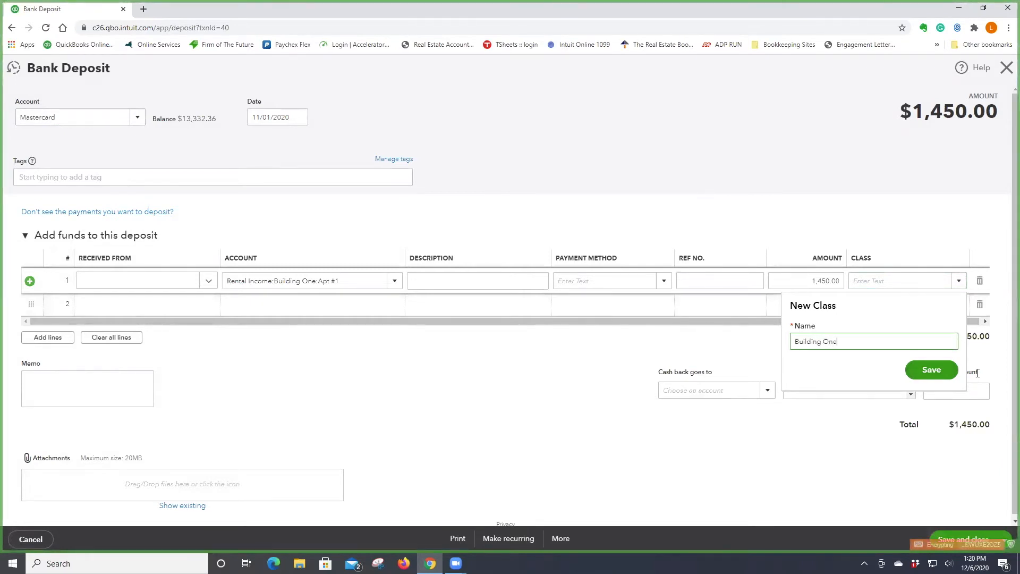
click(930, 369)
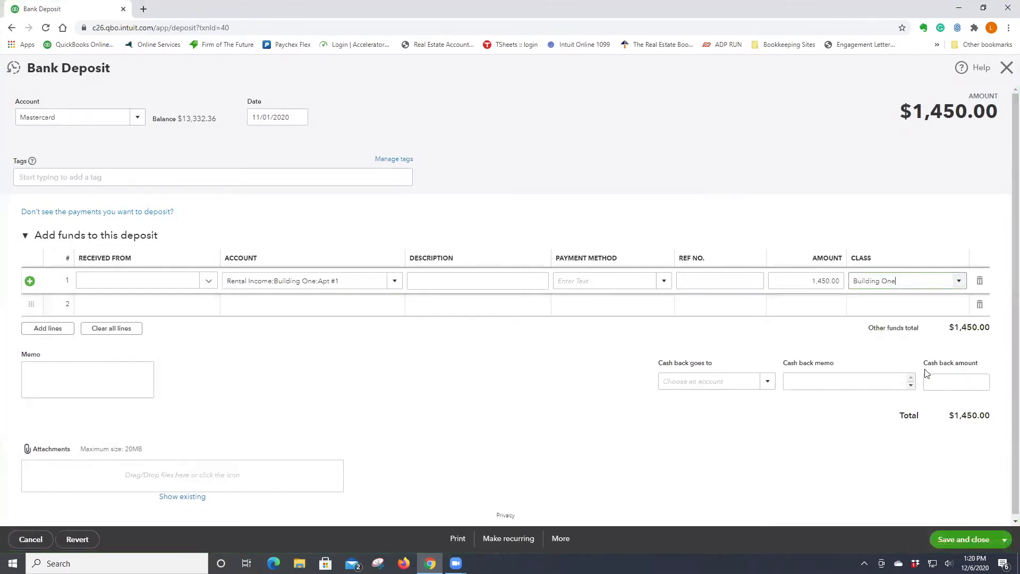
click(962, 539)
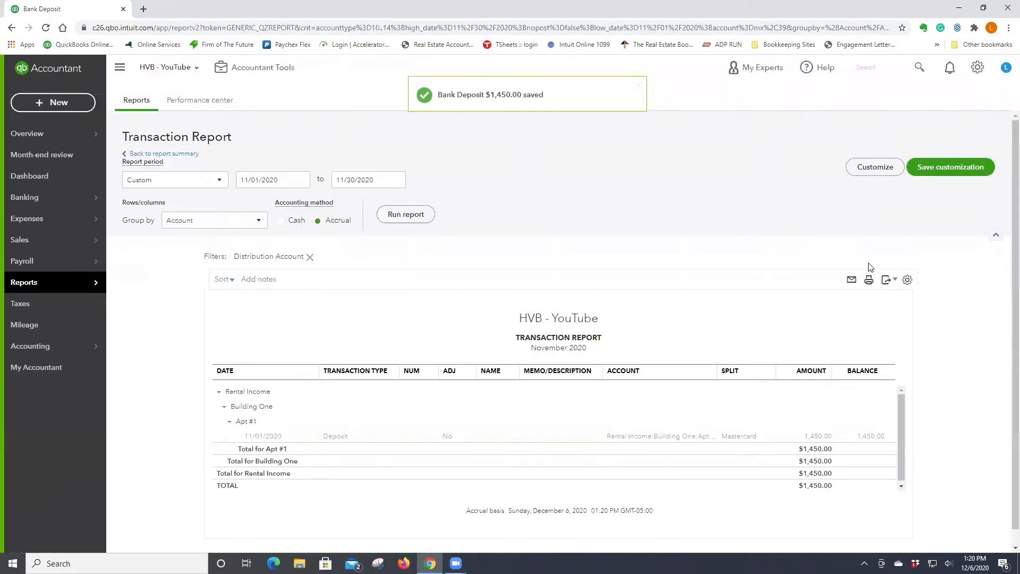
click(977, 67)
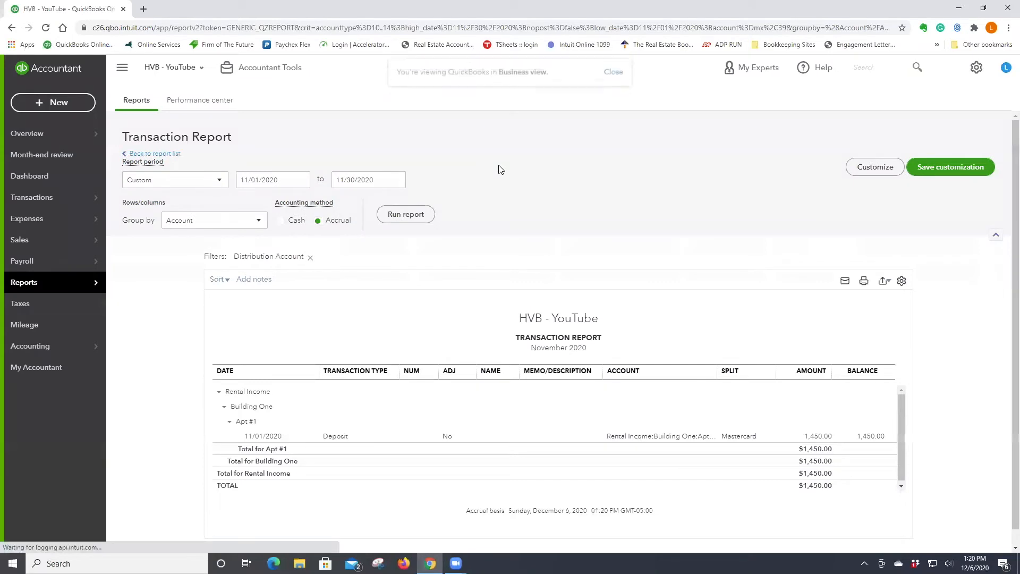
click(154, 153)
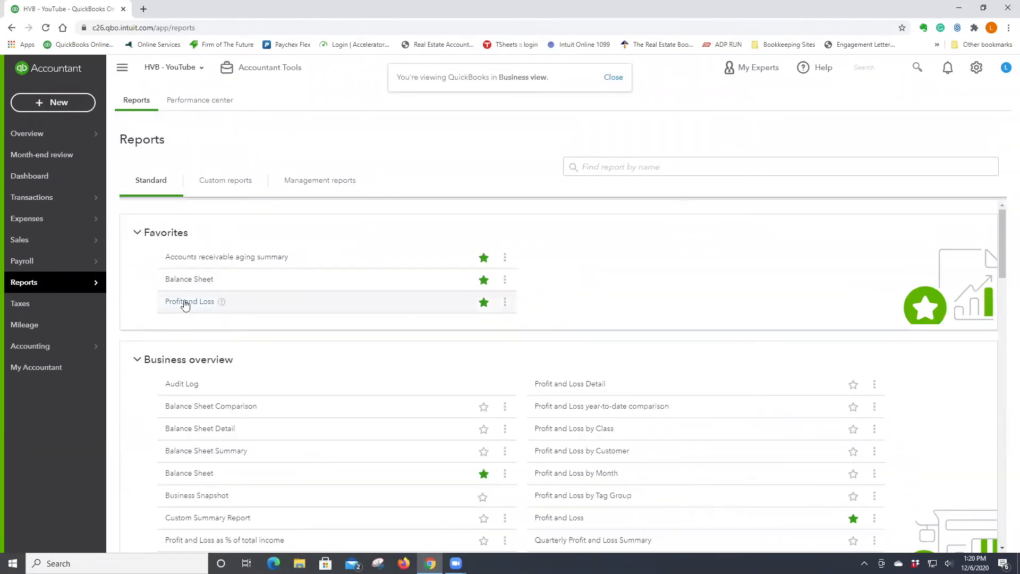
- From Profit and Loss, give the $1,800 Apt #2 deposit the Building One class and save
click(189, 302)
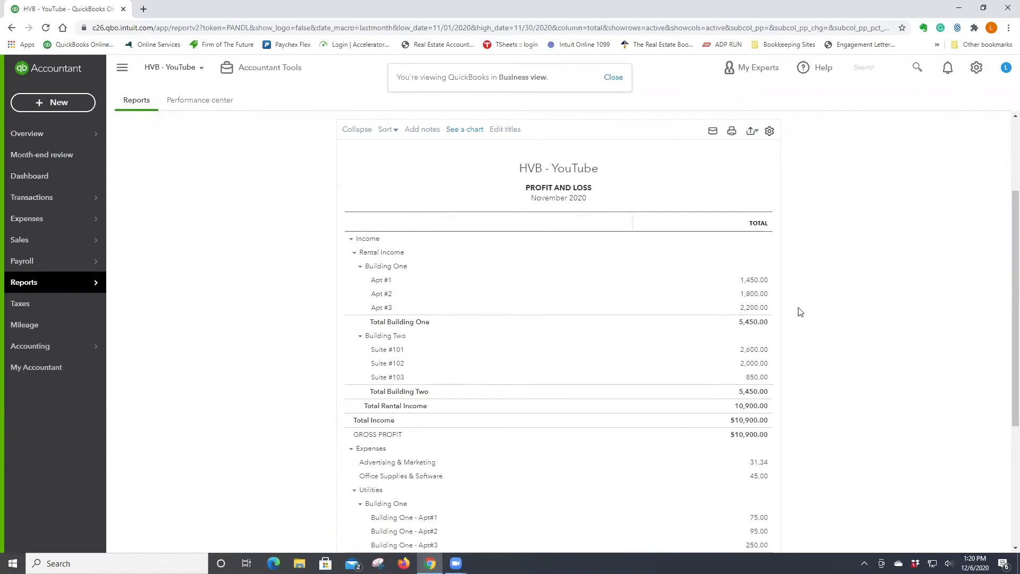
click(754, 294)
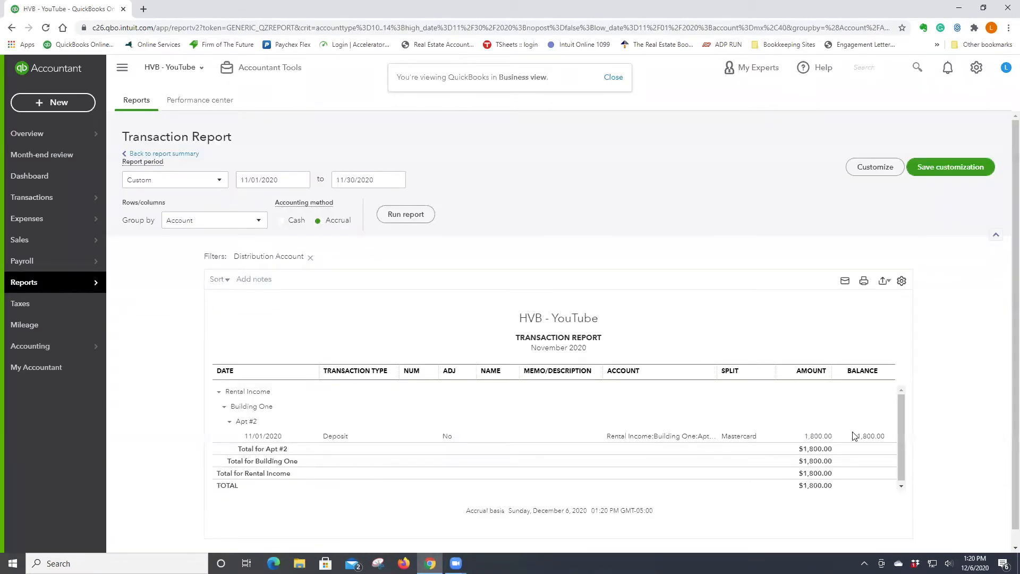
click(335, 436)
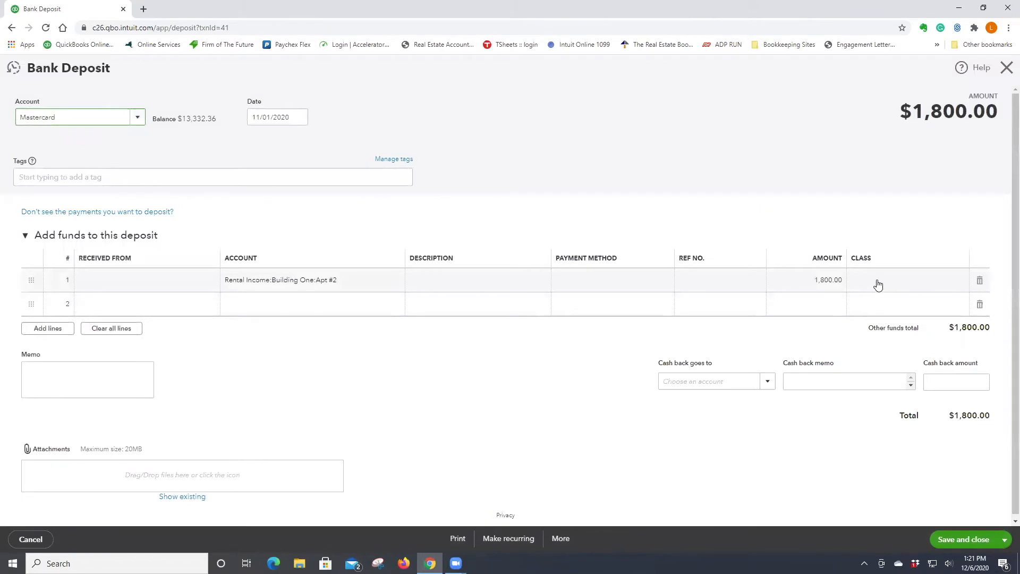
click(904, 280)
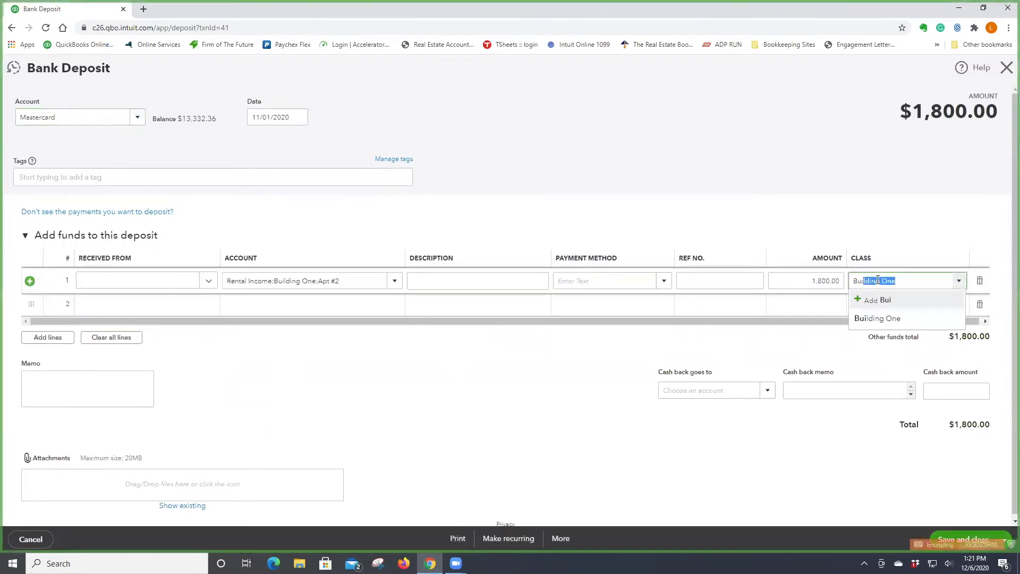
click(877, 318)
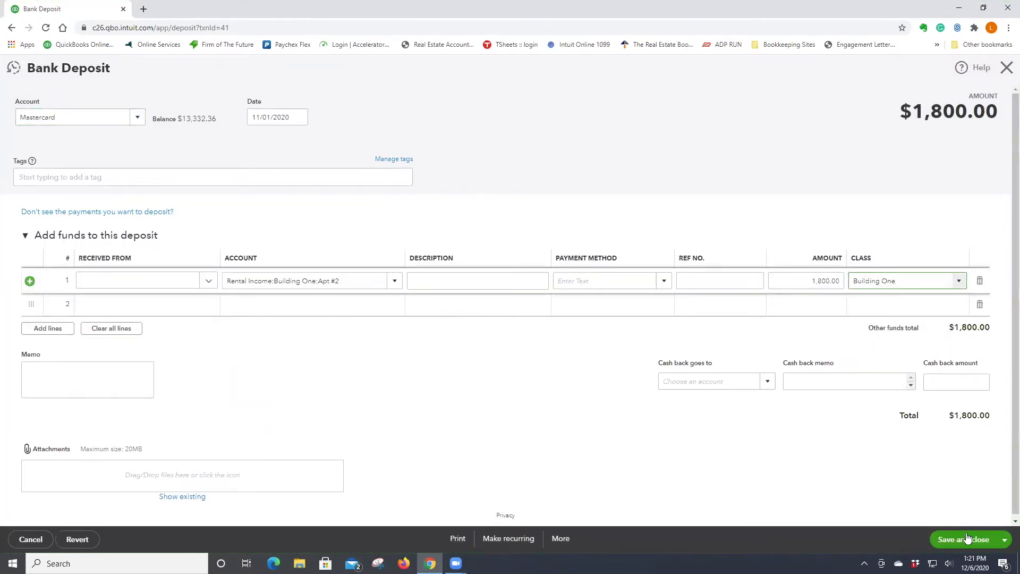
click(964, 539)
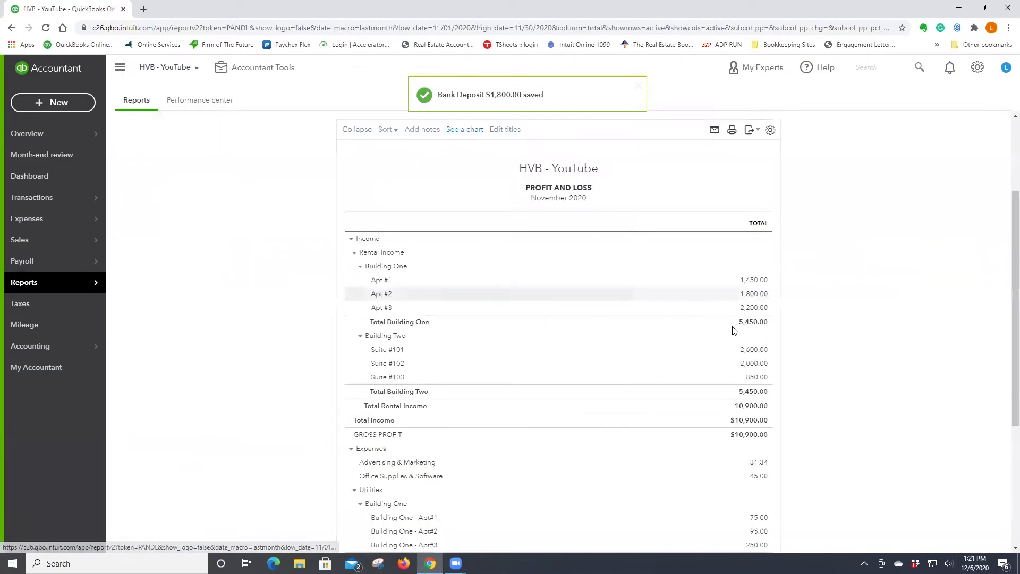
- Give the $2,200 Apt #3 deposit the Building One class and save
click(753, 307)
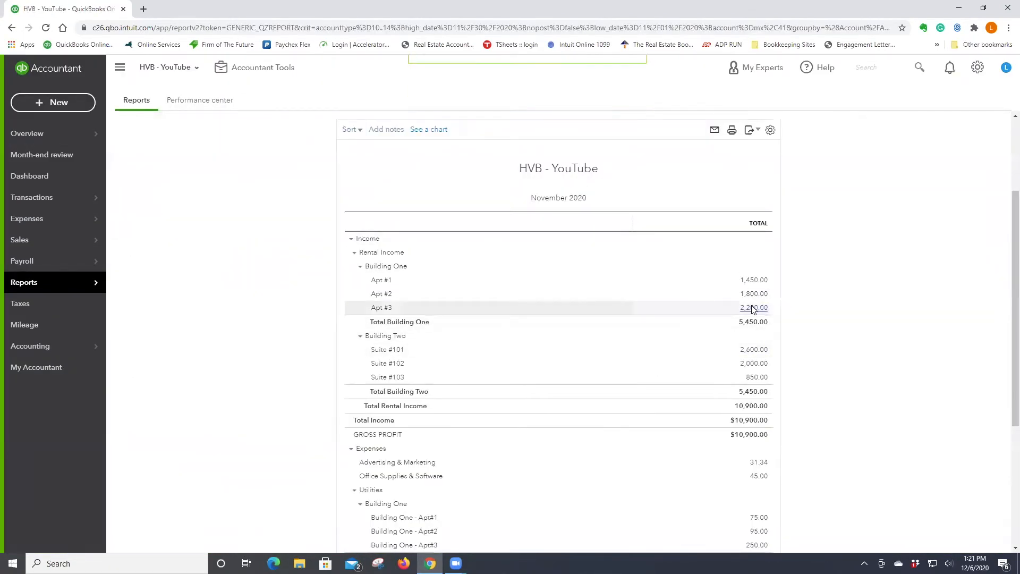
click(753, 307)
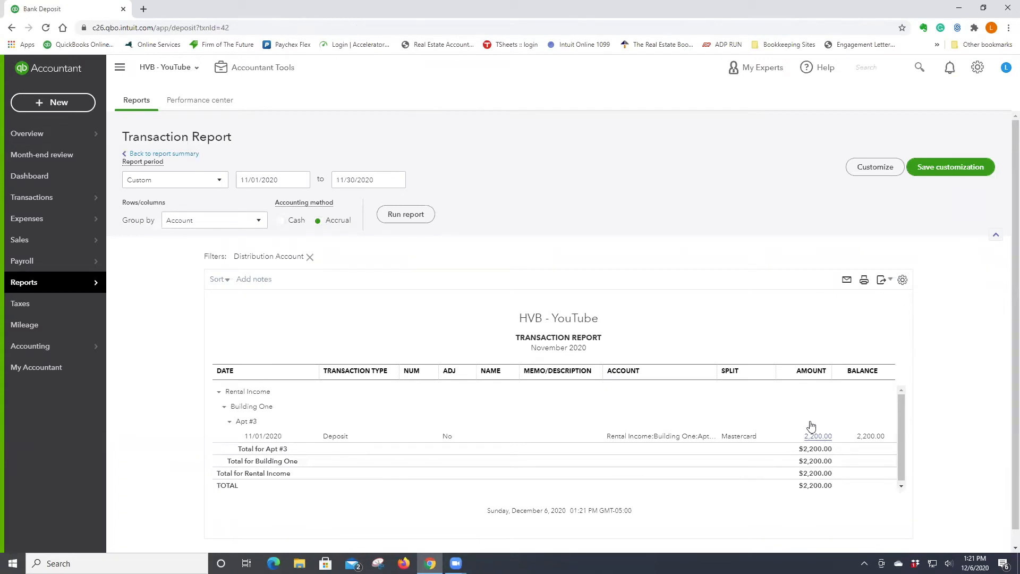
click(818, 436)
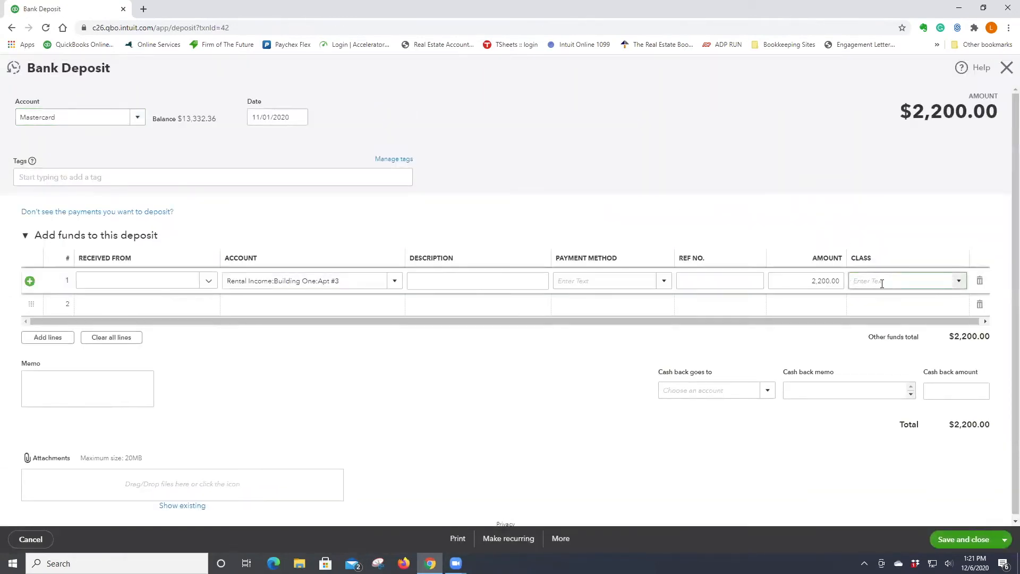
text(Building One)
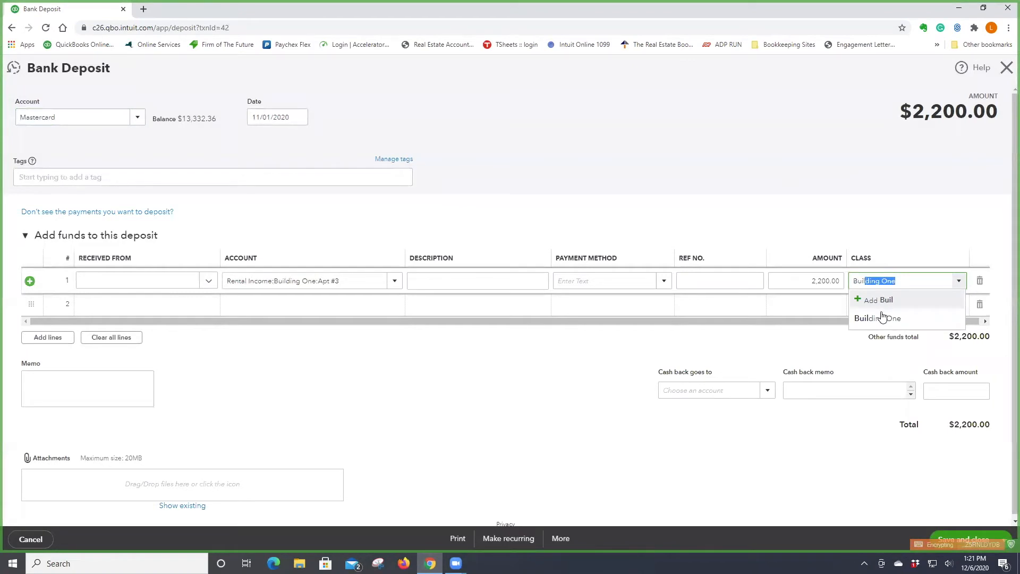
click(876, 318)
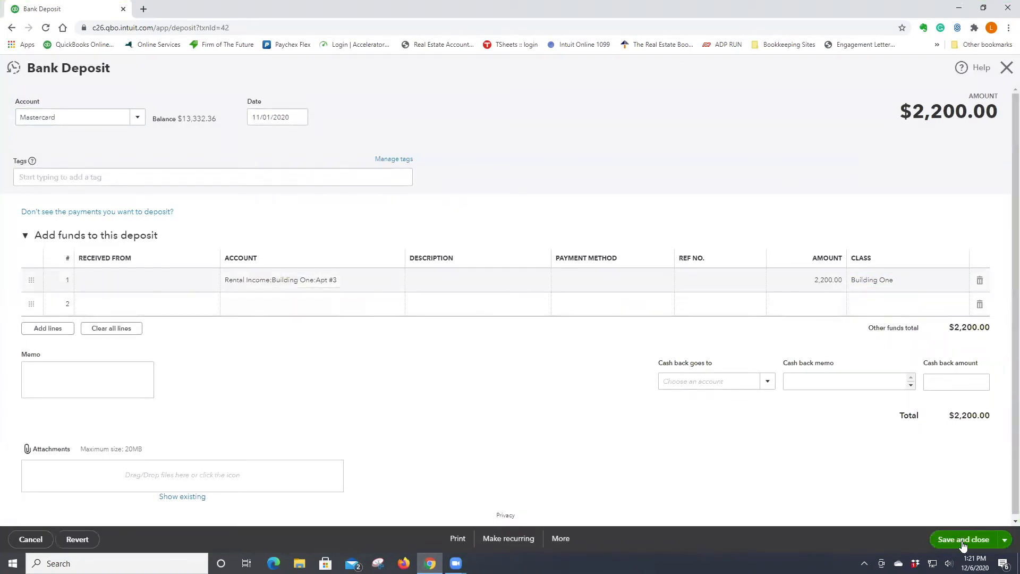
click(962, 539)
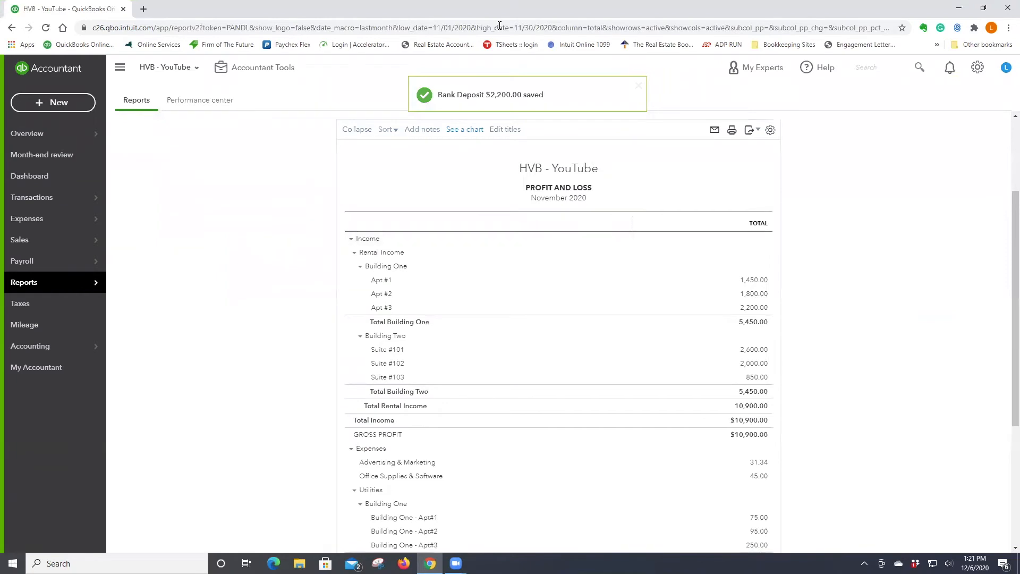
- Give the $75 Building One - Apt#1 utilities expense the Building One class and save
scroll(down, 3)
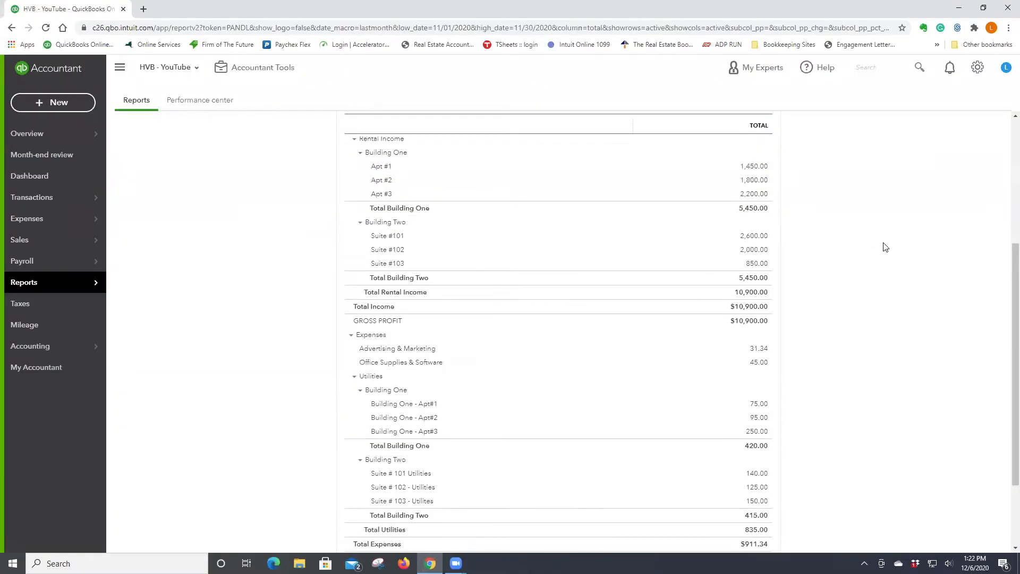
mouse_move(763, 235)
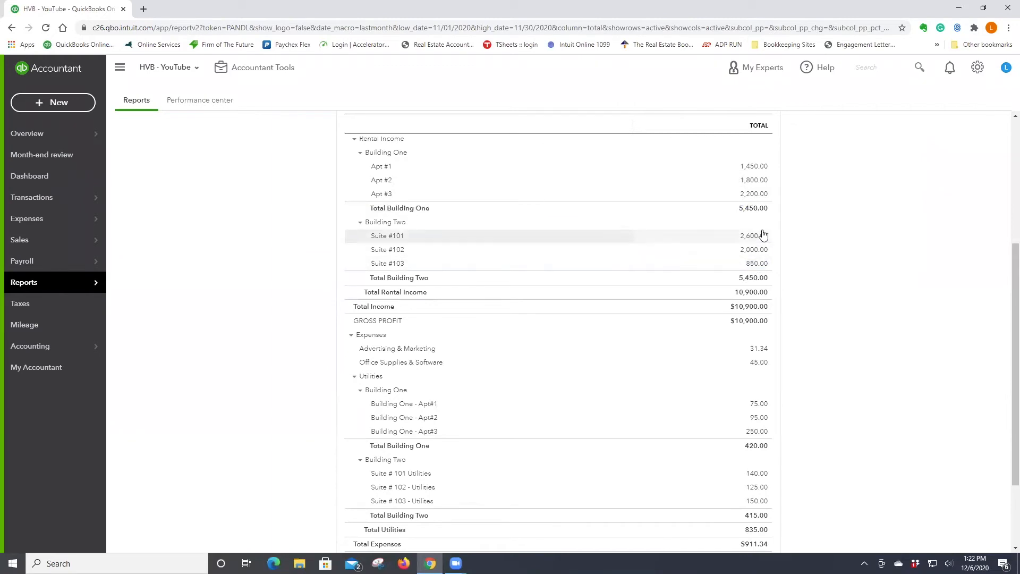
mouse_move(832, 291)
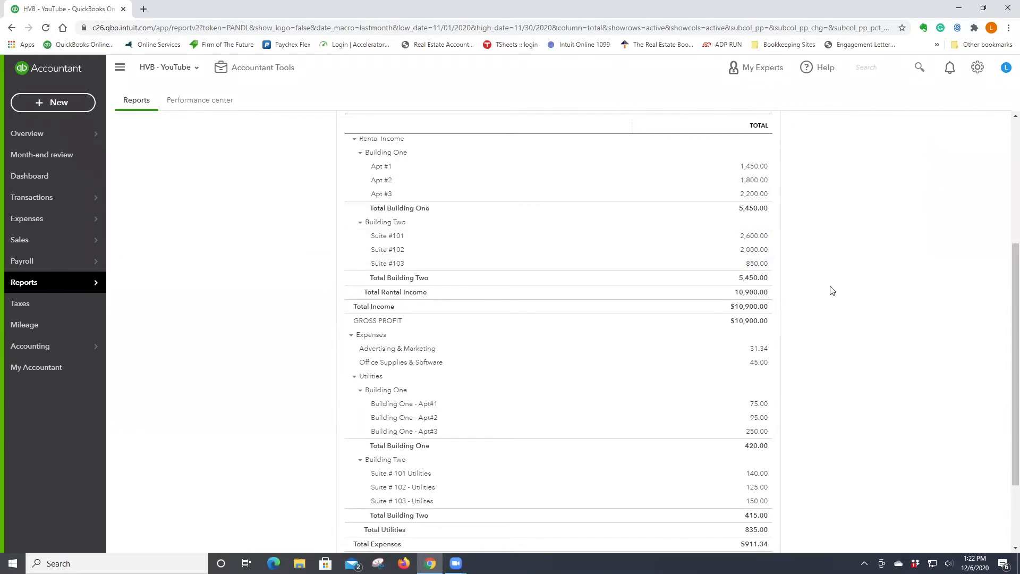
scroll(down, 3)
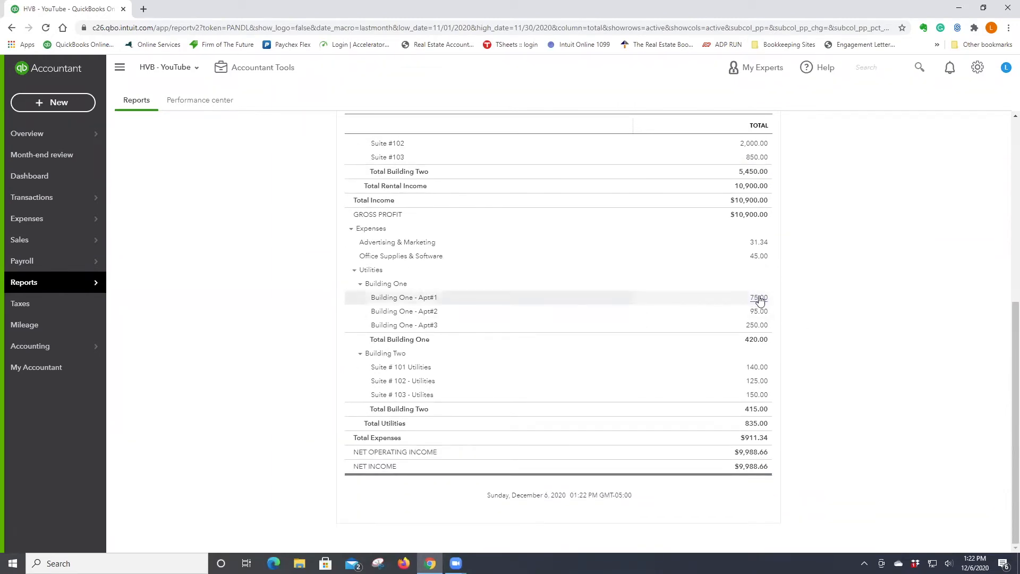
click(756, 298)
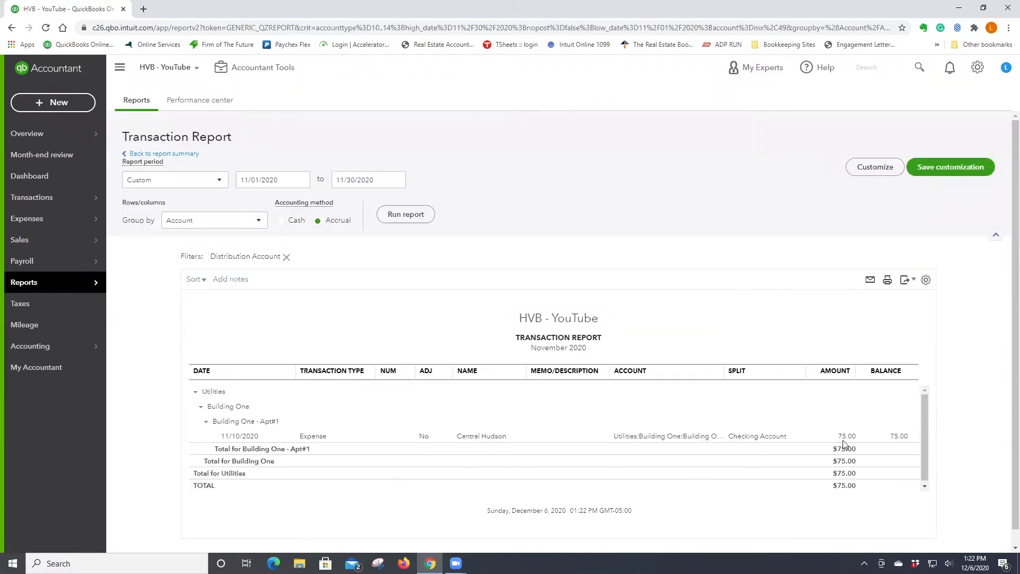
click(480, 435)
text(B)
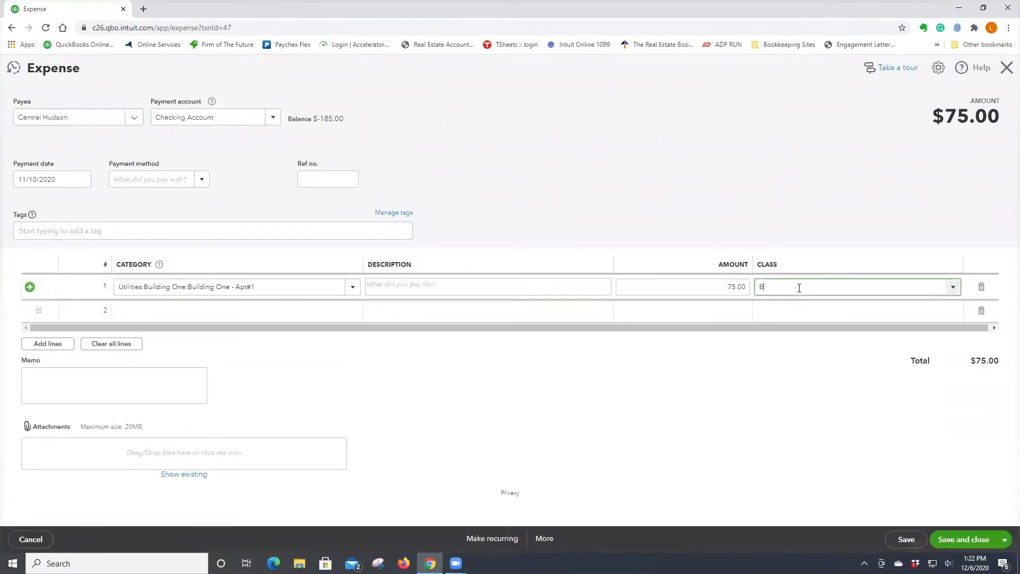
text(uilding One)
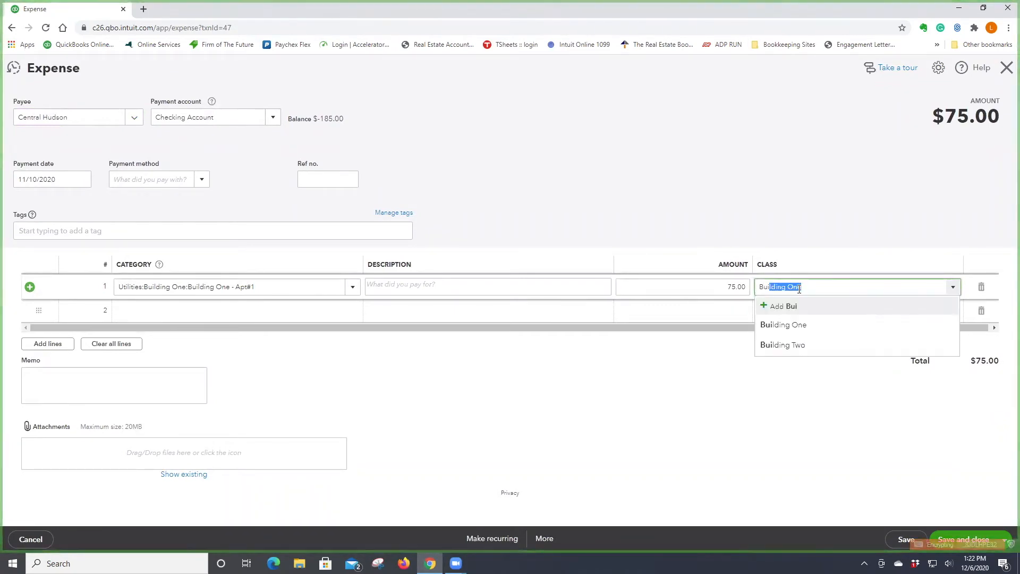
click(782, 324)
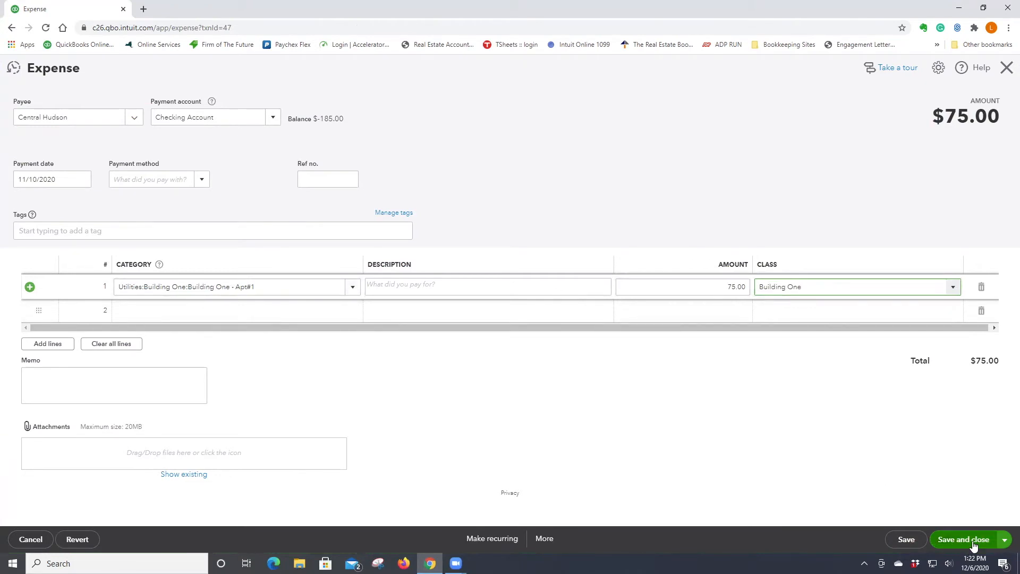
click(965, 539)
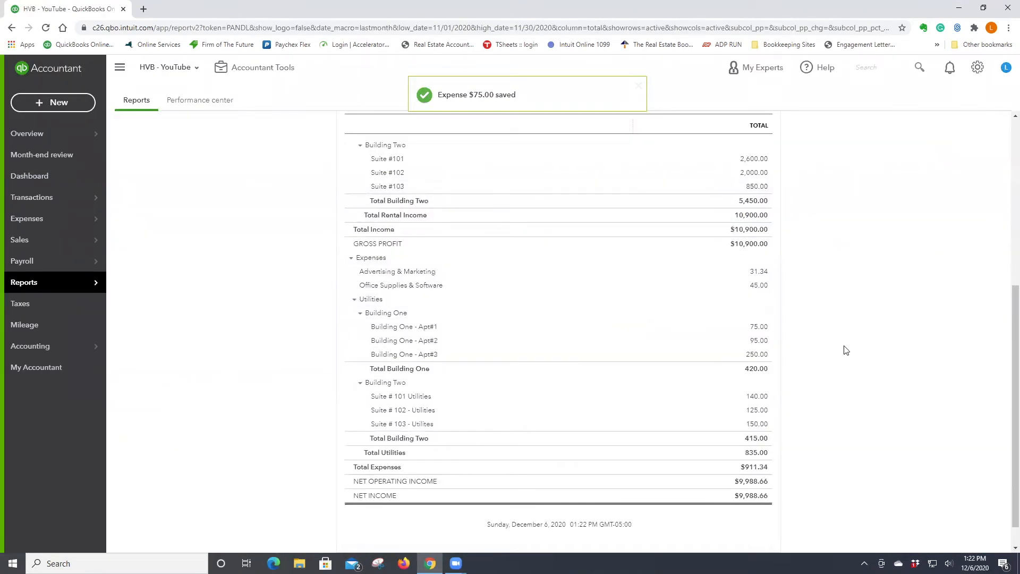
- Give the $95 Building One - Apt#2 utilities expense the Building One class and save
click(759, 340)
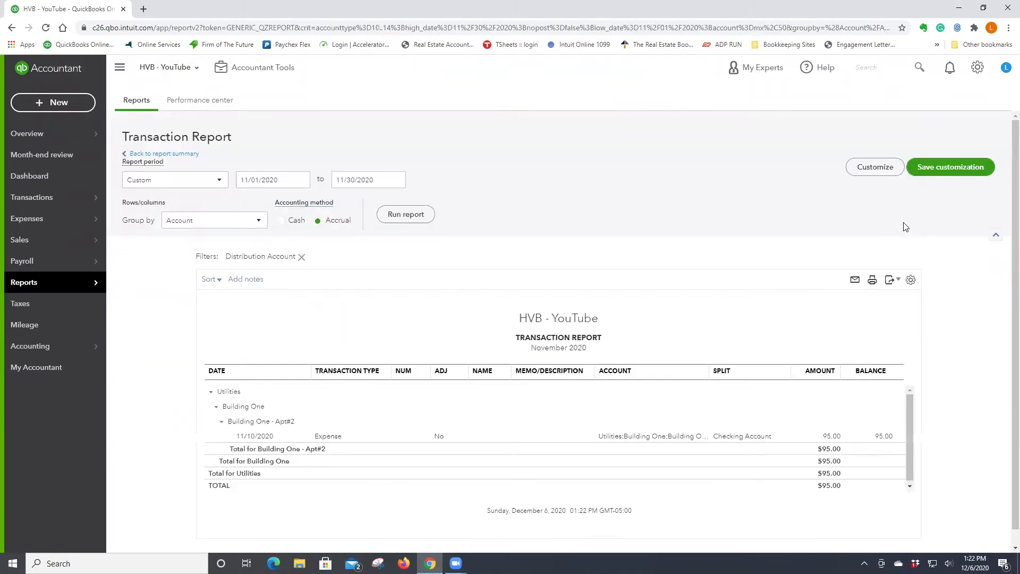
click(327, 436)
text(Buil)
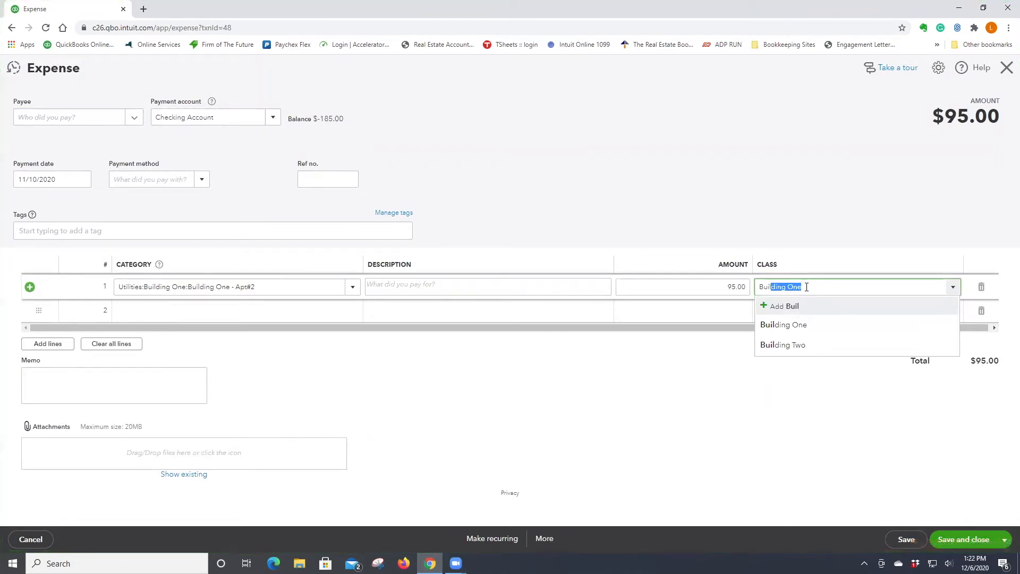
click(783, 324)
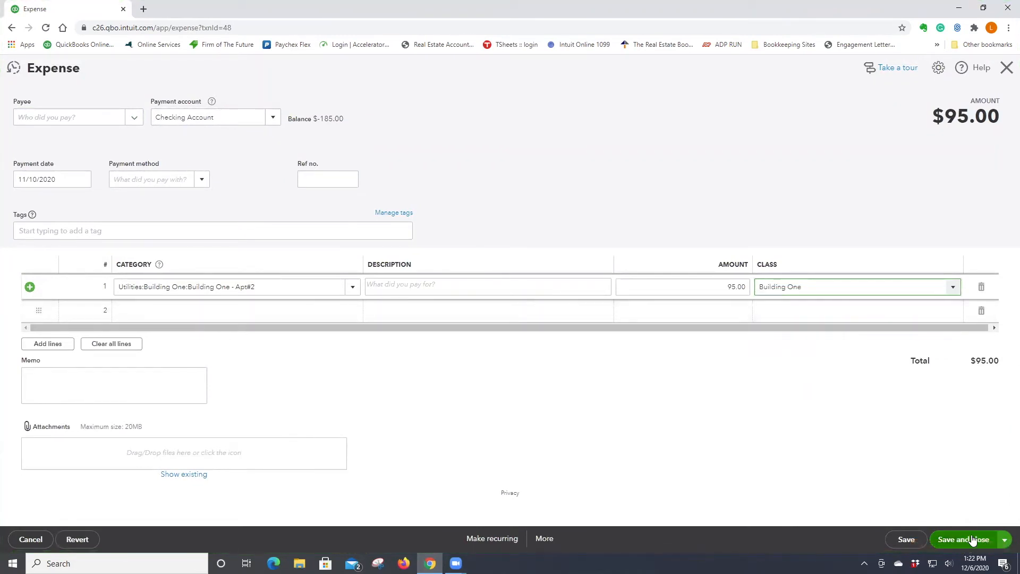
click(963, 539)
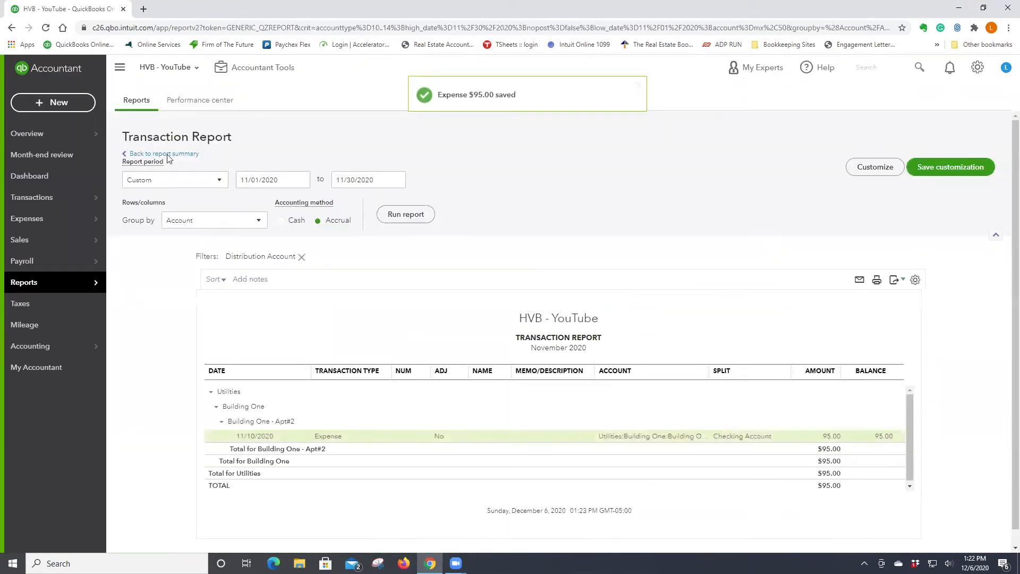
click(162, 154)
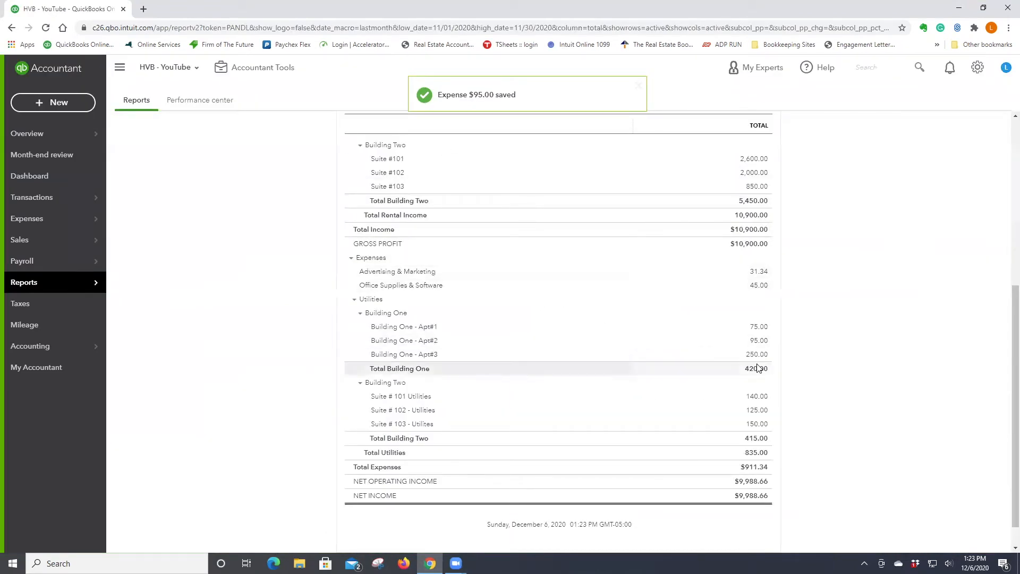
- Check the $250 Apt#3 utility expense, then review the Profit and Loss totals
click(757, 353)
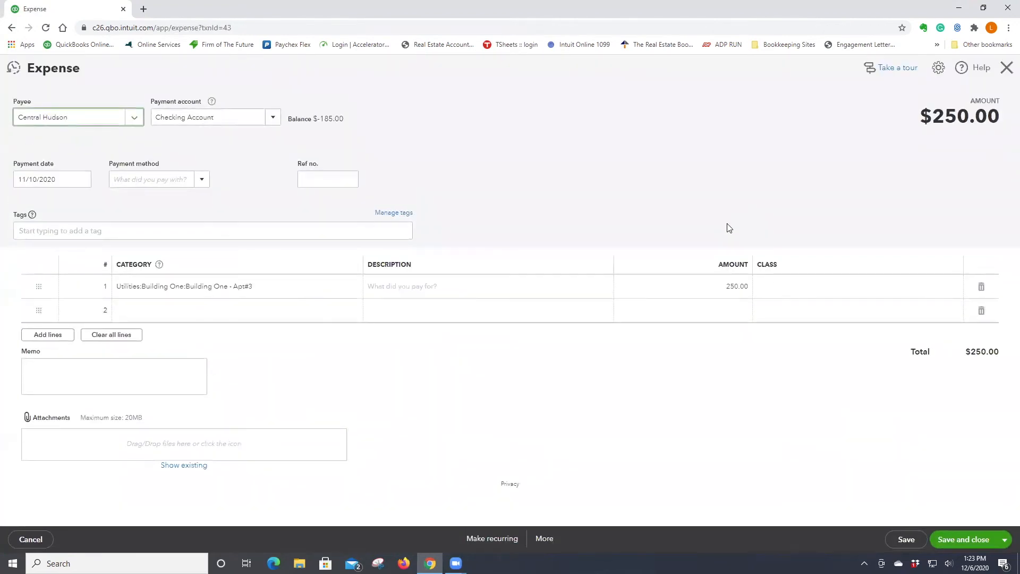
text(Bu)
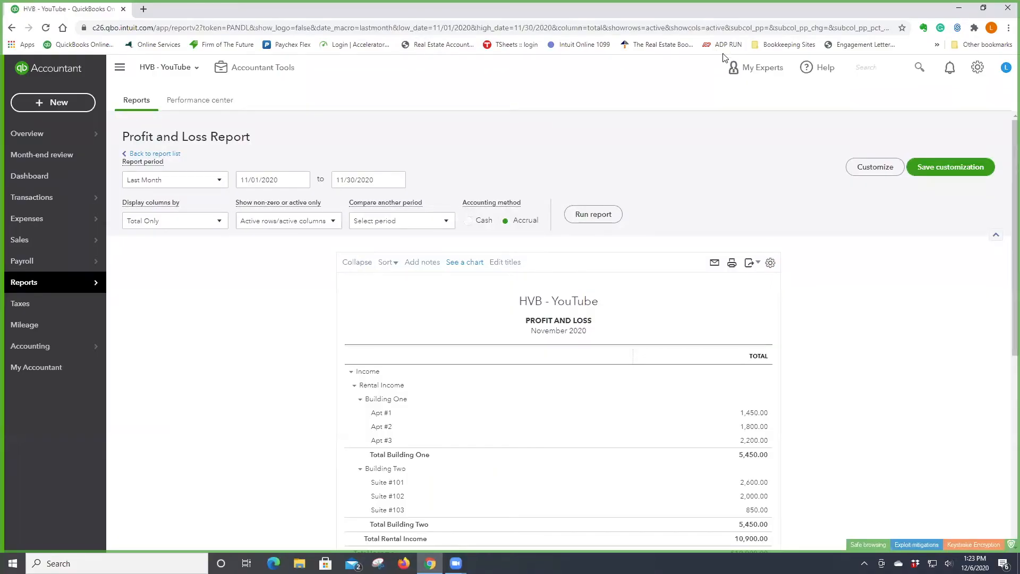
mouse_move(977, 362)
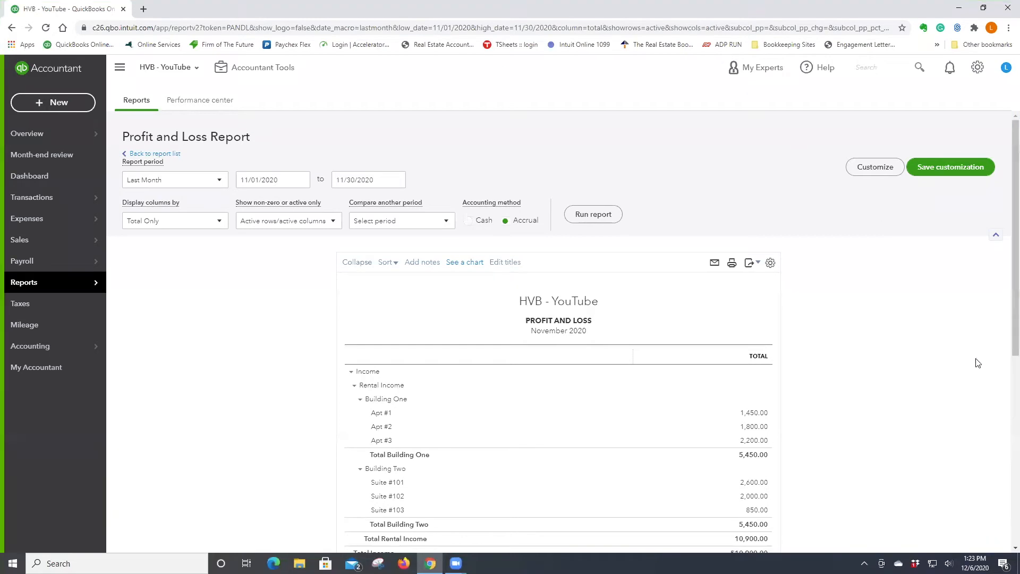
scroll(down, 3)
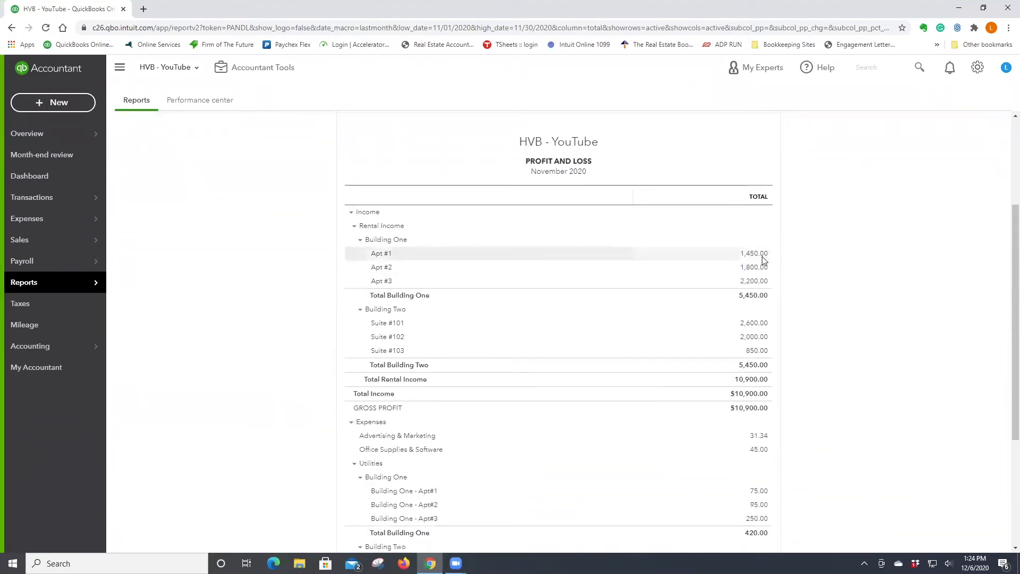
mouse_move(760, 277)
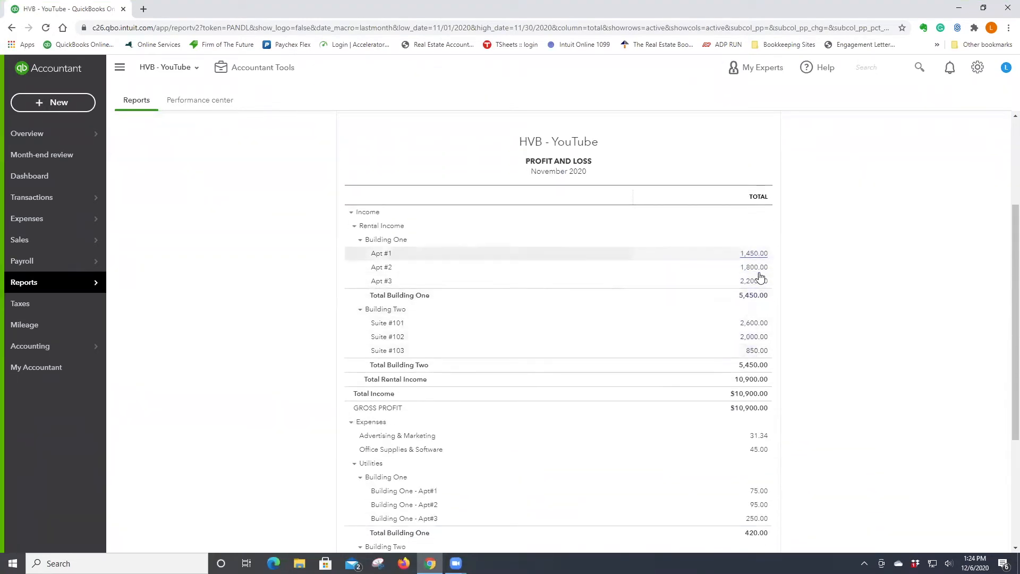
scroll(down, 3)
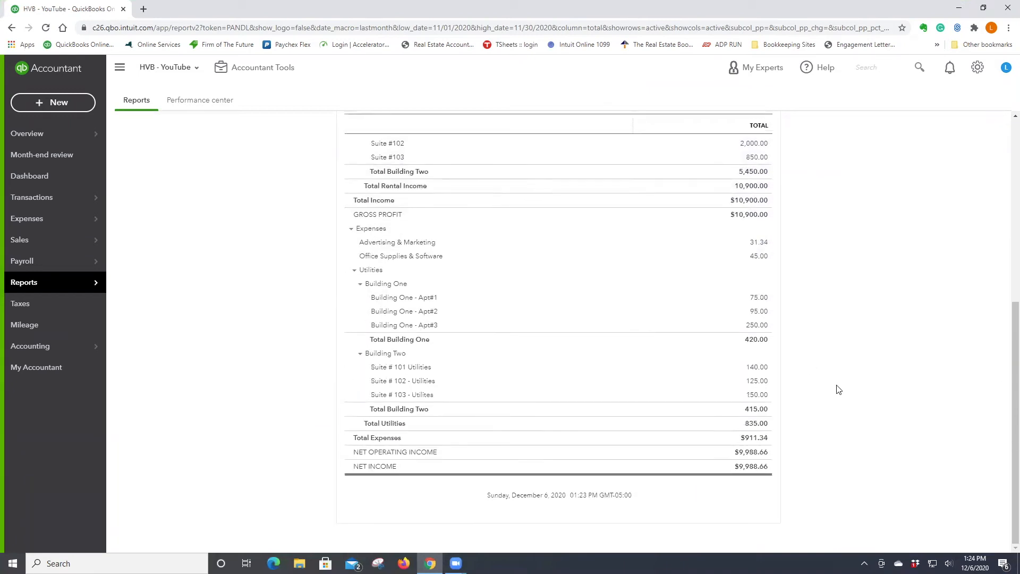
mouse_move(892, 441)
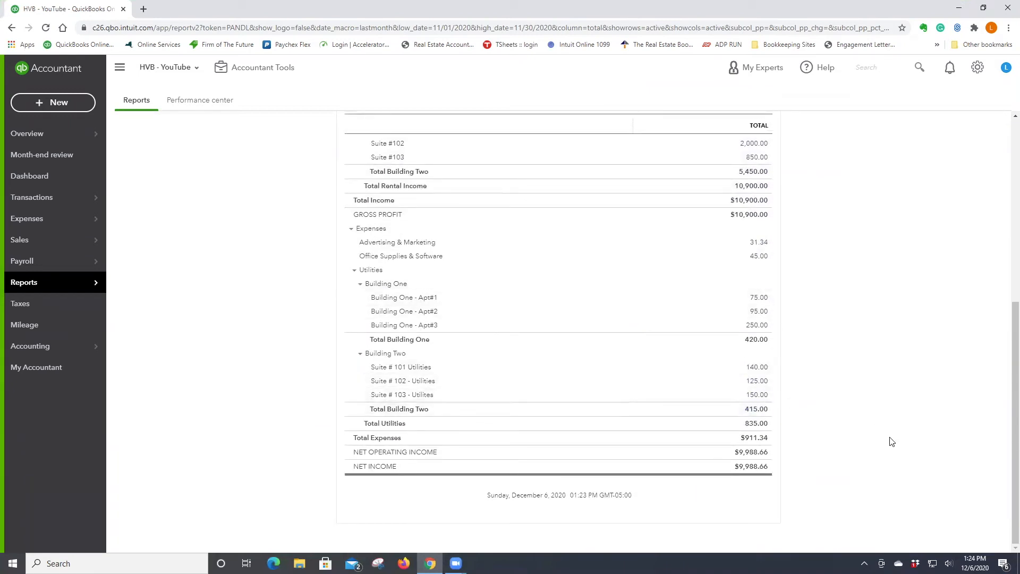
scroll(up, 3)
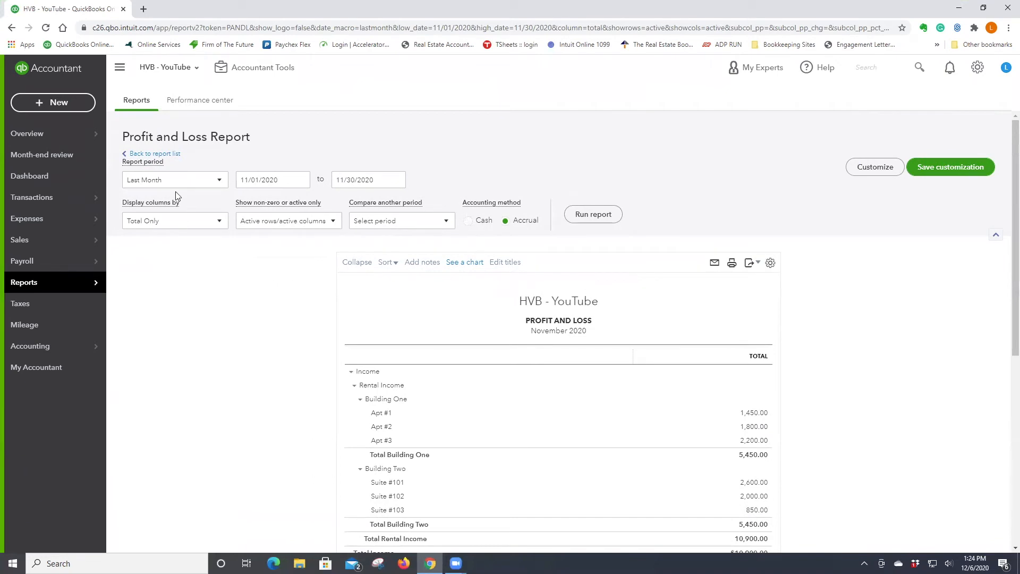
- Open Profit and Loss by Class and scroll its Building One, Building Two, Not Specified columns
click(154, 154)
text(profi)
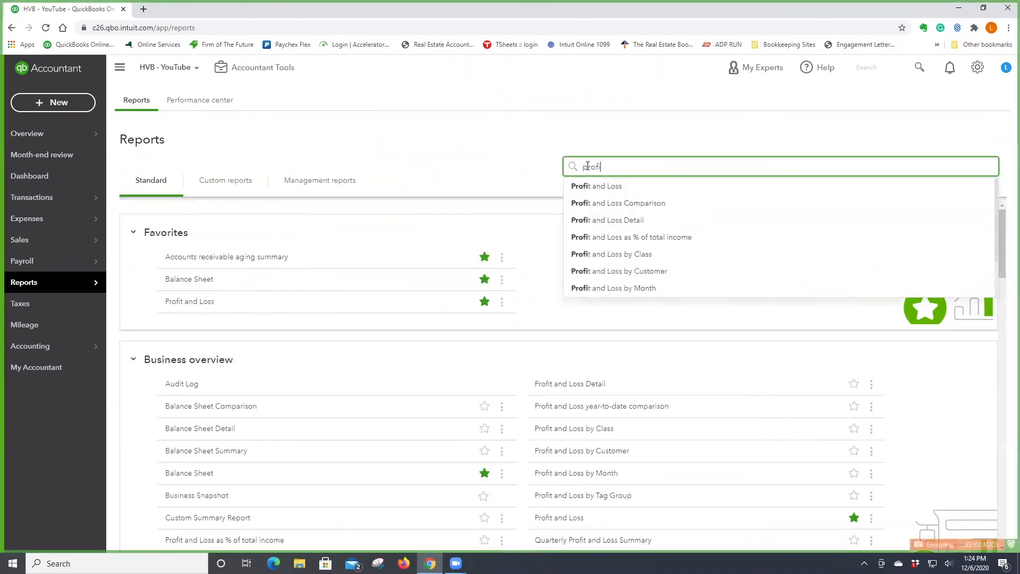
click(611, 254)
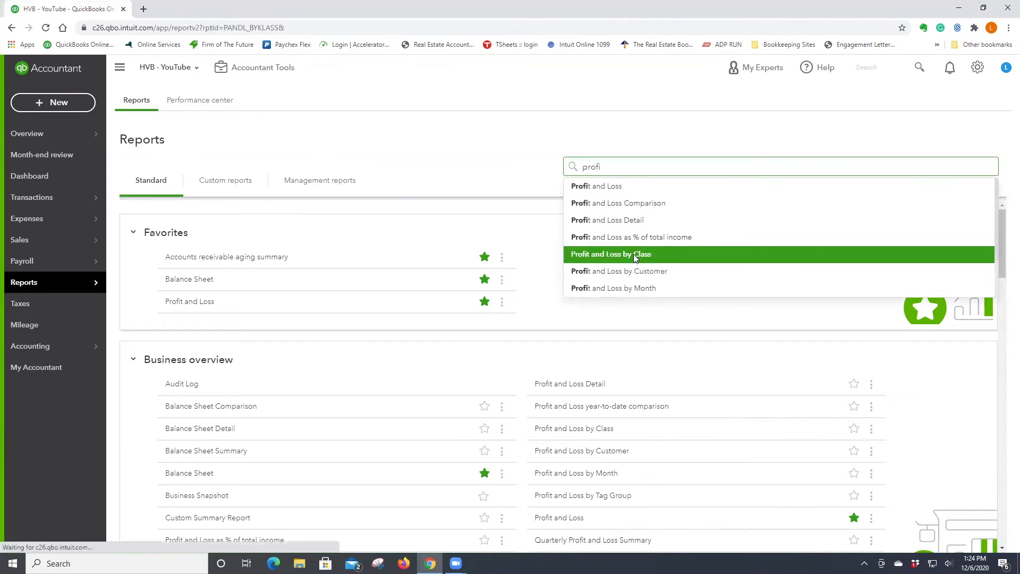
click(609, 254)
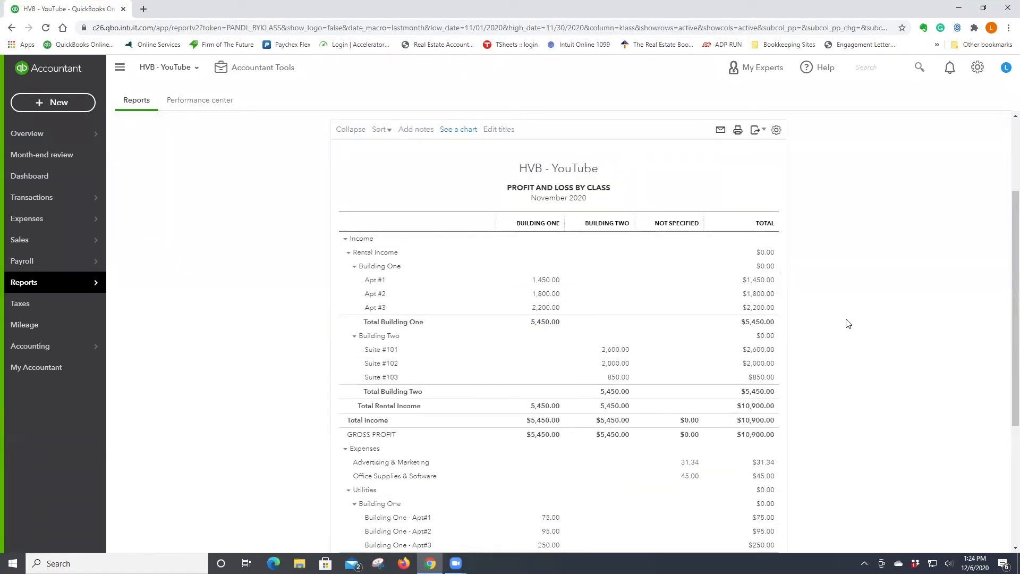
mouse_move(617, 345)
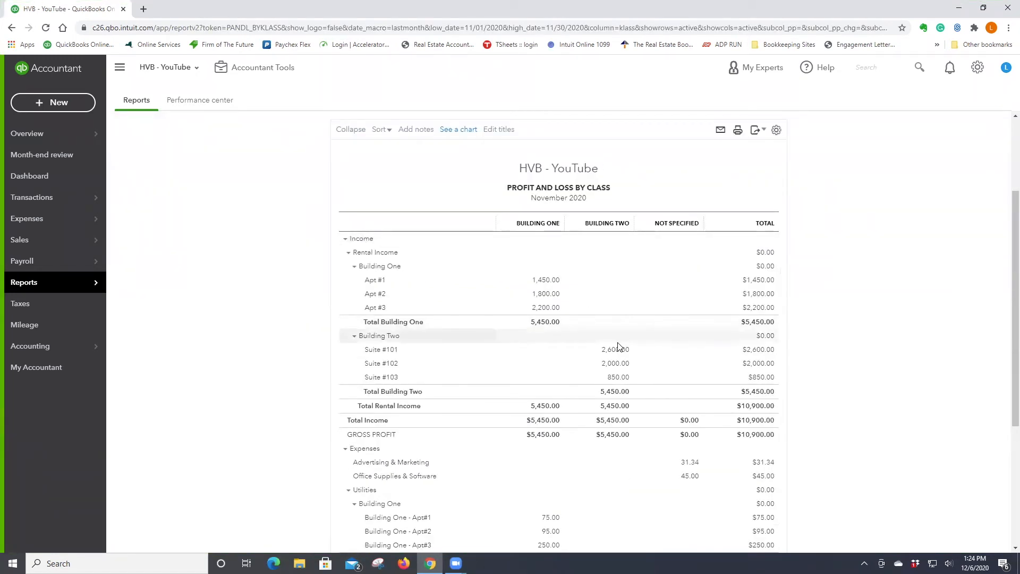
mouse_move(534, 223)
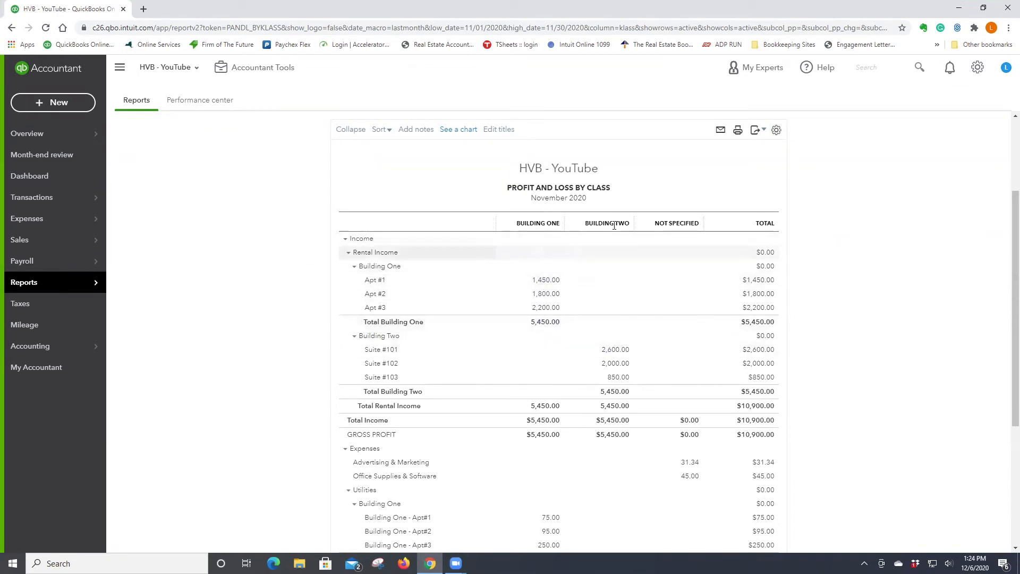
mouse_move(644, 277)
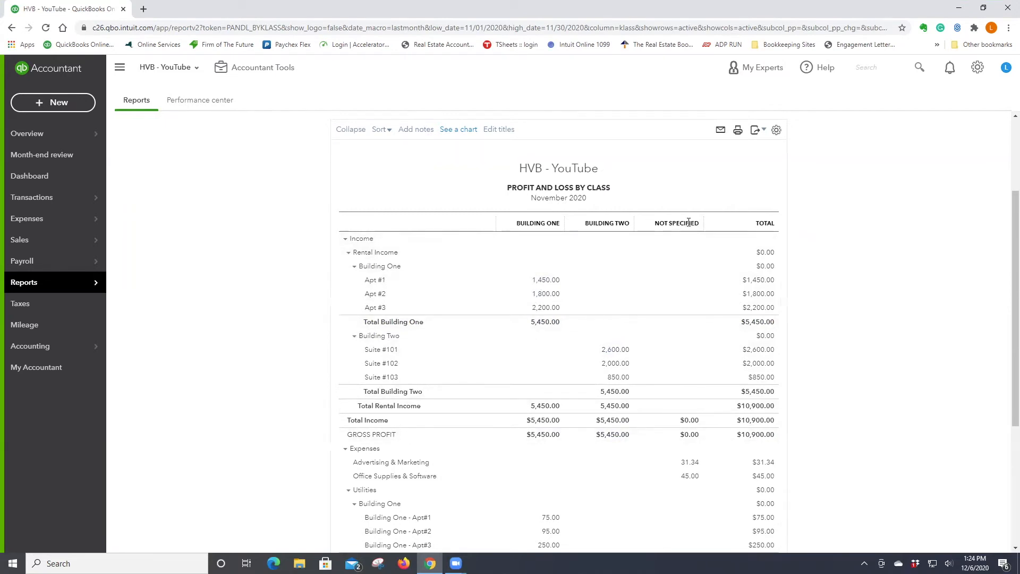
mouse_move(603, 223)
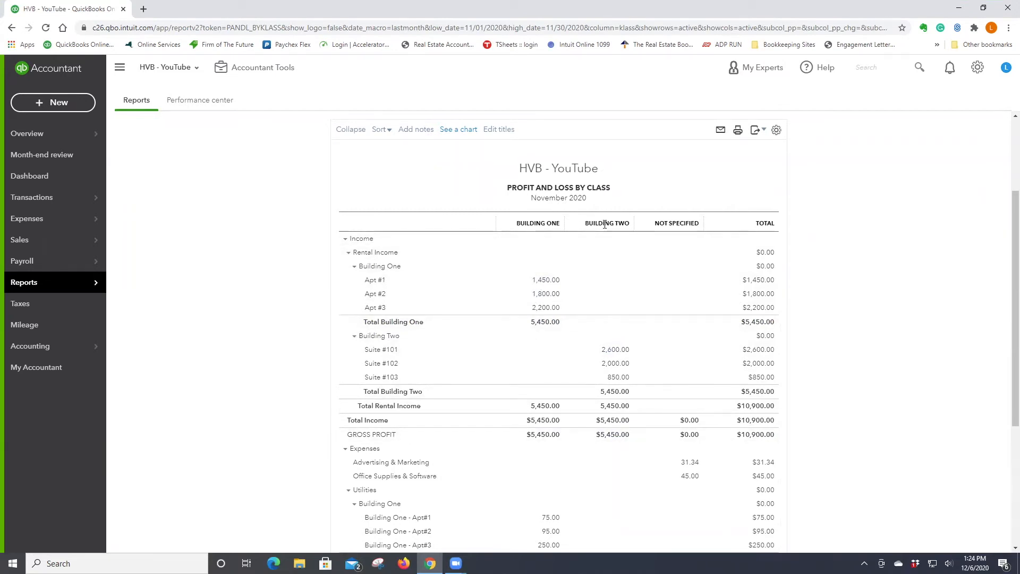
mouse_move(663, 226)
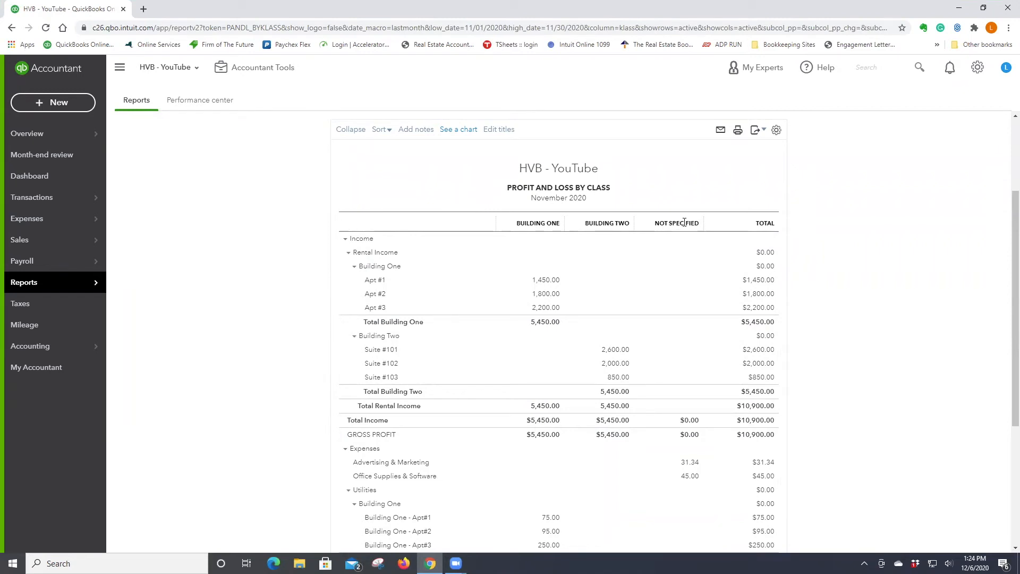
scroll(down, 3)
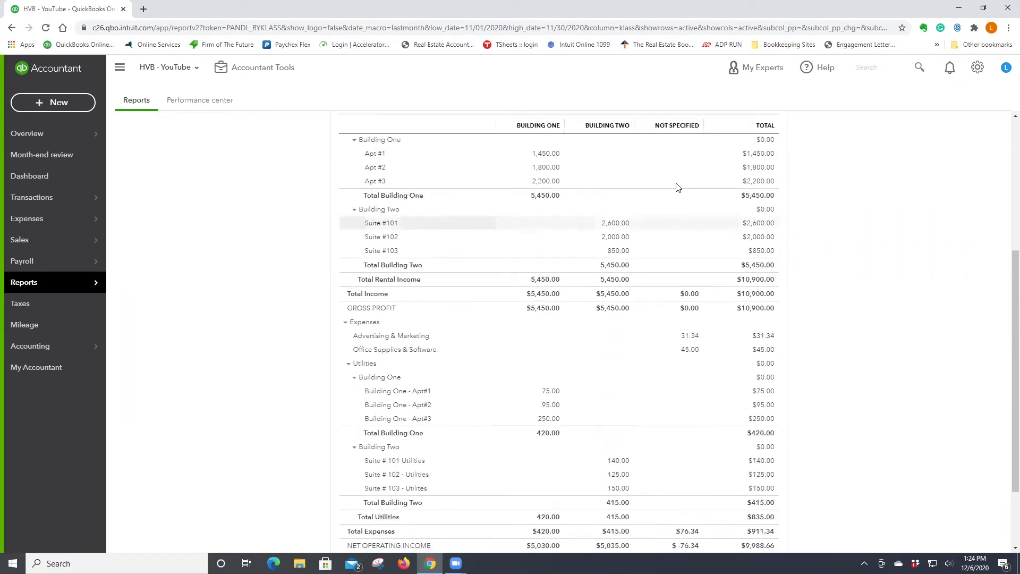
mouse_move(690, 335)
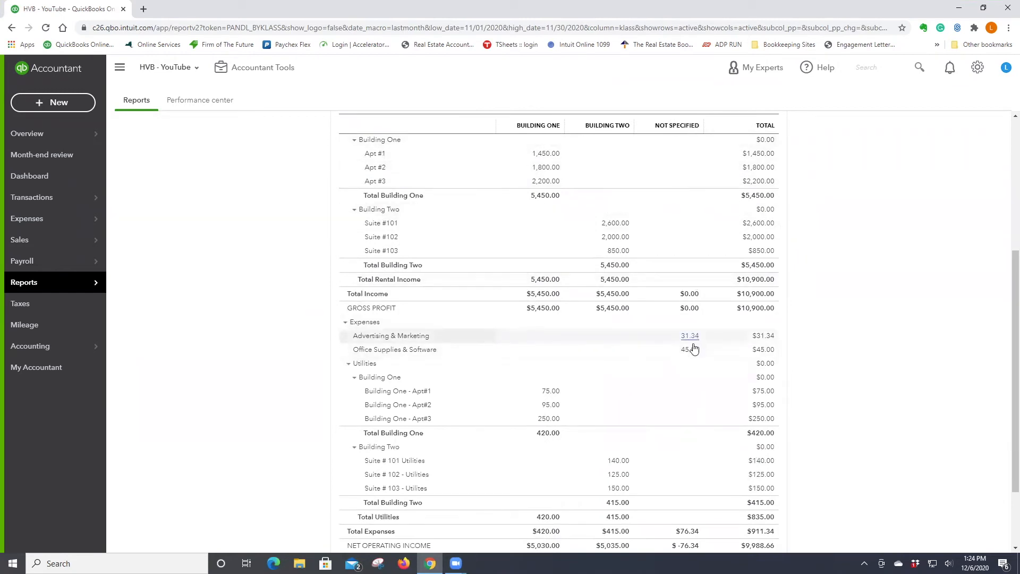
scroll(down, 3)
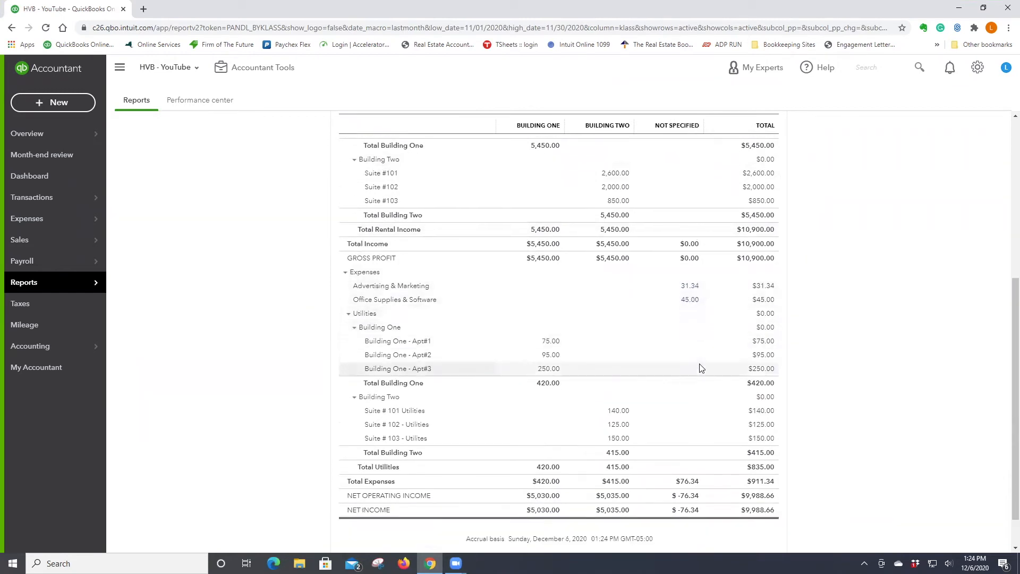
scroll(down, 3)
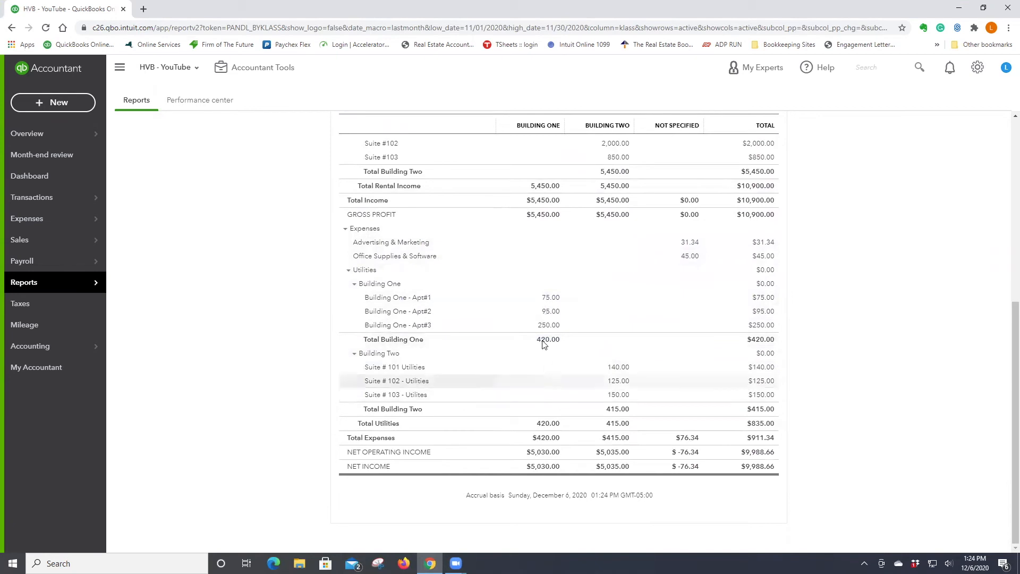
scroll(up, 3)
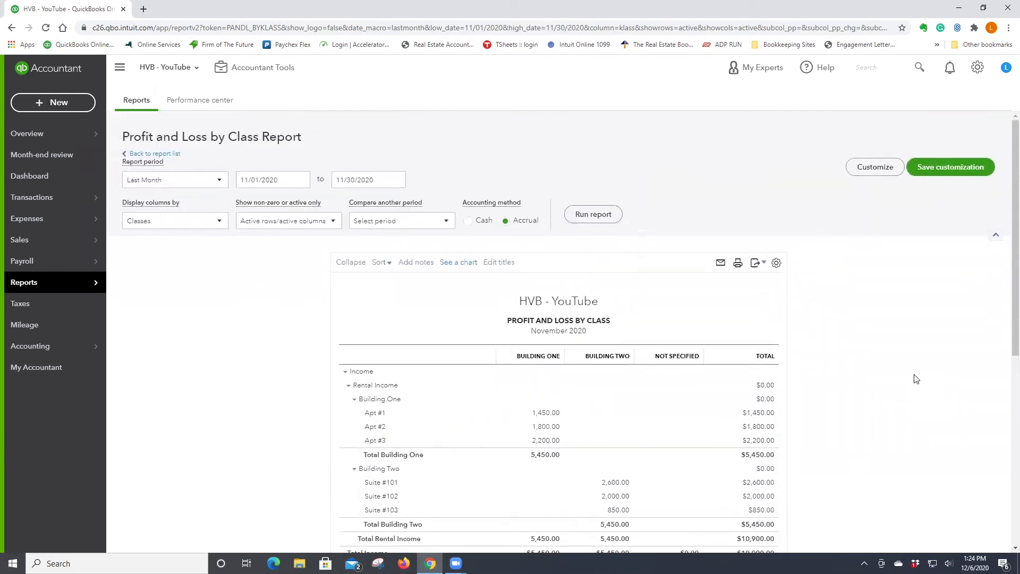
- Customize the report with a Class filter of Building One and rerun it
click(776, 263)
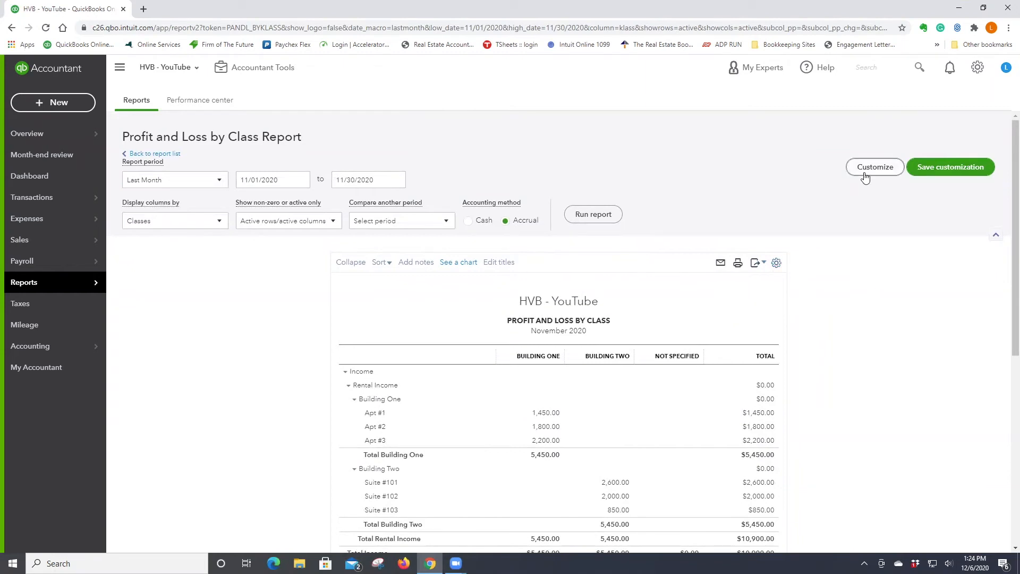
click(875, 166)
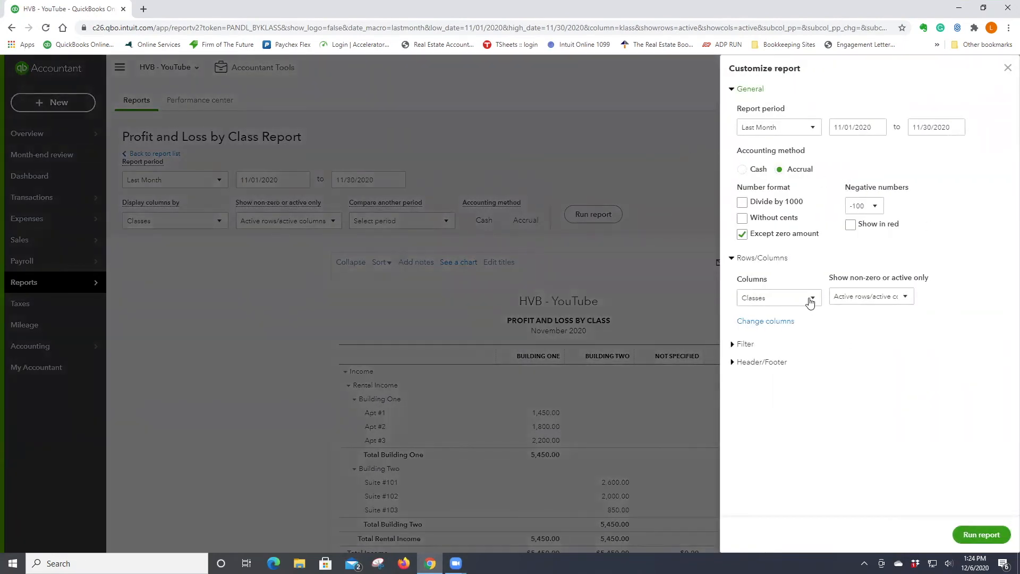
click(871, 296)
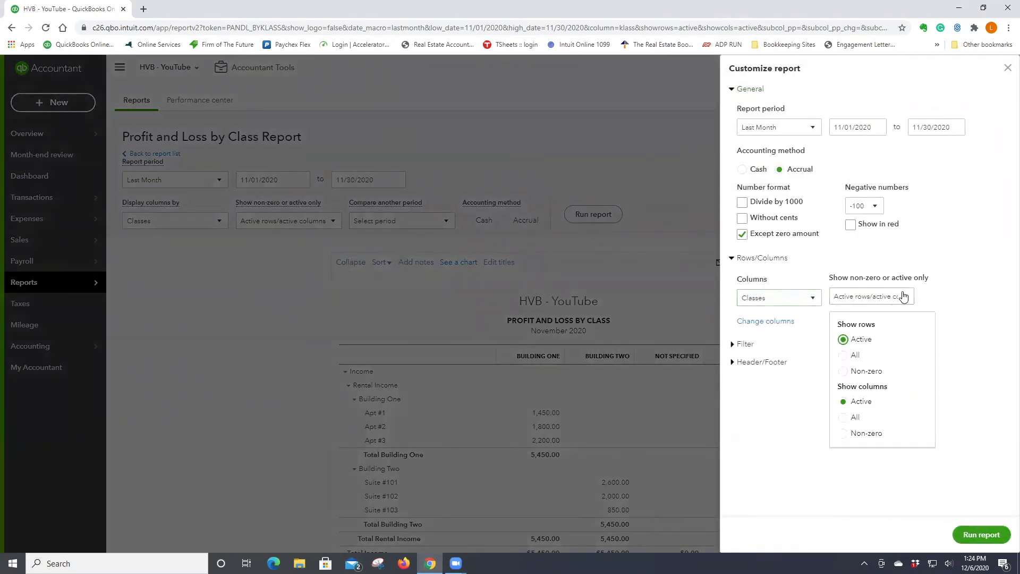
mouse_move(733, 356)
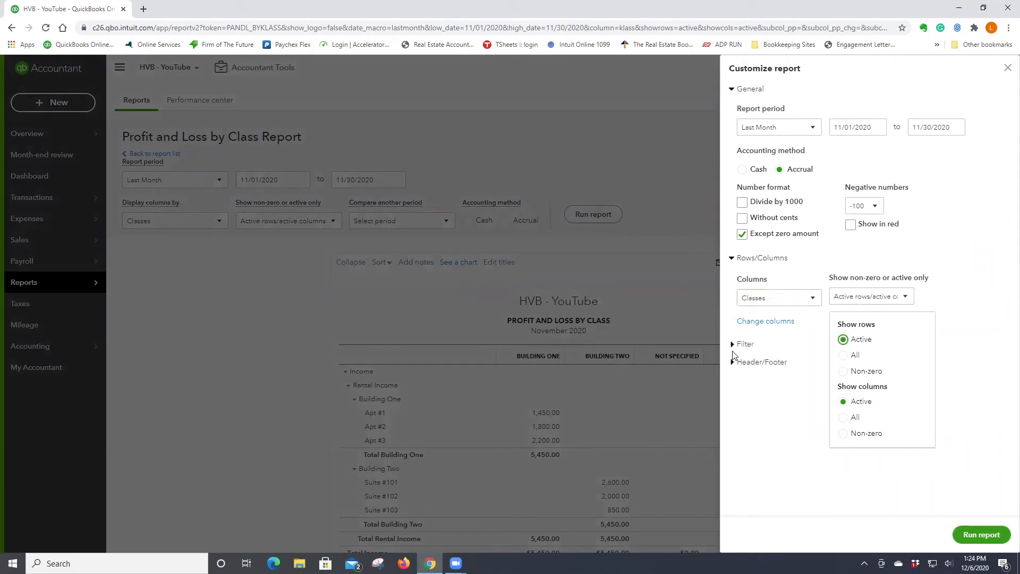
click(743, 343)
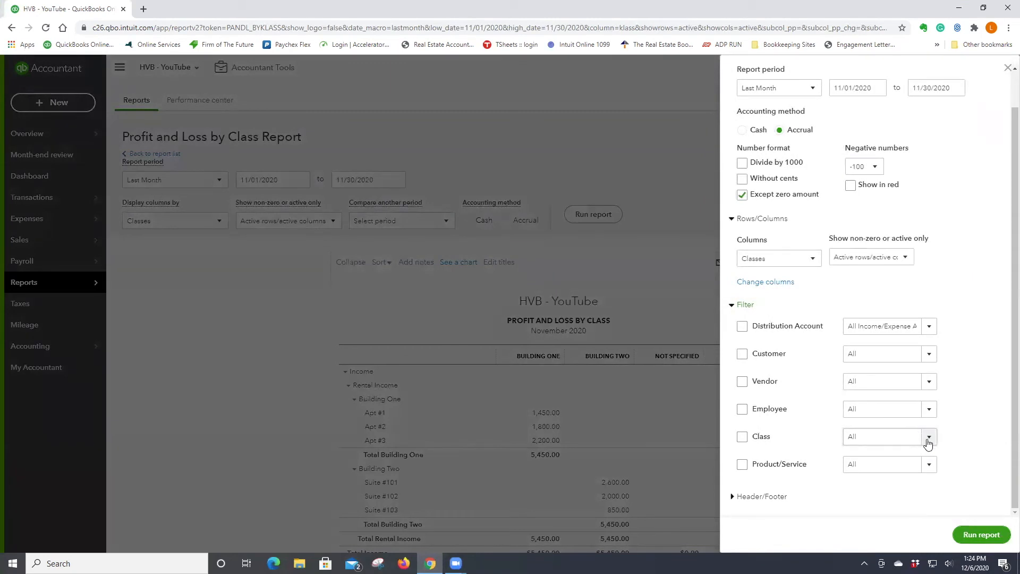
click(927, 435)
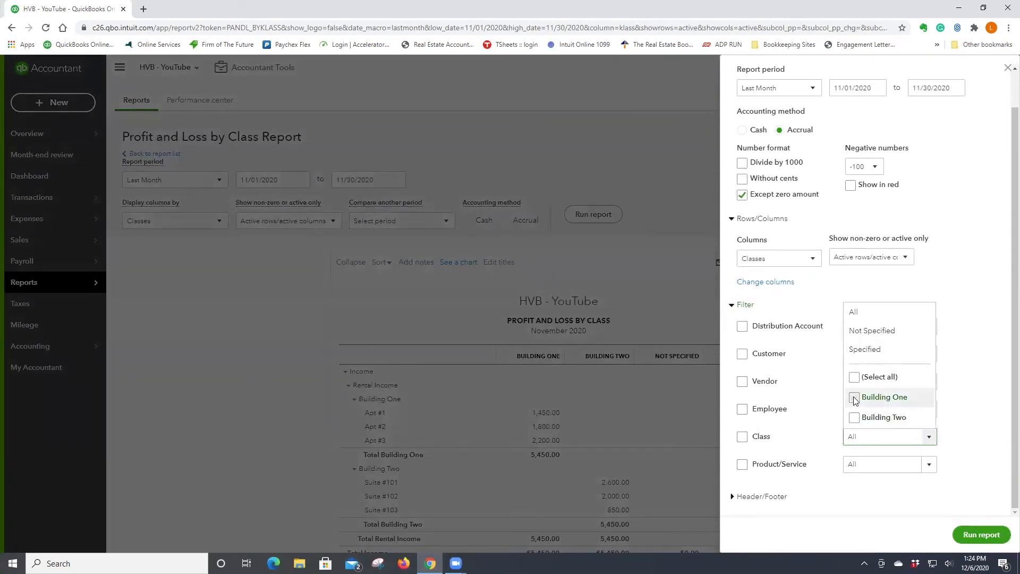
click(854, 399)
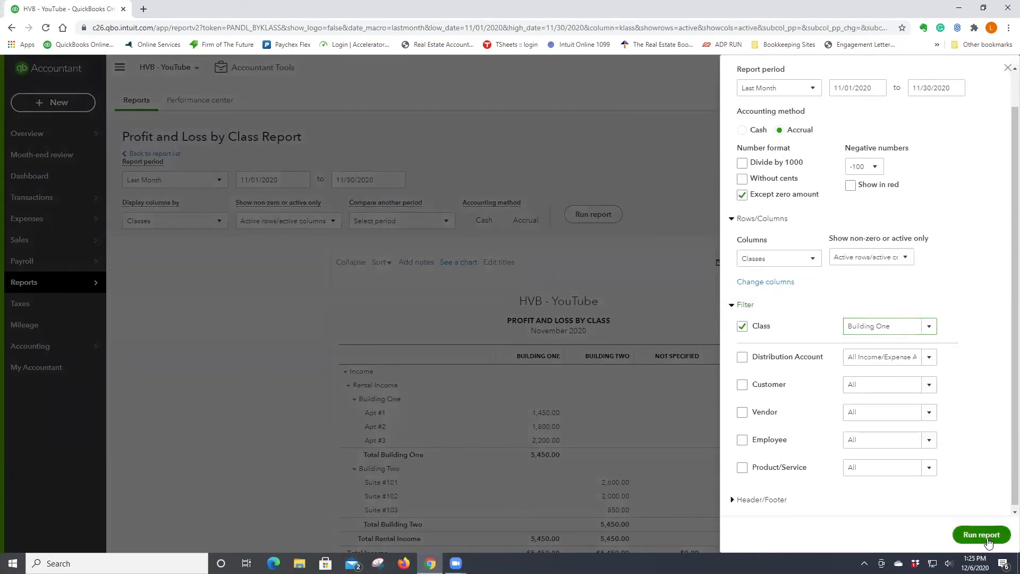
click(981, 534)
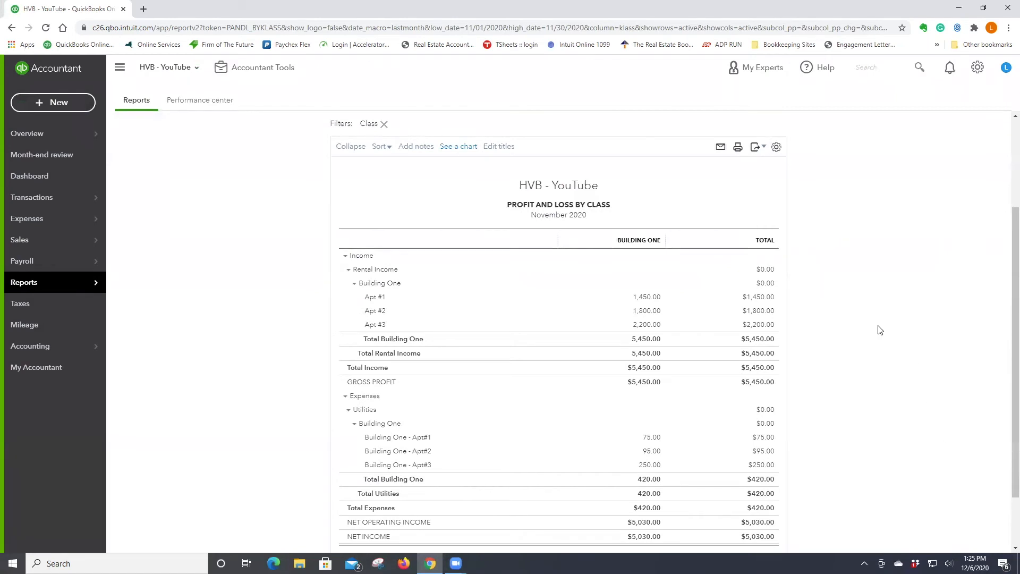
scroll(down, 3)
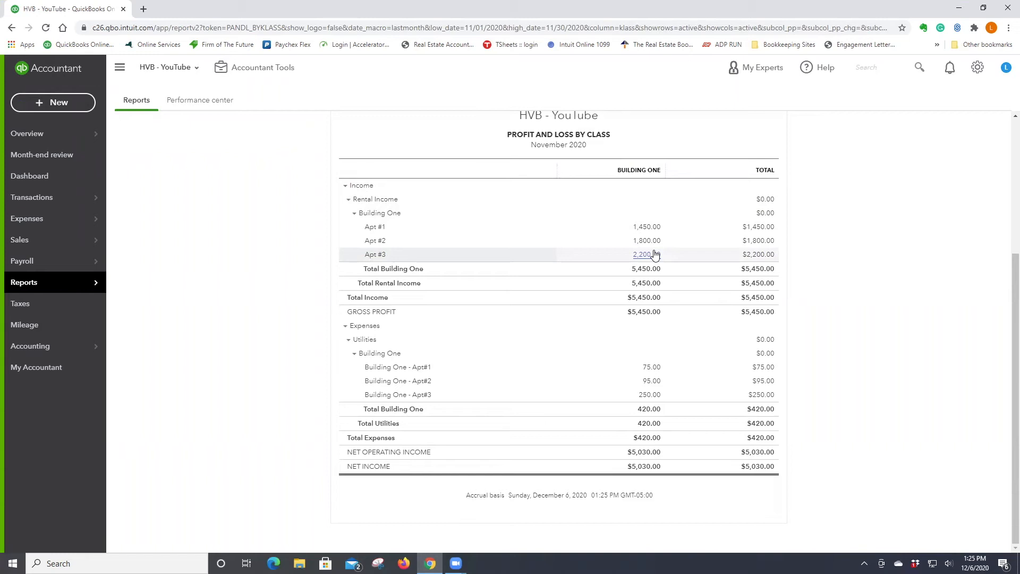
mouse_move(655, 312)
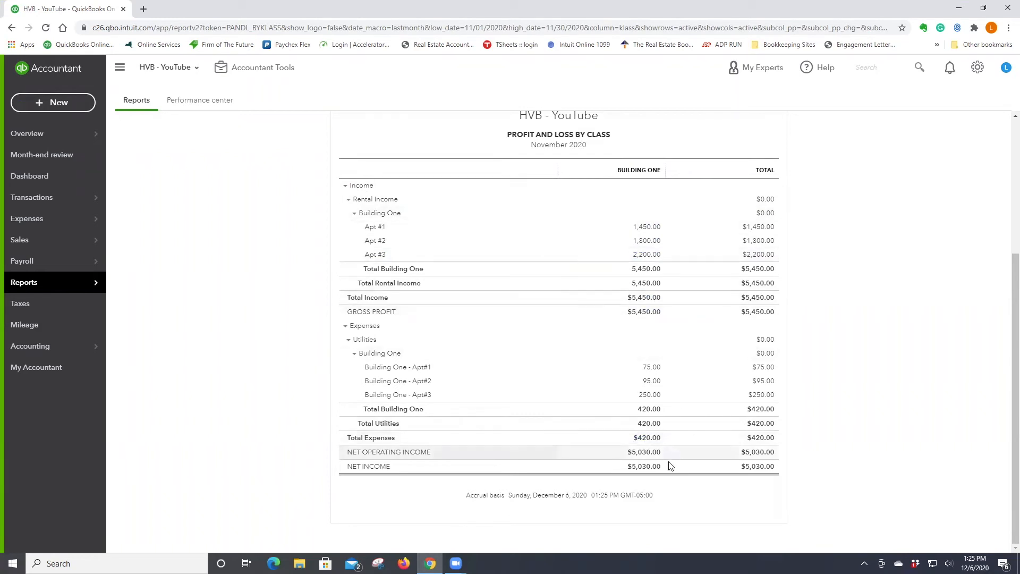
mouse_move(899, 440)
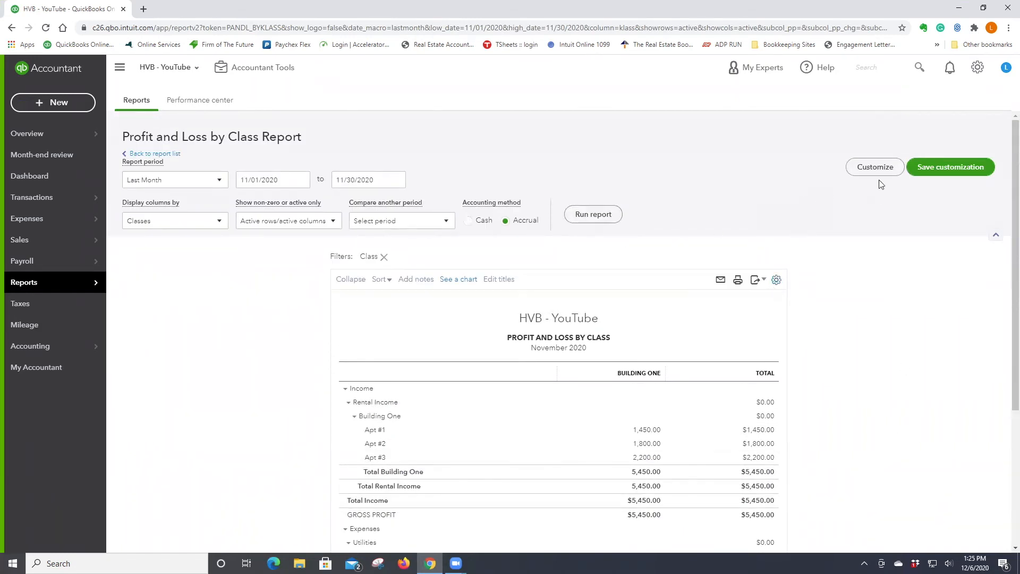
- Set the Class filter to Building One and Building Two, rerun, and review totals
click(875, 167)
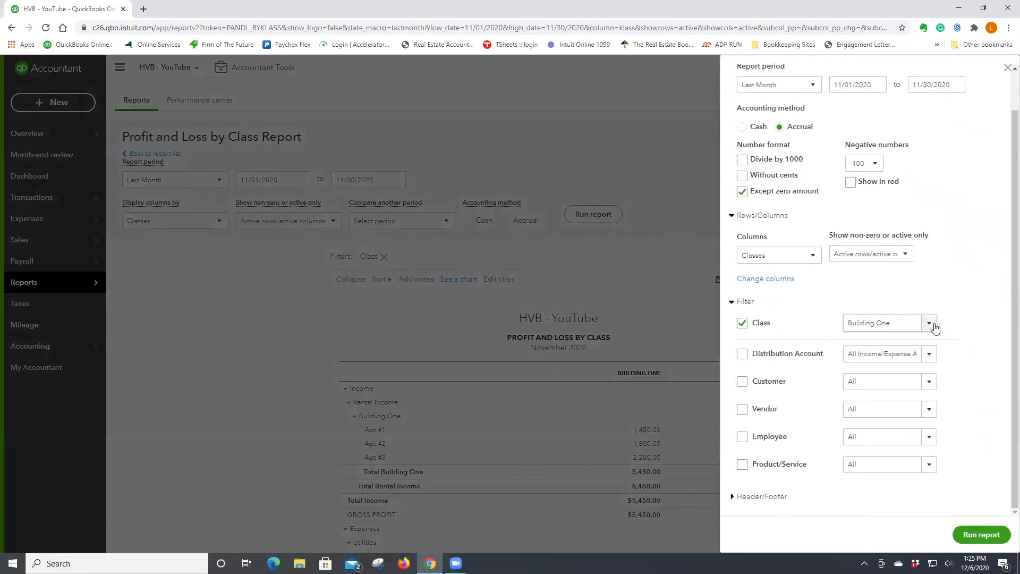
click(929, 322)
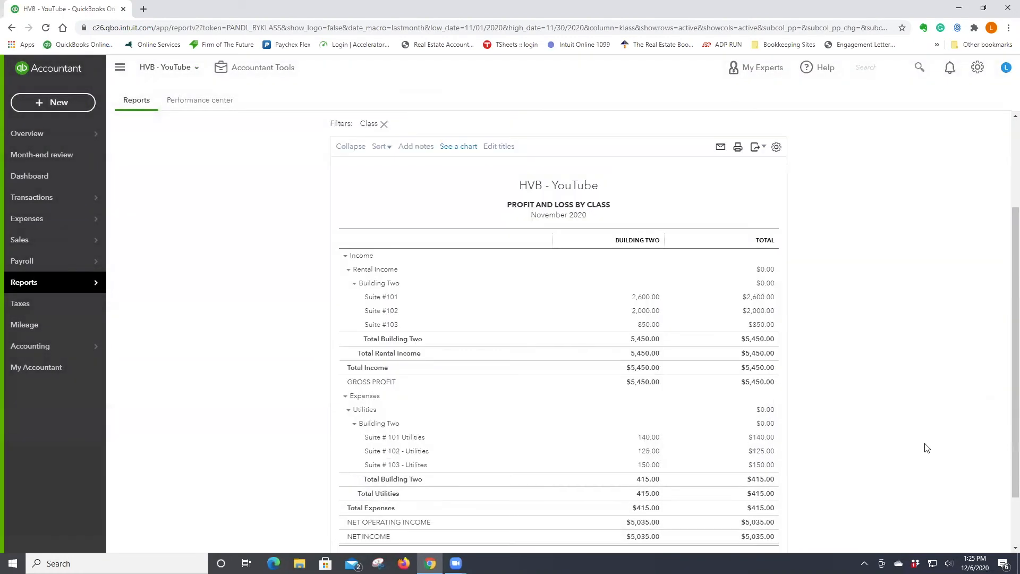
scroll(down, 3)
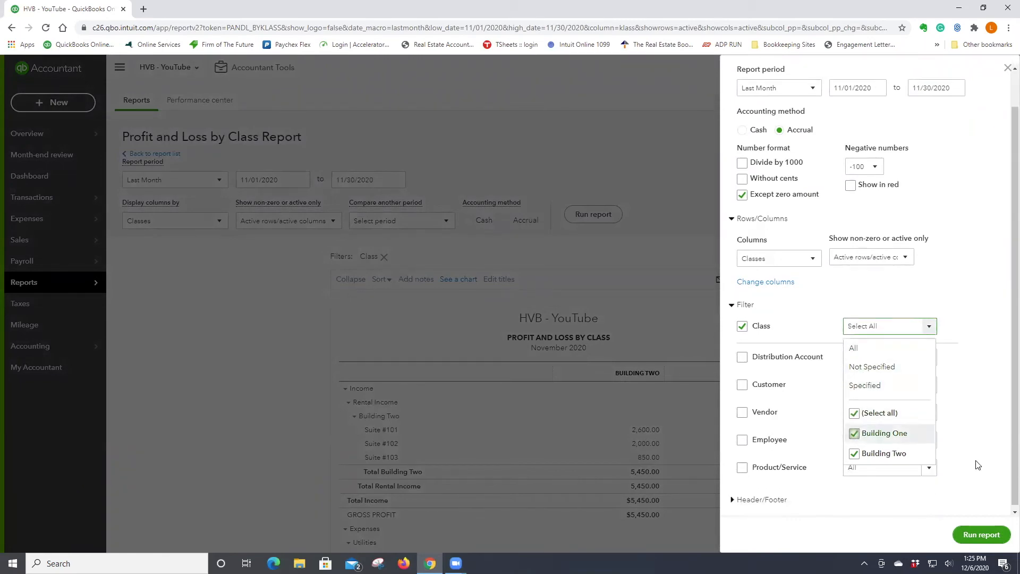
click(981, 534)
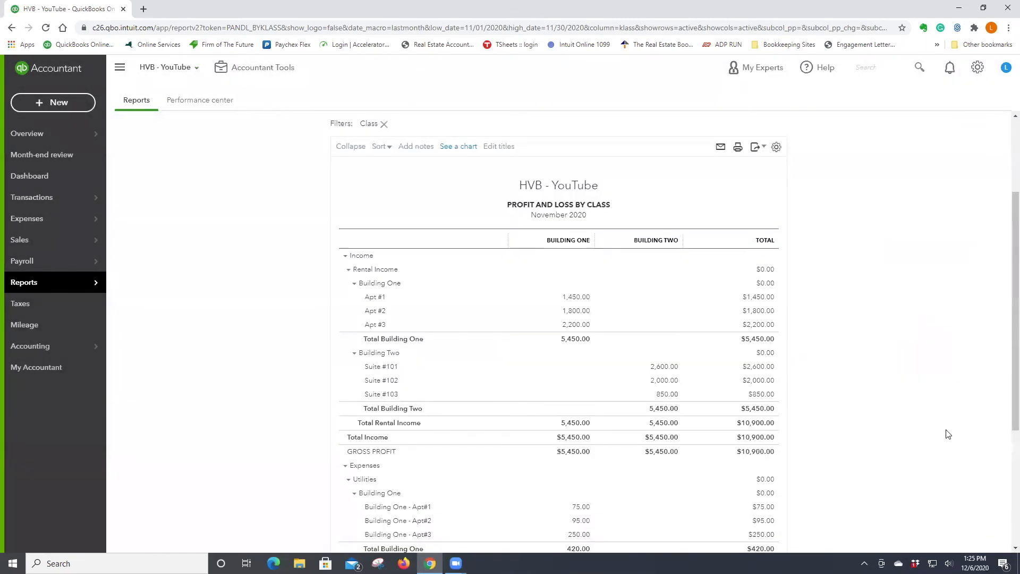
scroll(down, 3)
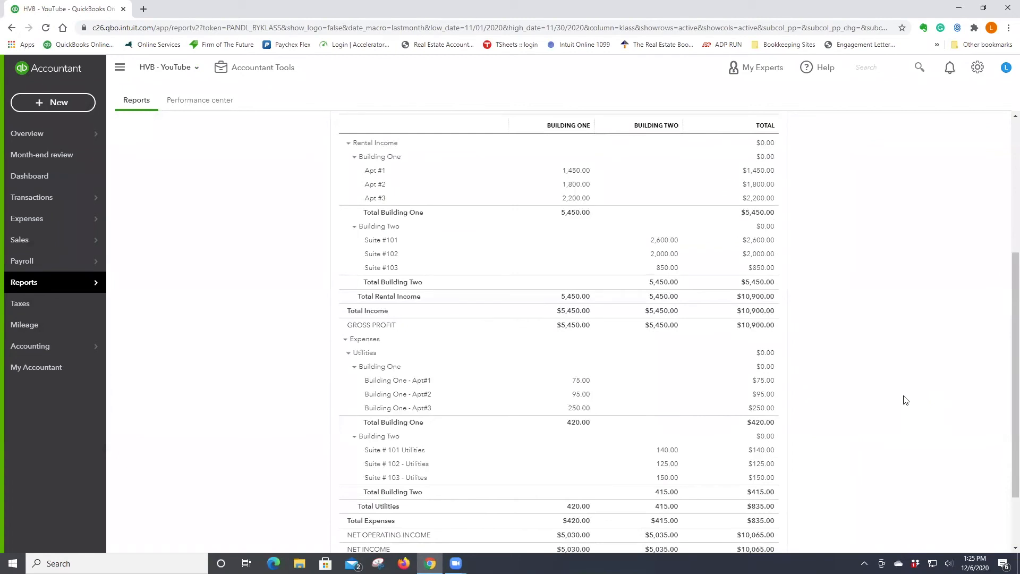
mouse_move(670, 339)
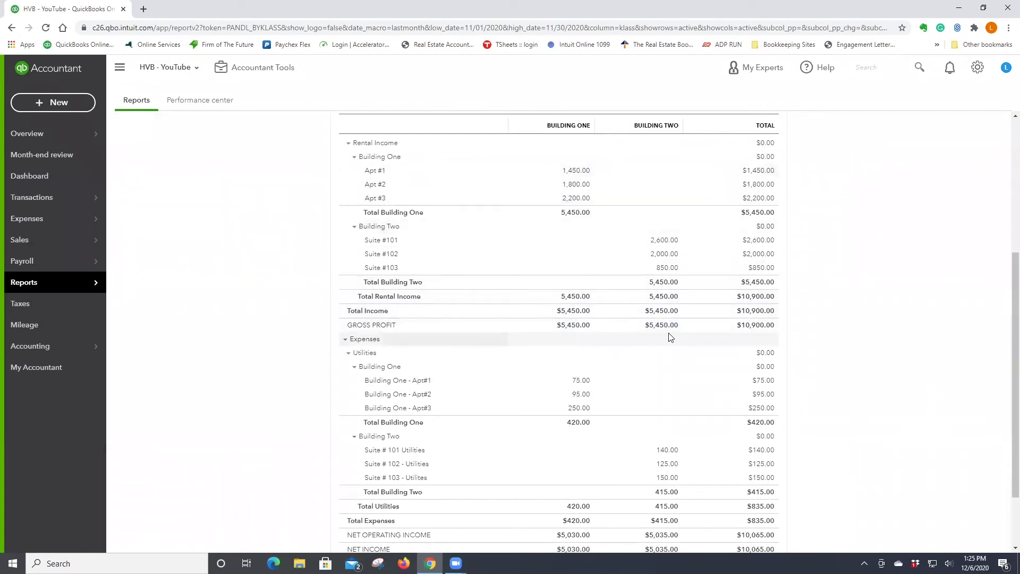
scroll(down, 3)
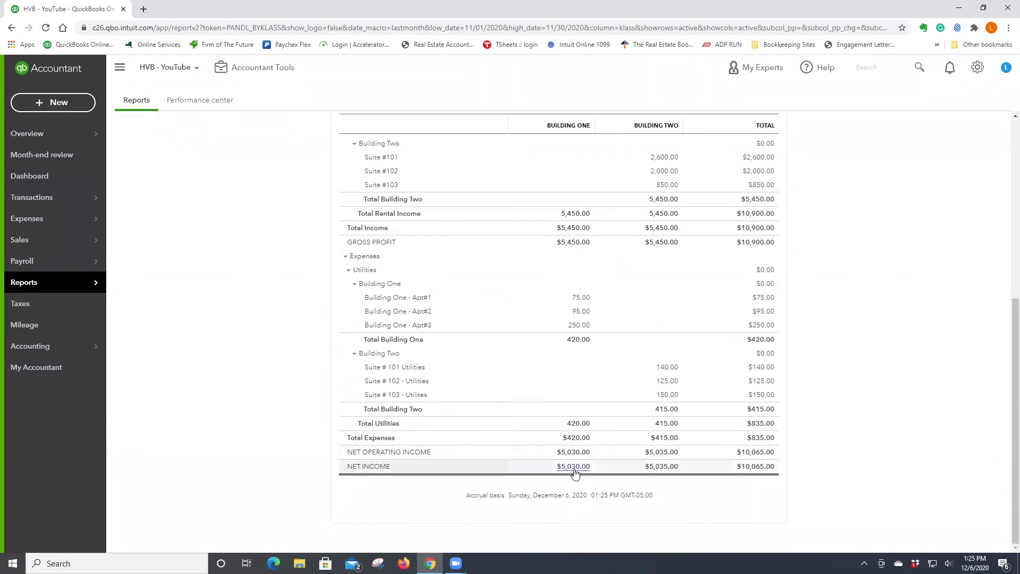
mouse_move(569, 324)
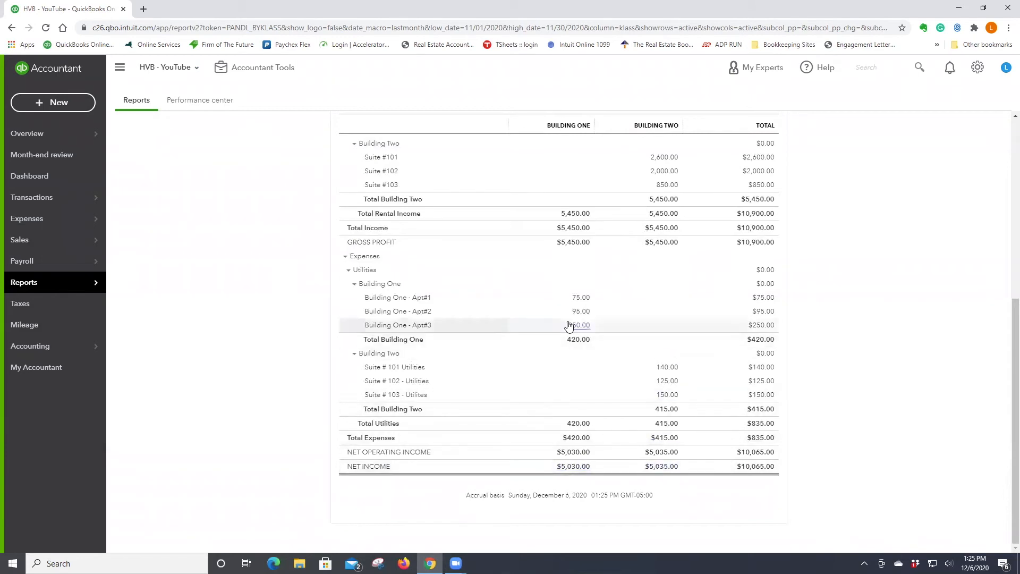
mouse_move(597, 380)
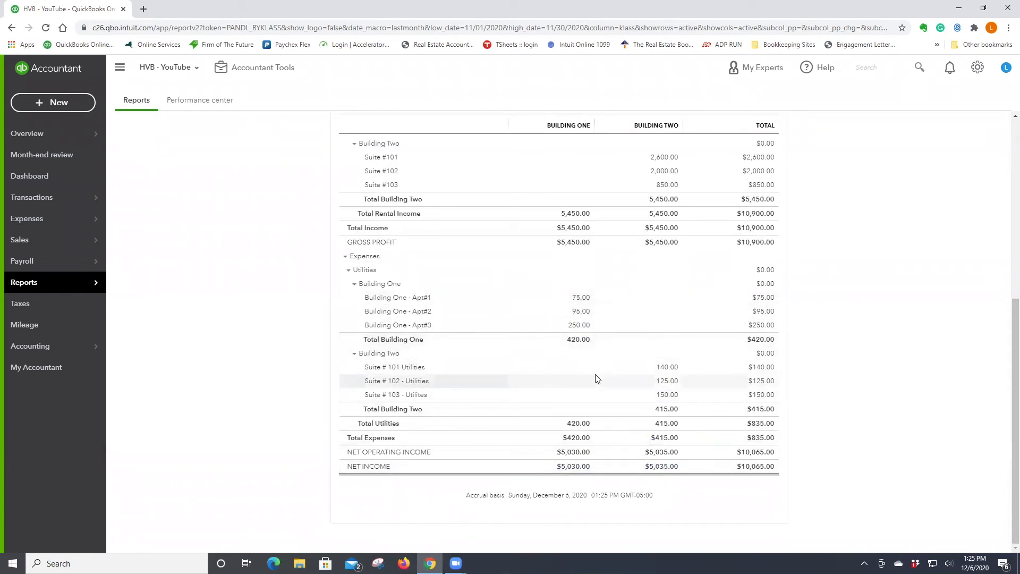
mouse_move(661, 465)
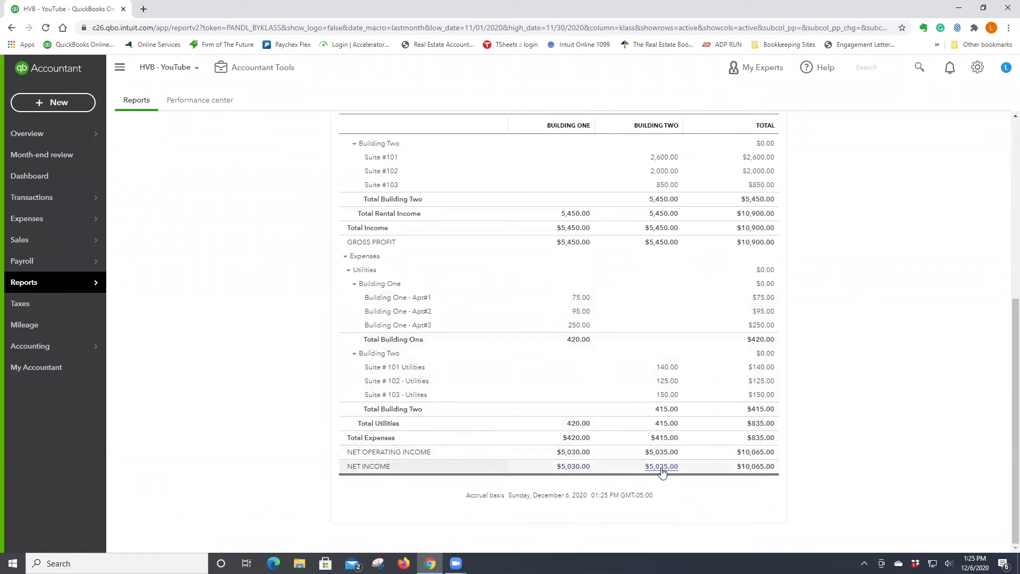
mouse_move(655, 470)
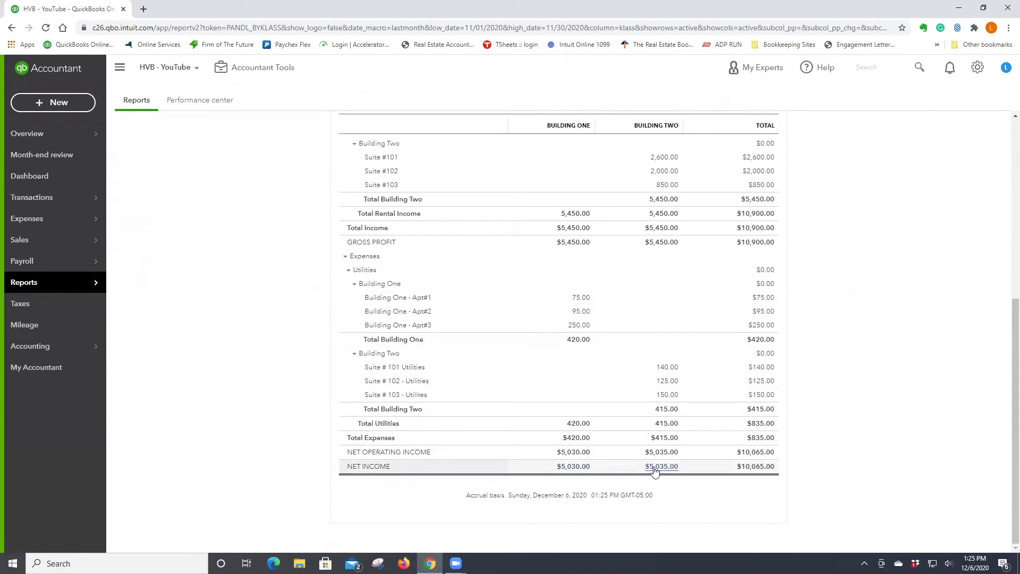
mouse_move(572, 466)
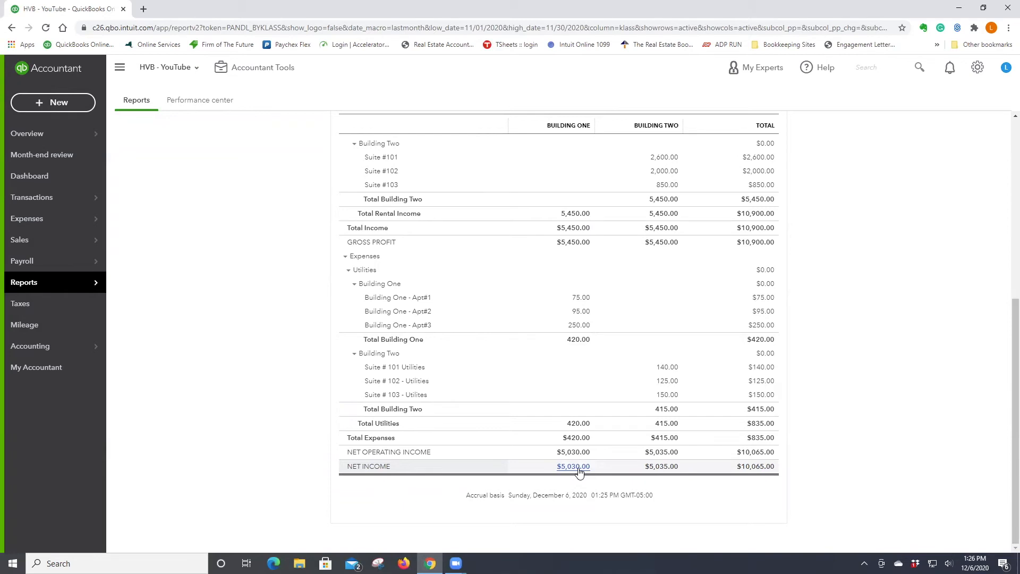
mouse_move(608, 464)
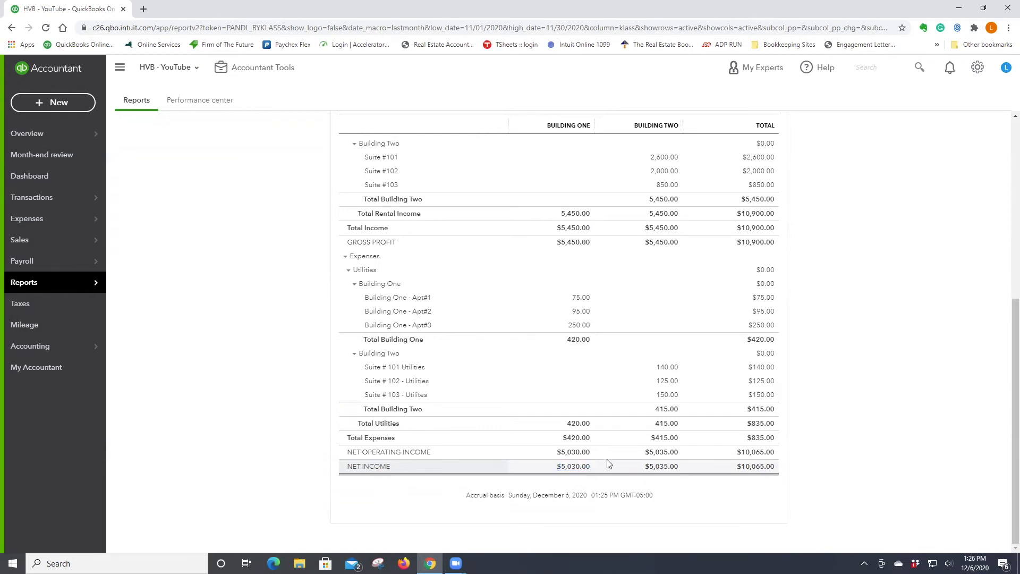
mouse_move(889, 434)
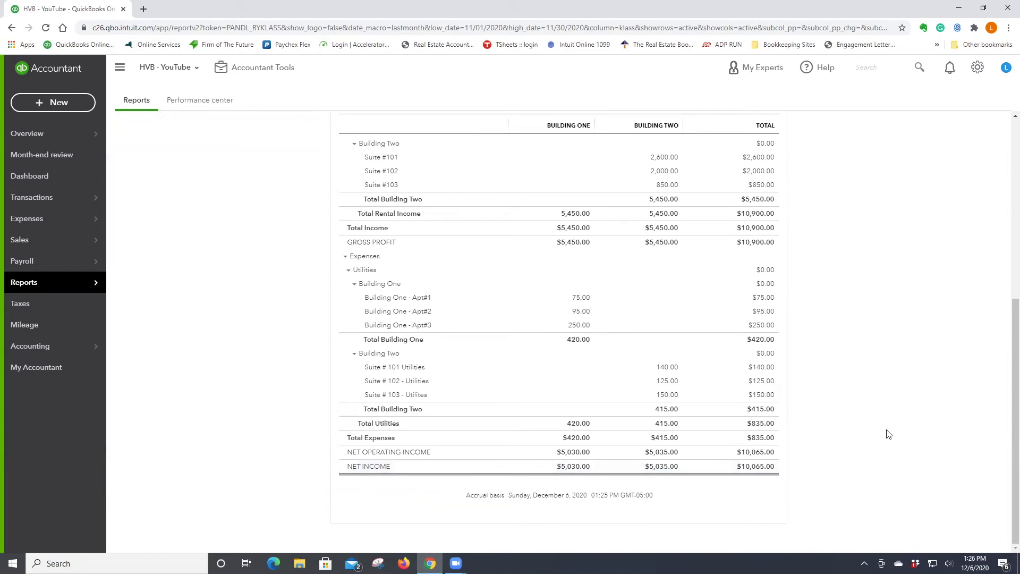
scroll(up, 3)
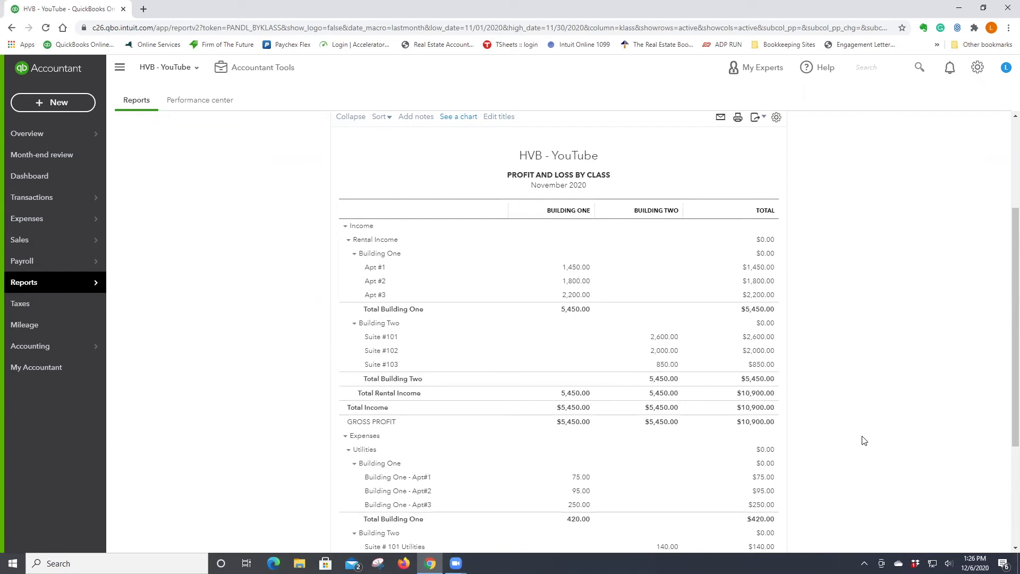
mouse_move(878, 405)
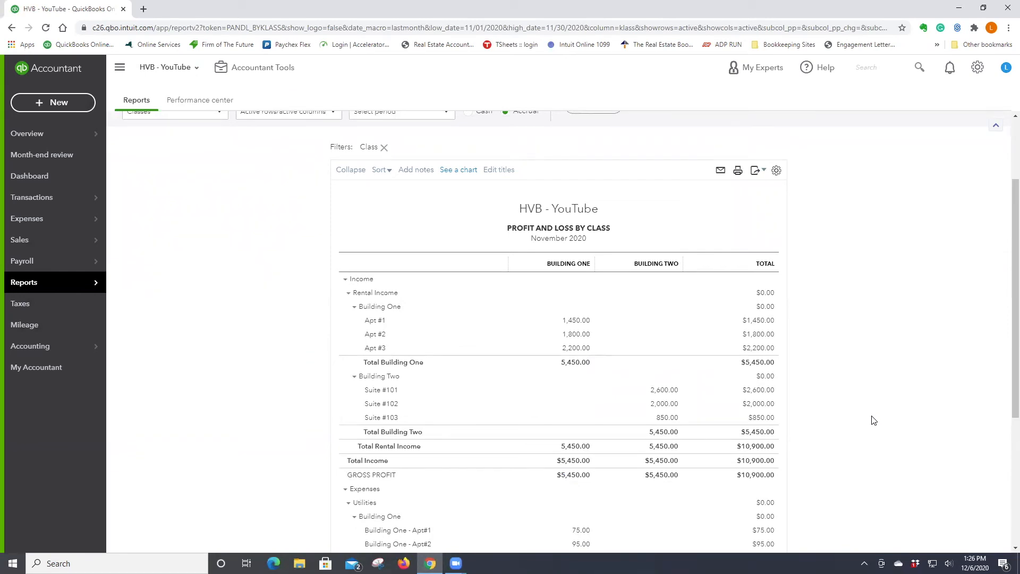
mouse_move(369, 334)
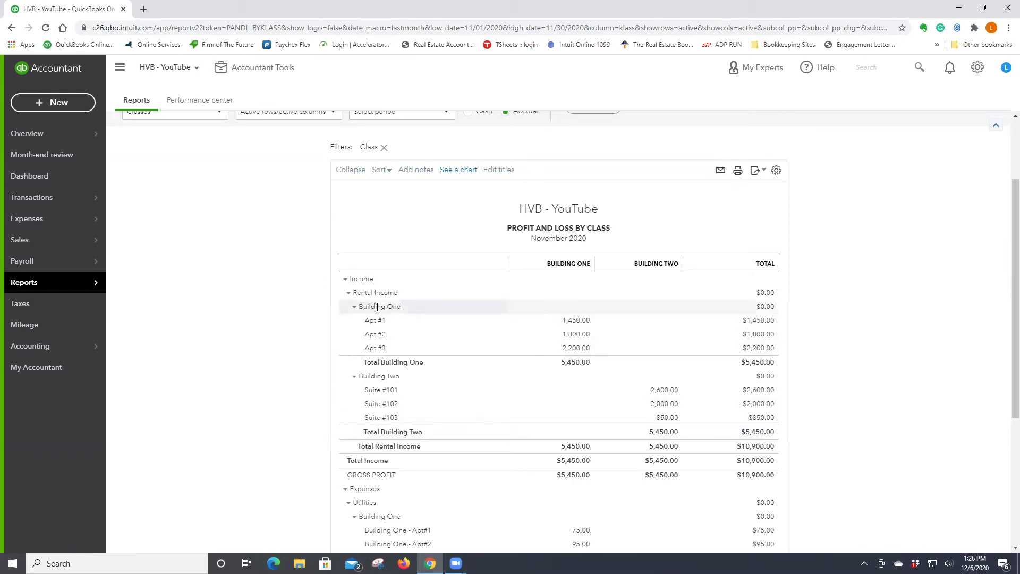
mouse_move(380, 389)
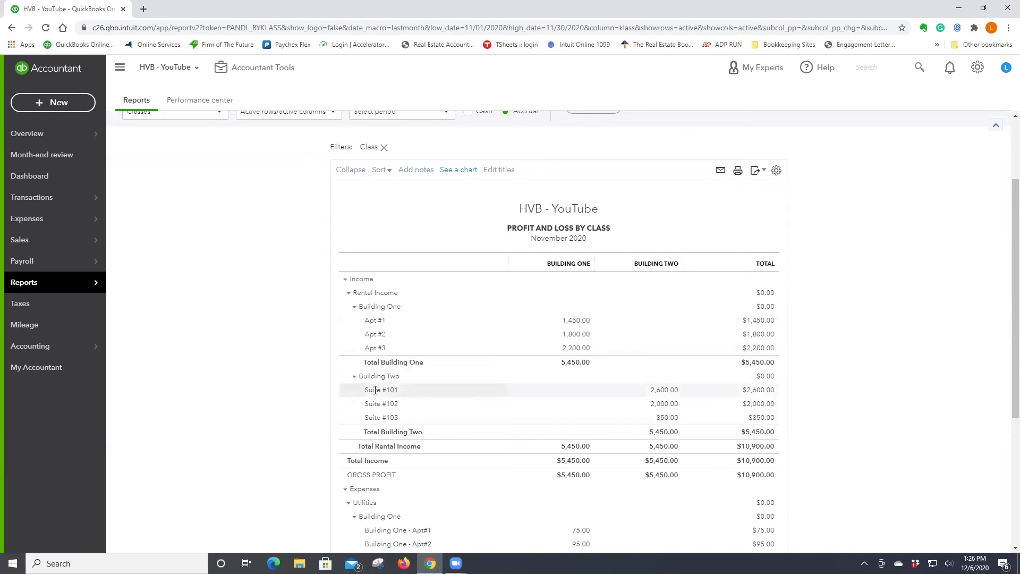
mouse_move(401, 387)
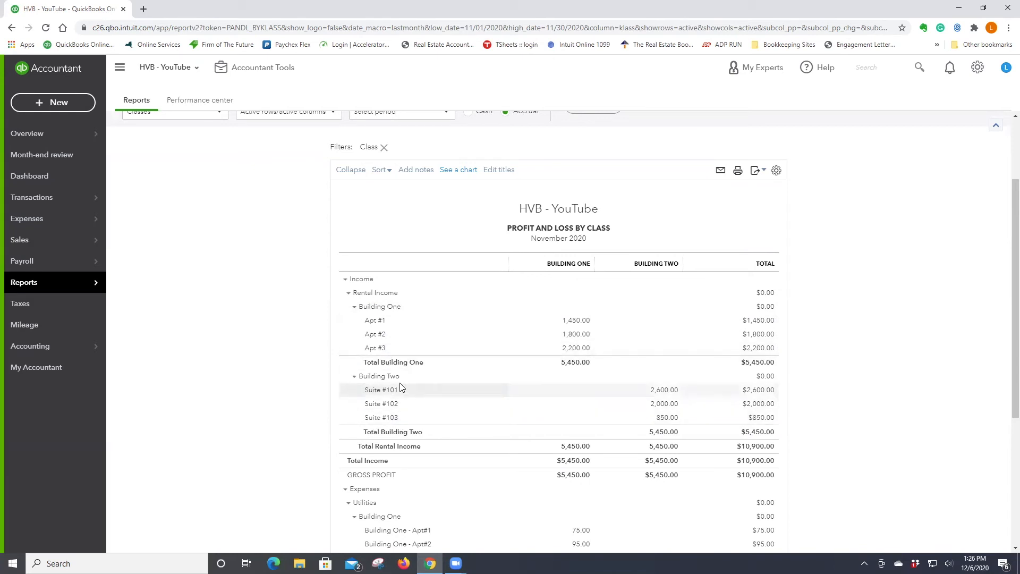
mouse_move(383, 319)
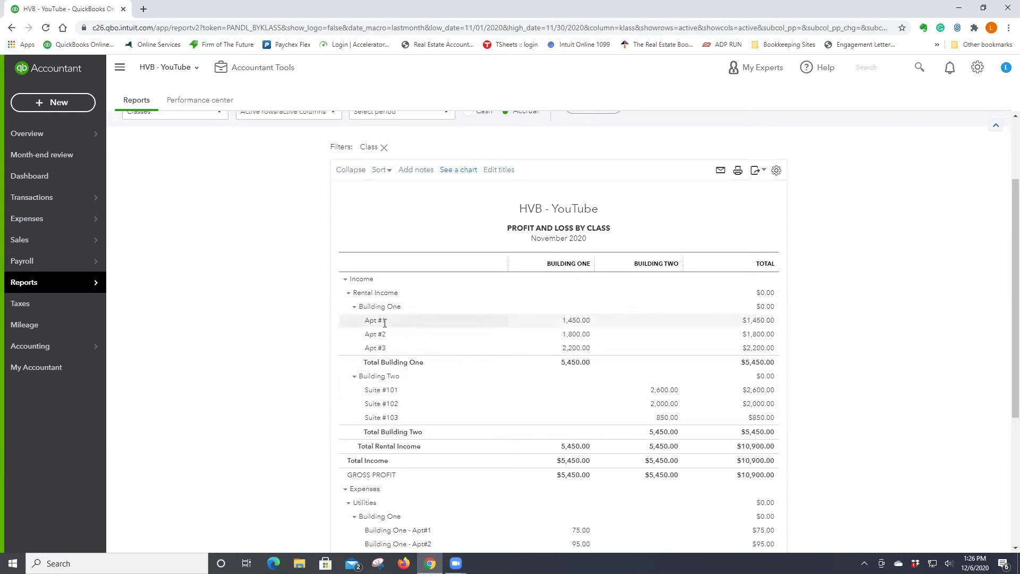
mouse_move(530, 334)
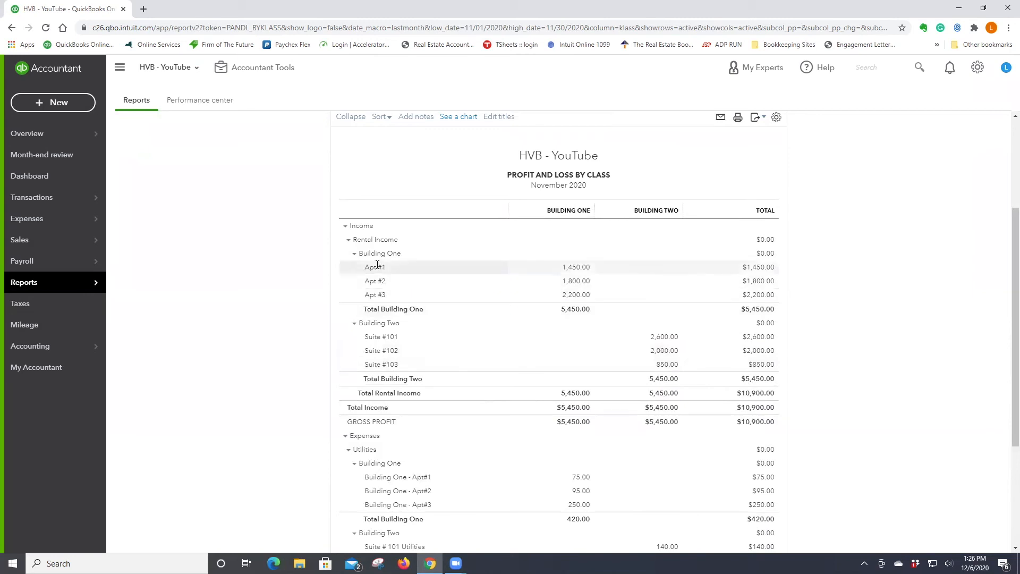
mouse_move(383, 364)
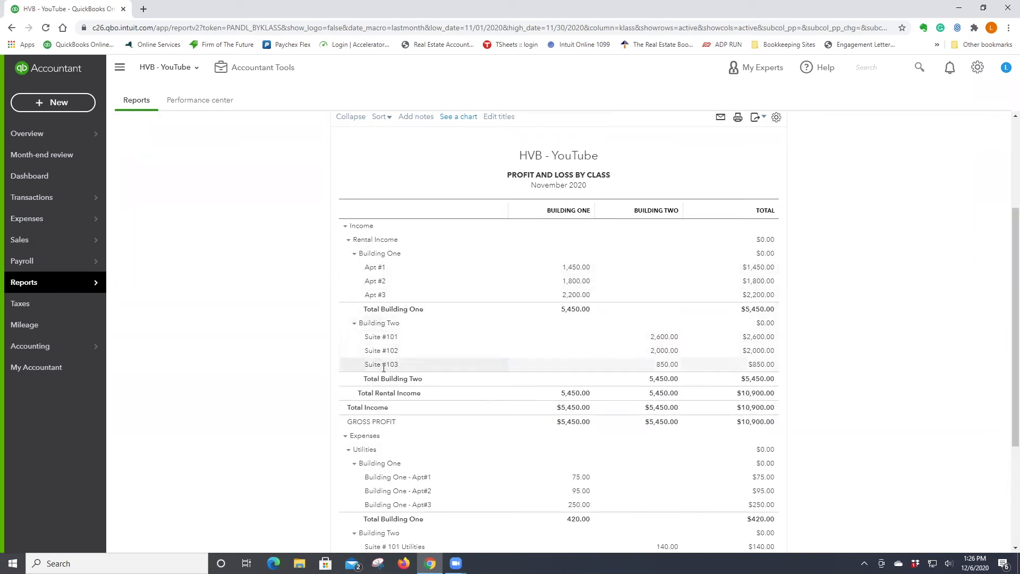
mouse_move(413, 370)
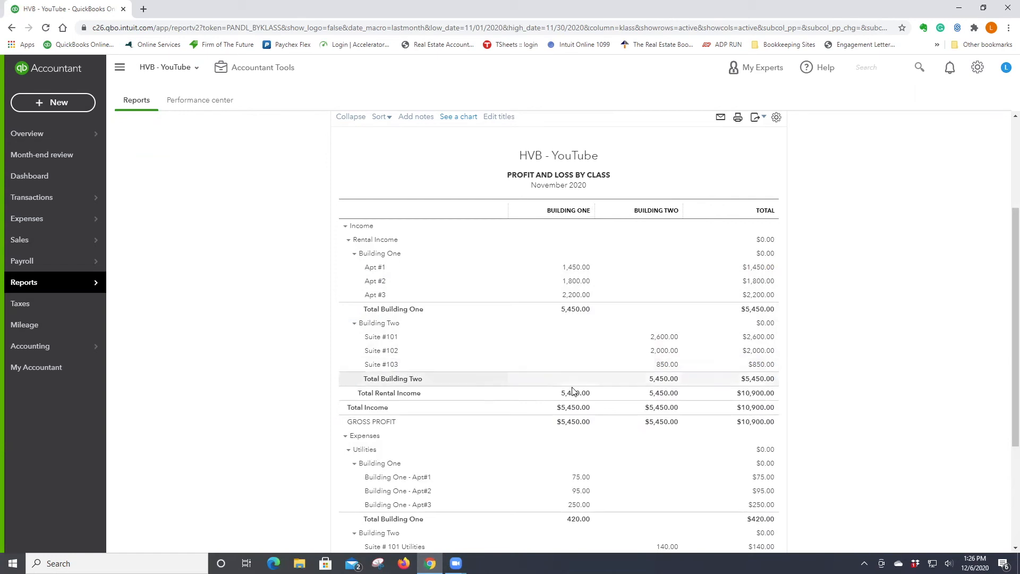
scroll(down, 3)
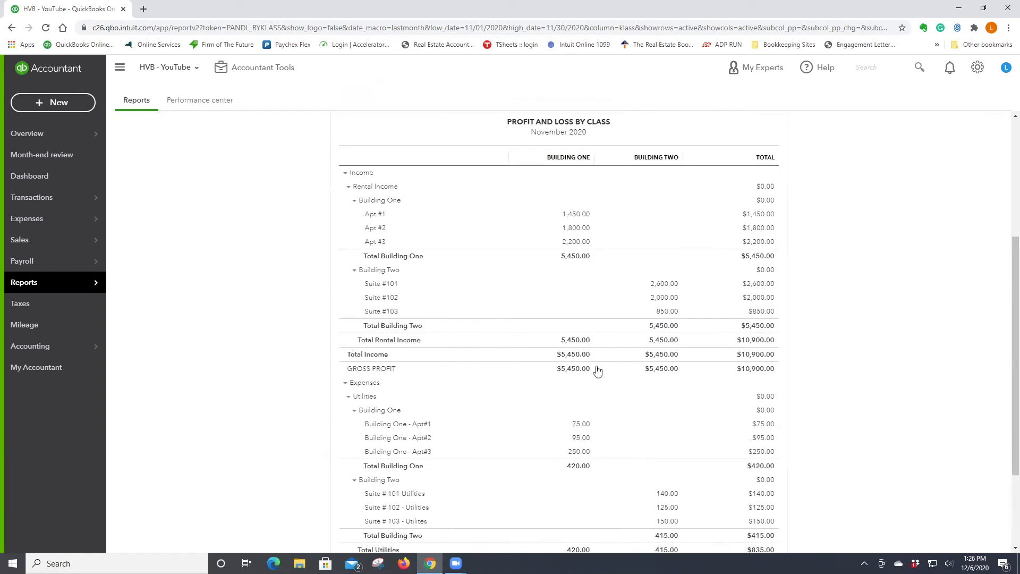
mouse_move(387, 310)
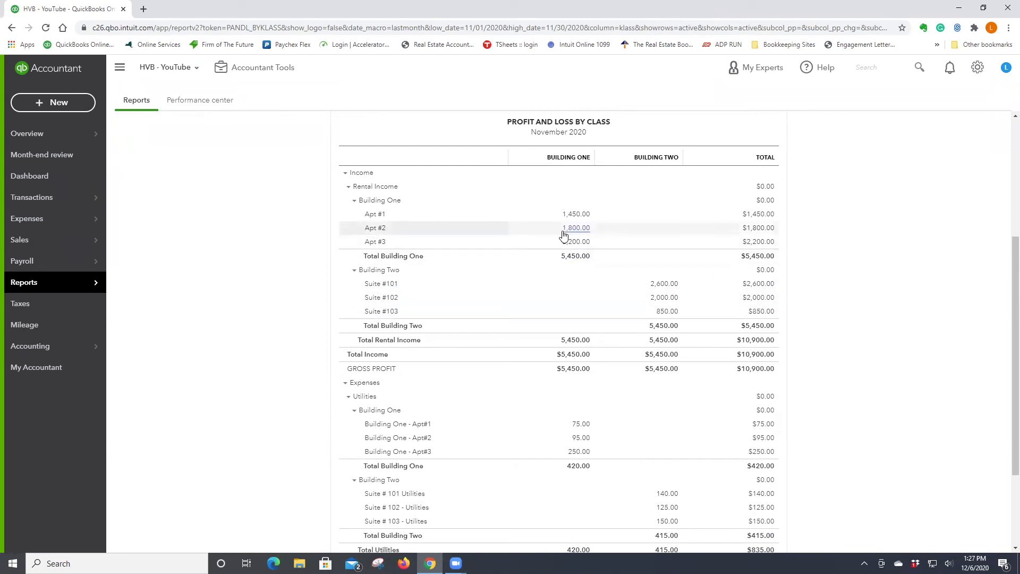
scroll(down, 3)
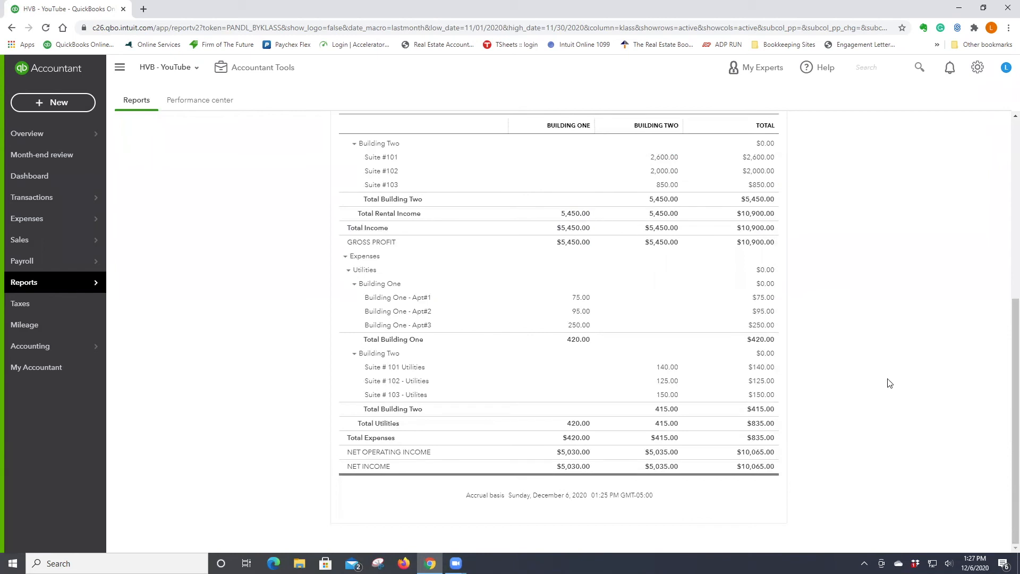
scroll(up, 3)
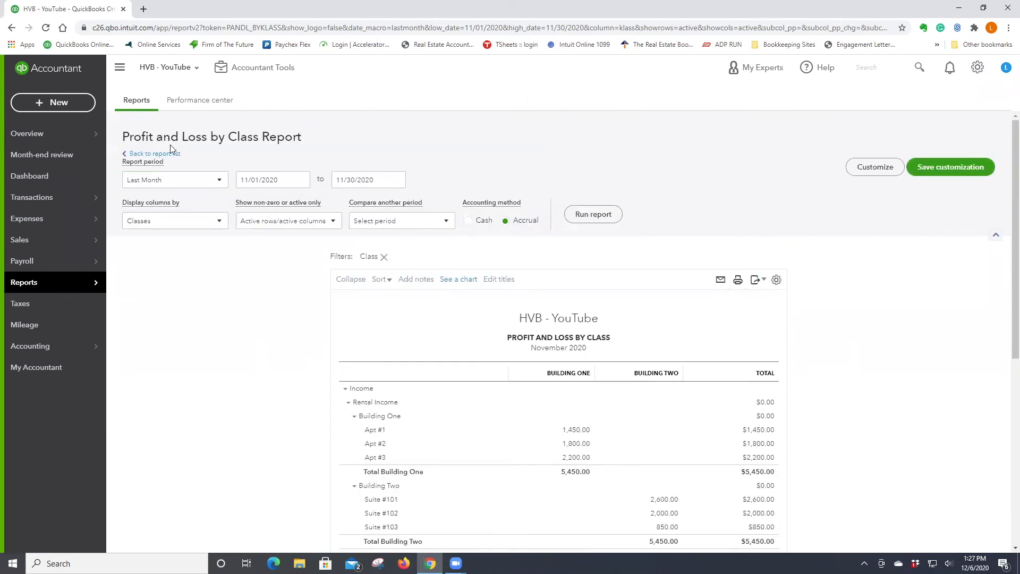
mouse_move(687, 156)
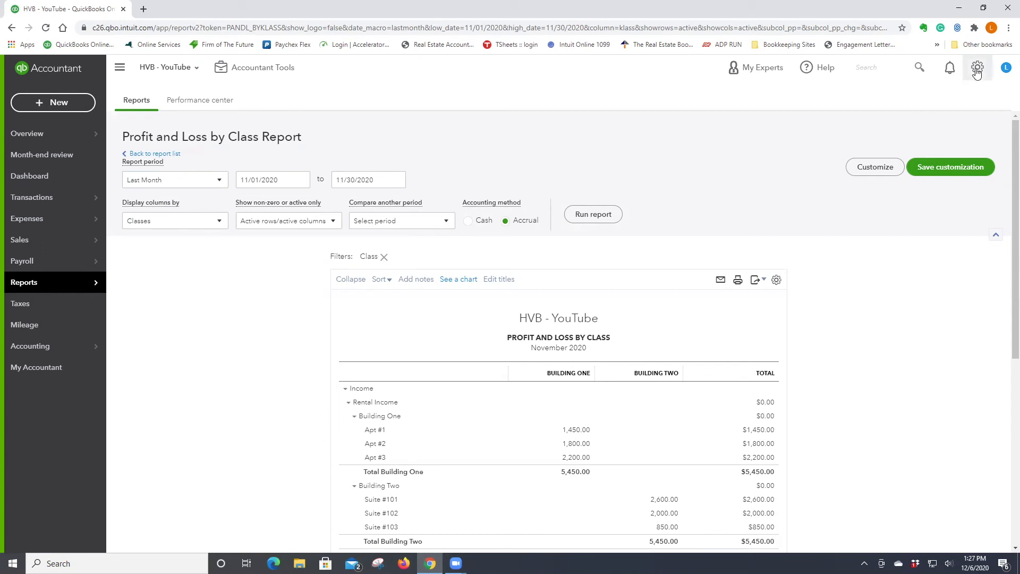
- Go to All Lists from the gear menu and into Classes
click(977, 67)
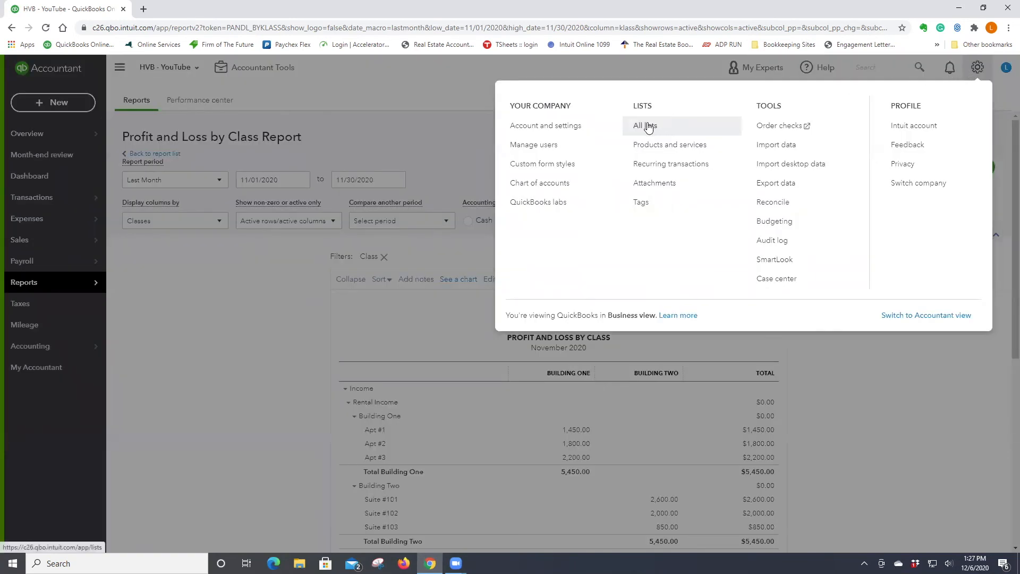
click(644, 124)
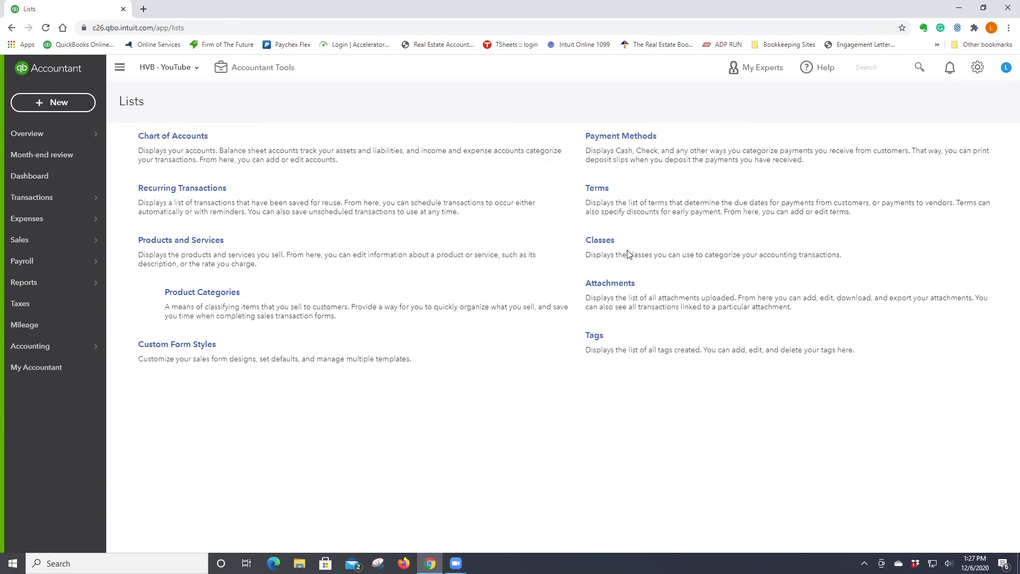
mouse_move(599, 239)
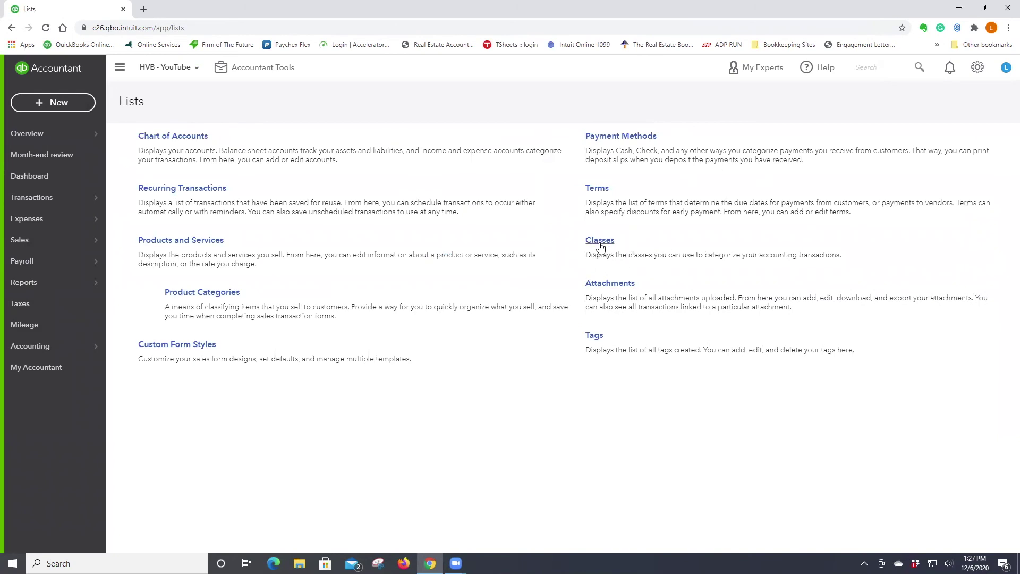
click(599, 240)
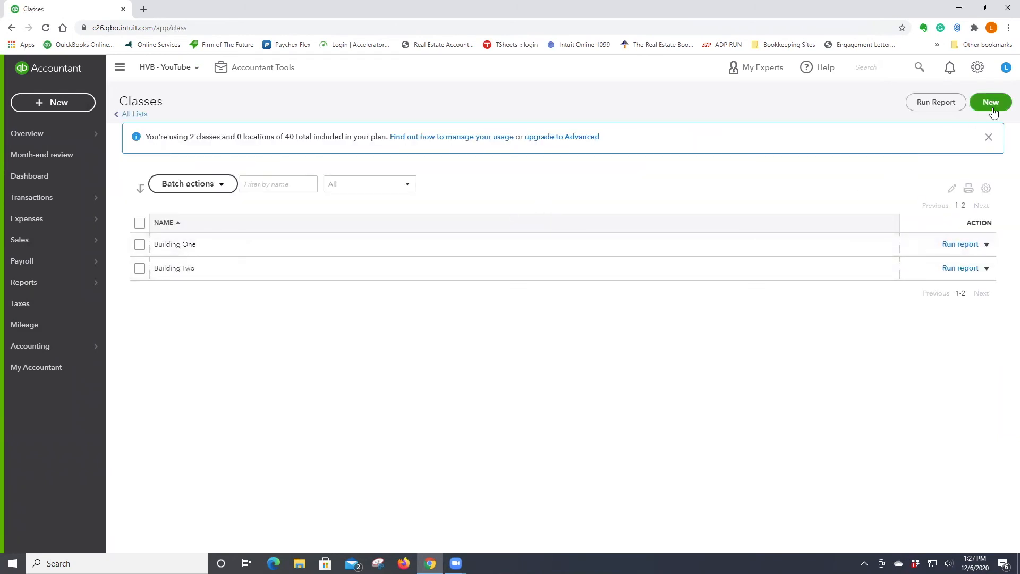
- Create and save a new class named G&A
click(989, 102)
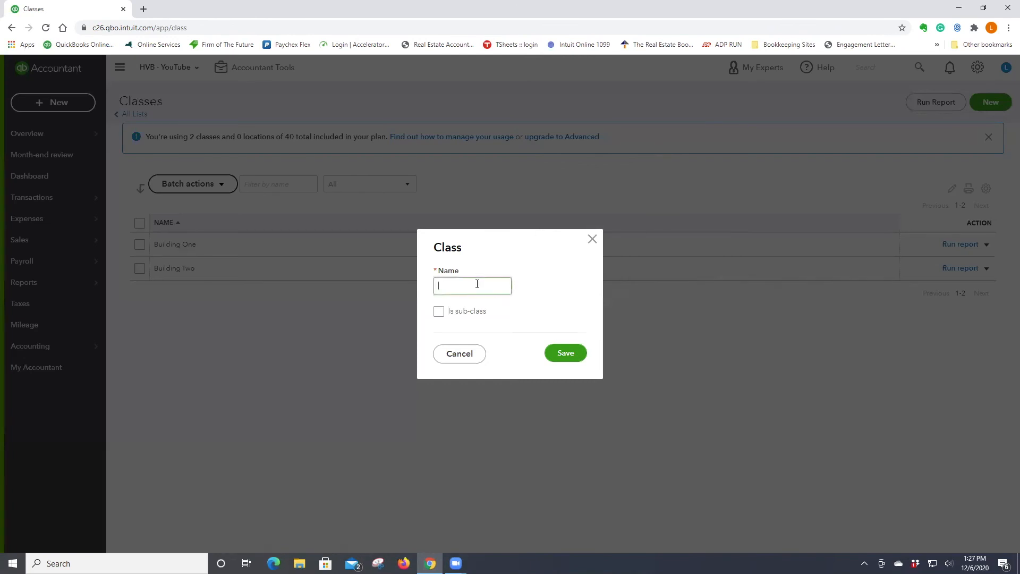
text(G&A)
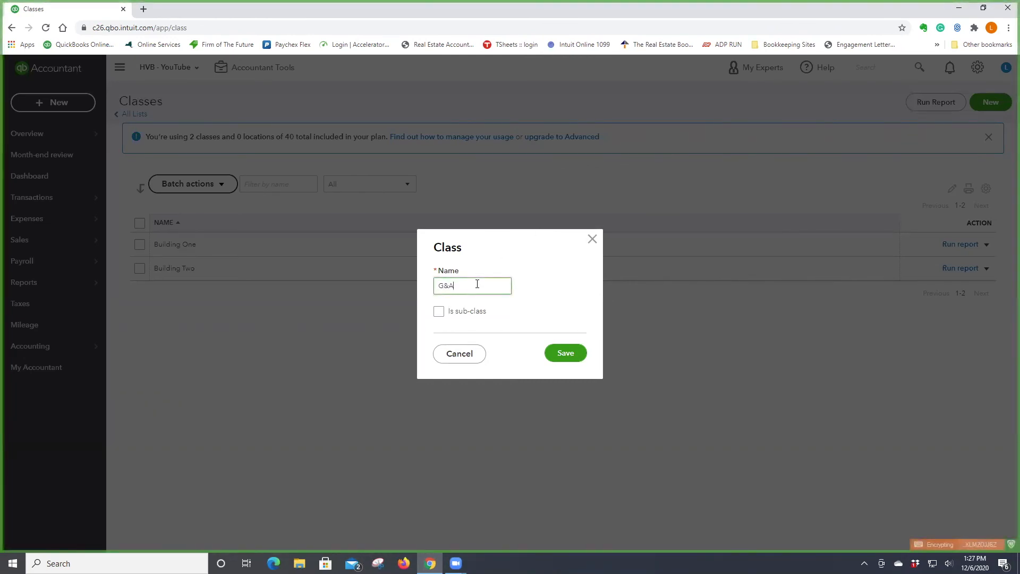
mouse_move(565, 352)
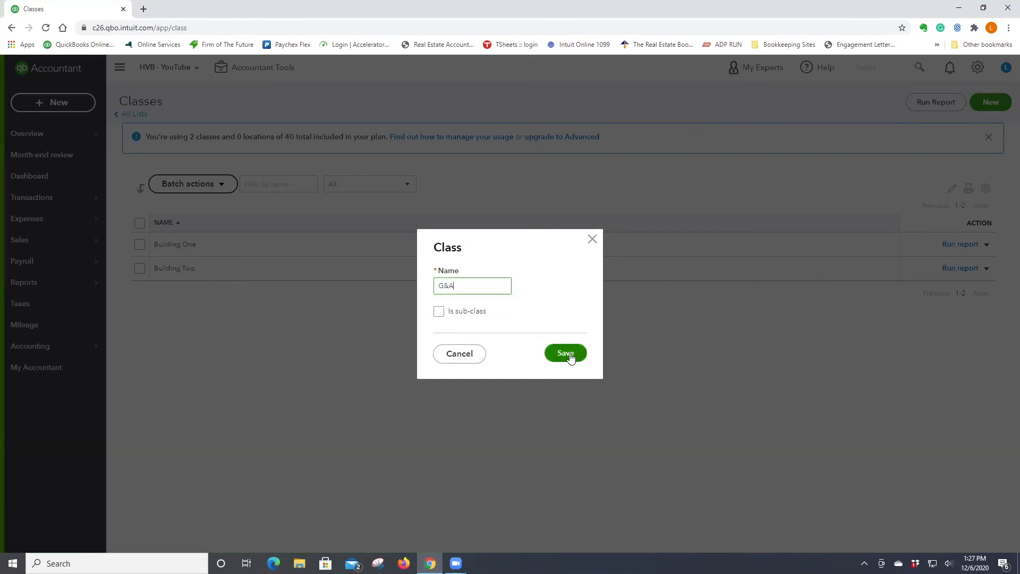
click(565, 354)
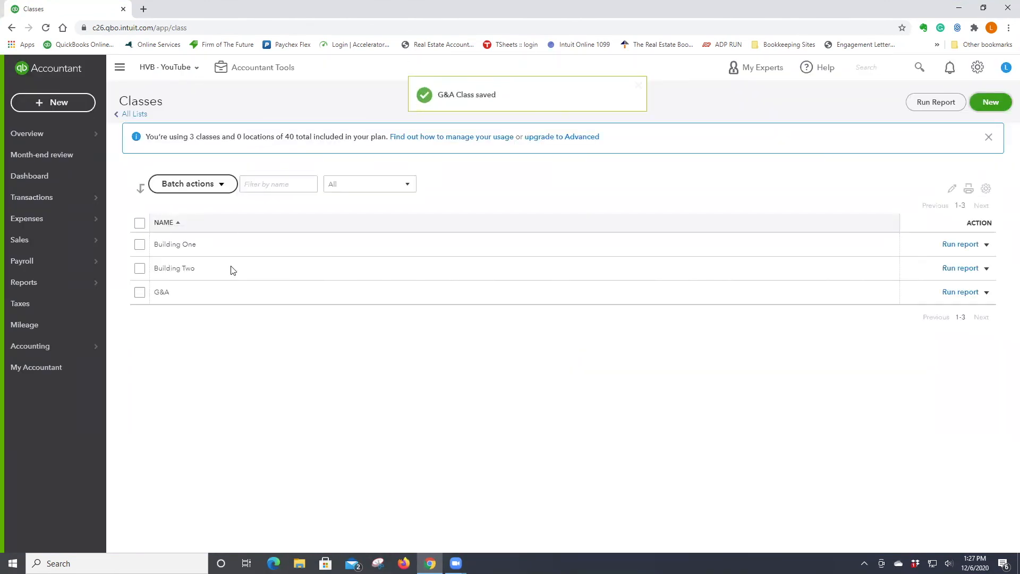
click(23, 281)
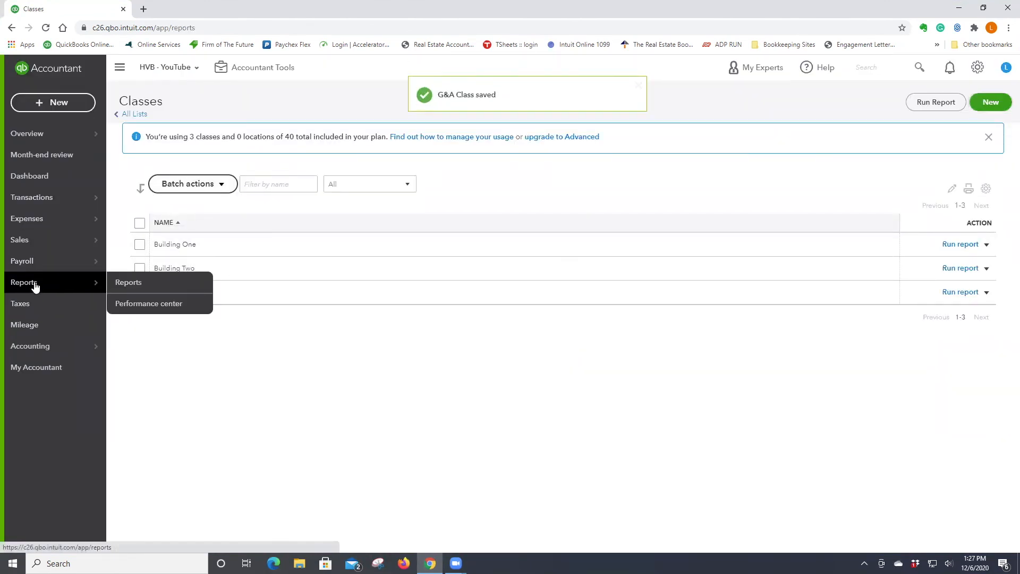
- From the Profit and Loss report, save the $31.34 Vista Print advertising expense with class G&A
click(128, 282)
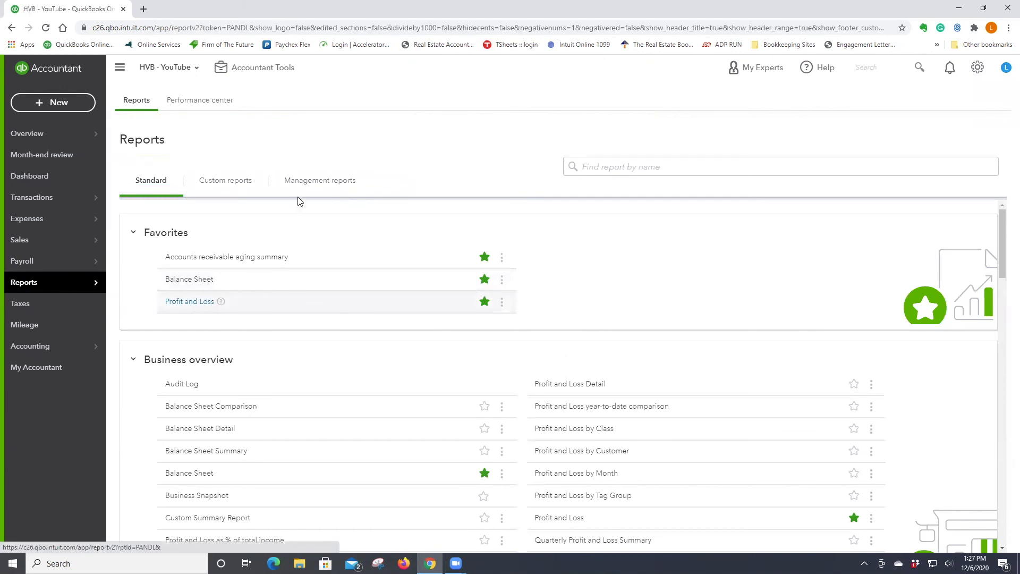
click(189, 301)
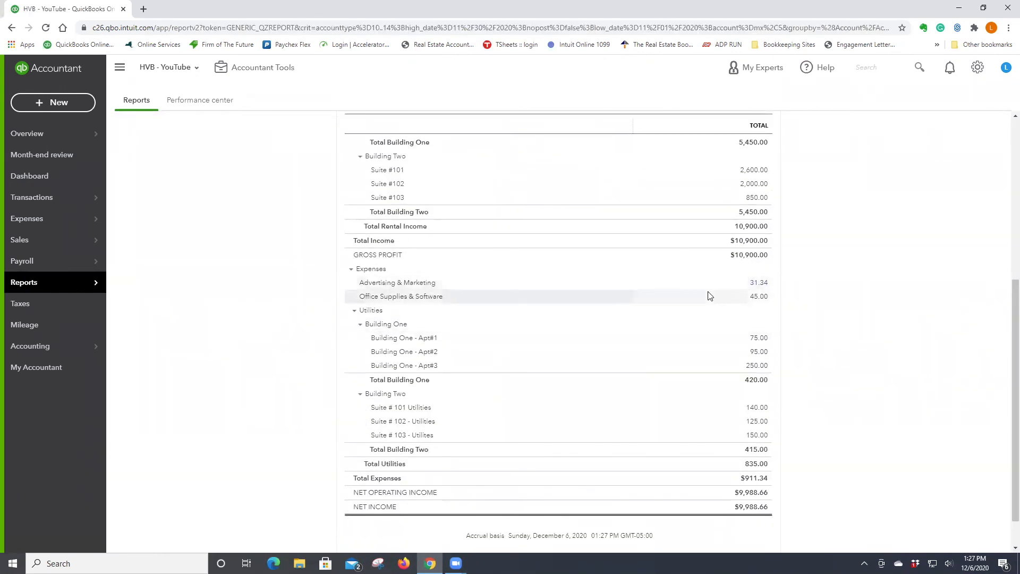
click(758, 281)
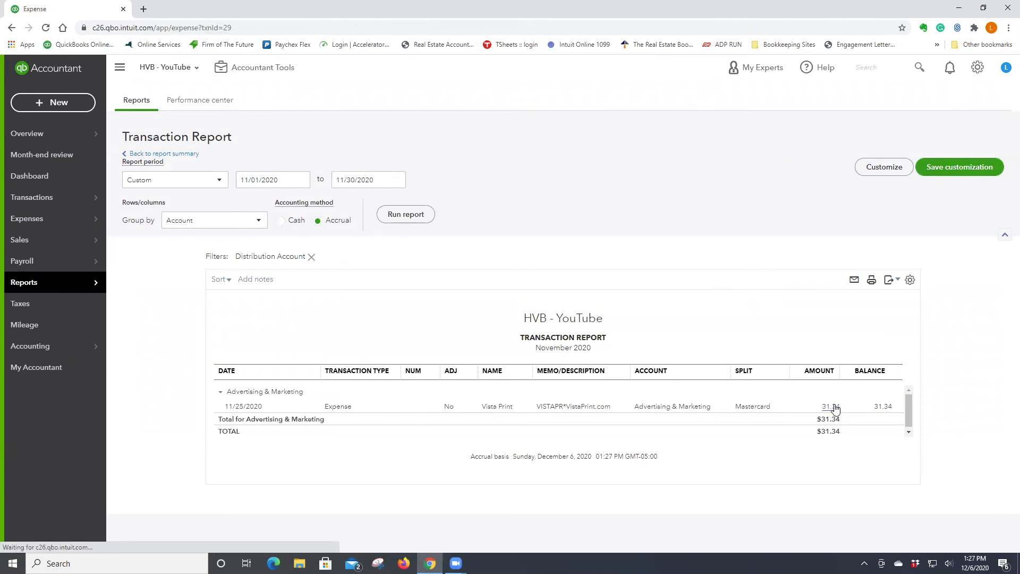
click(826, 406)
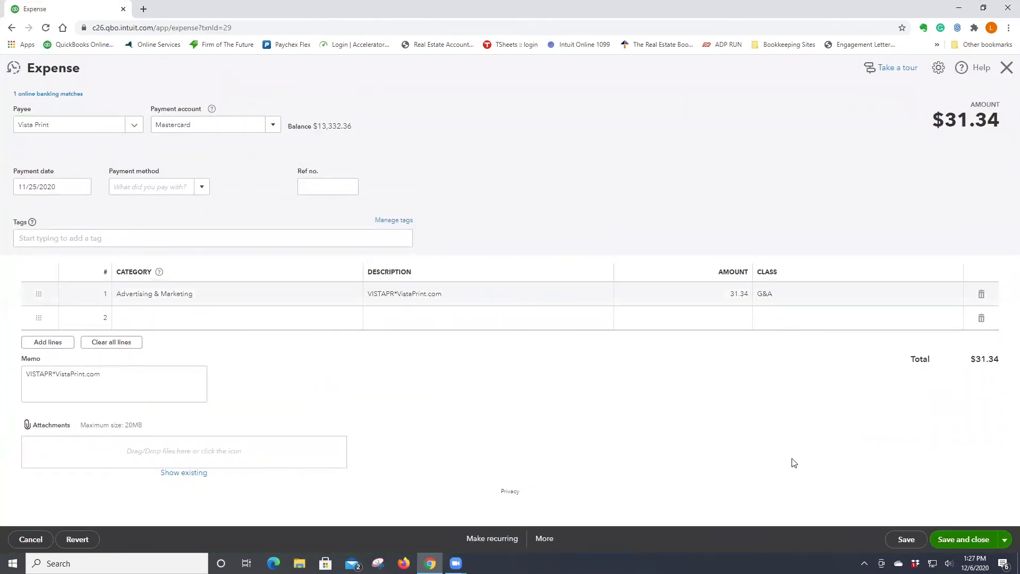
click(962, 539)
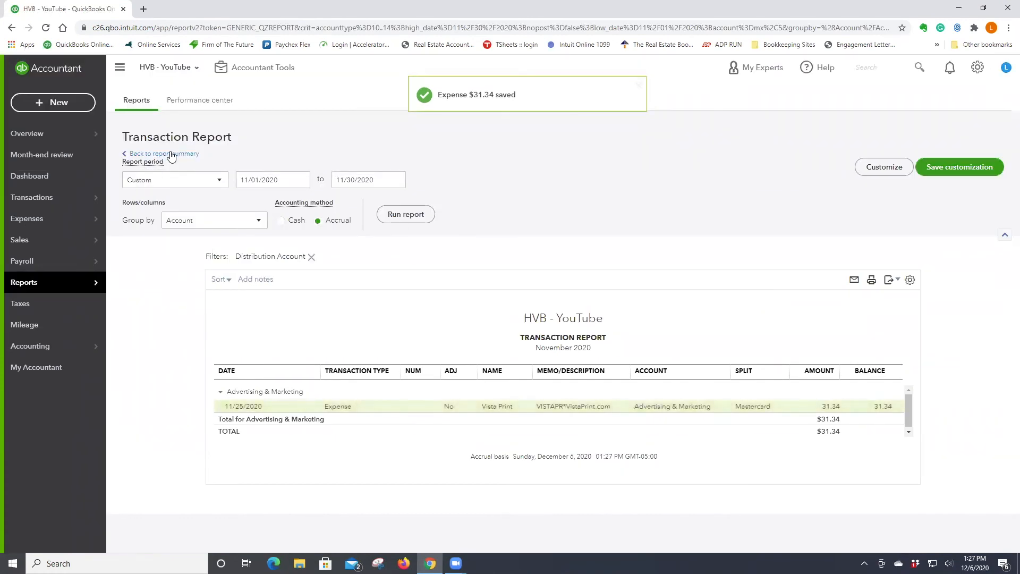
click(163, 154)
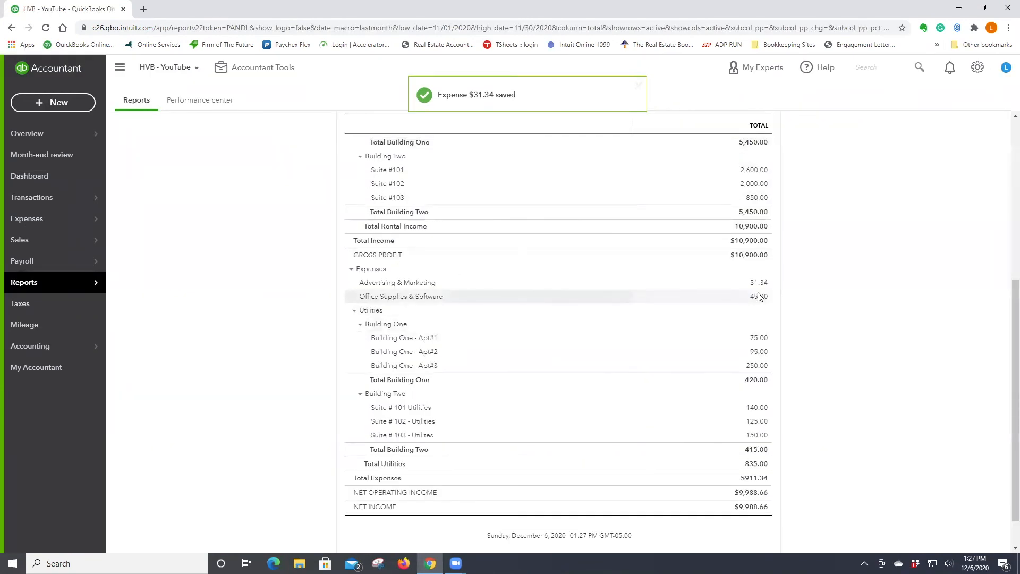
- Set the $45 Amazon office supplies expense's class to G&A and save it
click(759, 296)
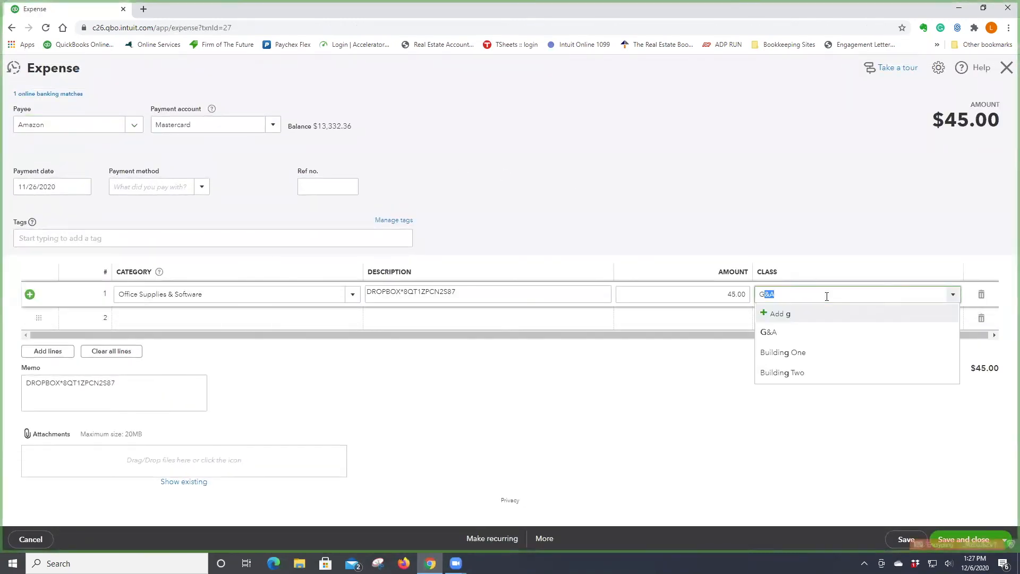
click(769, 331)
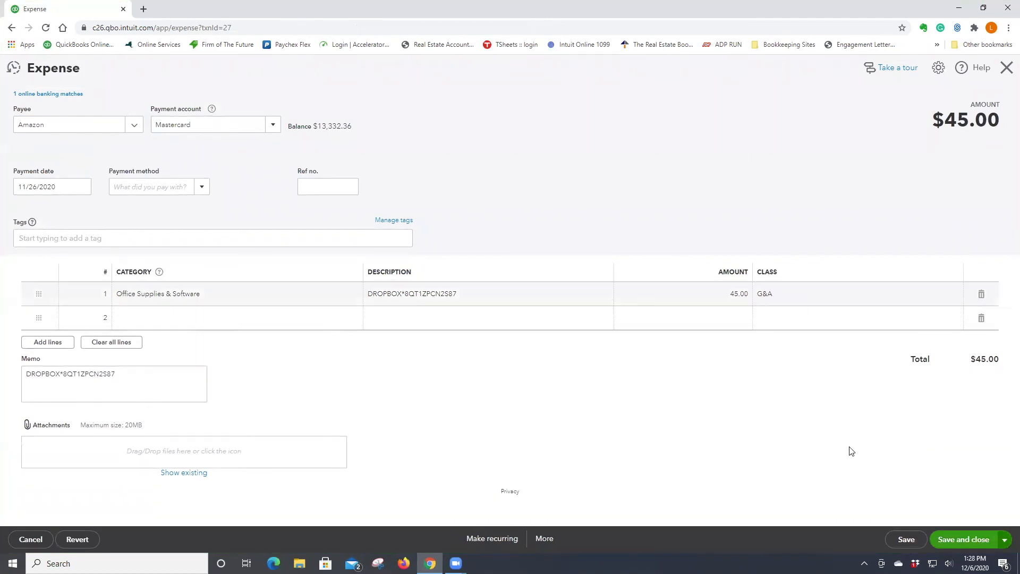
click(963, 539)
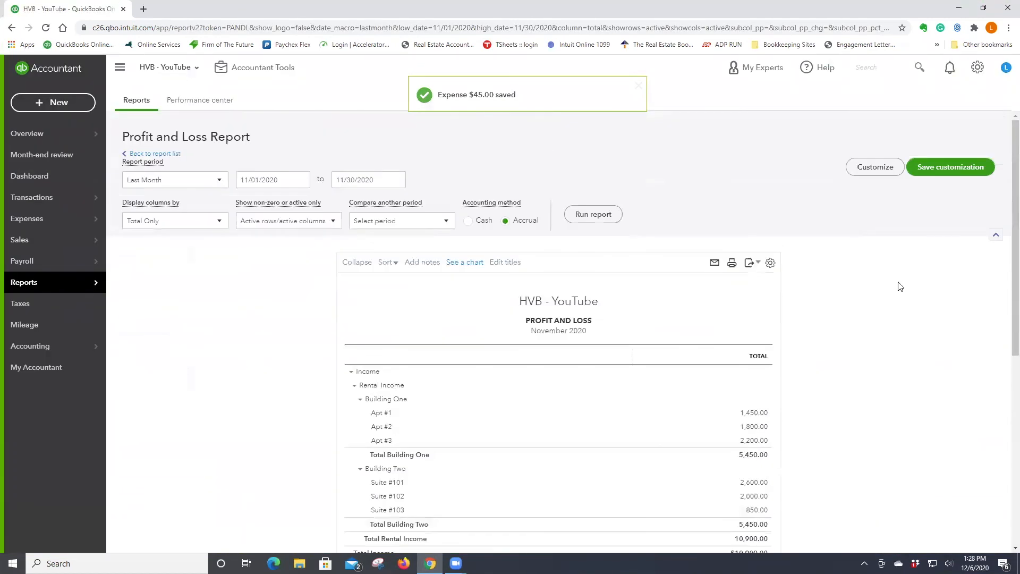
click(154, 153)
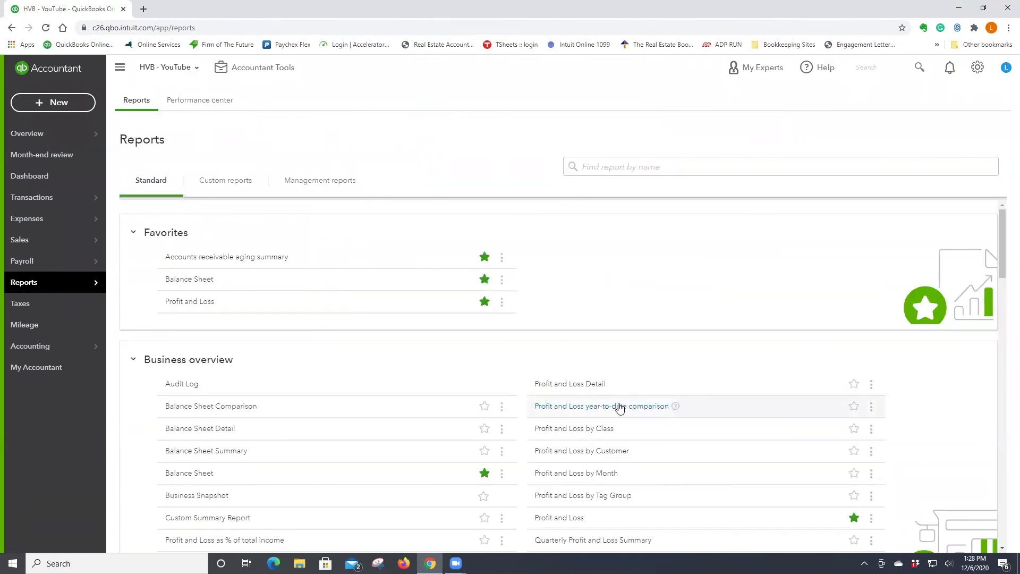
mouse_move(573, 428)
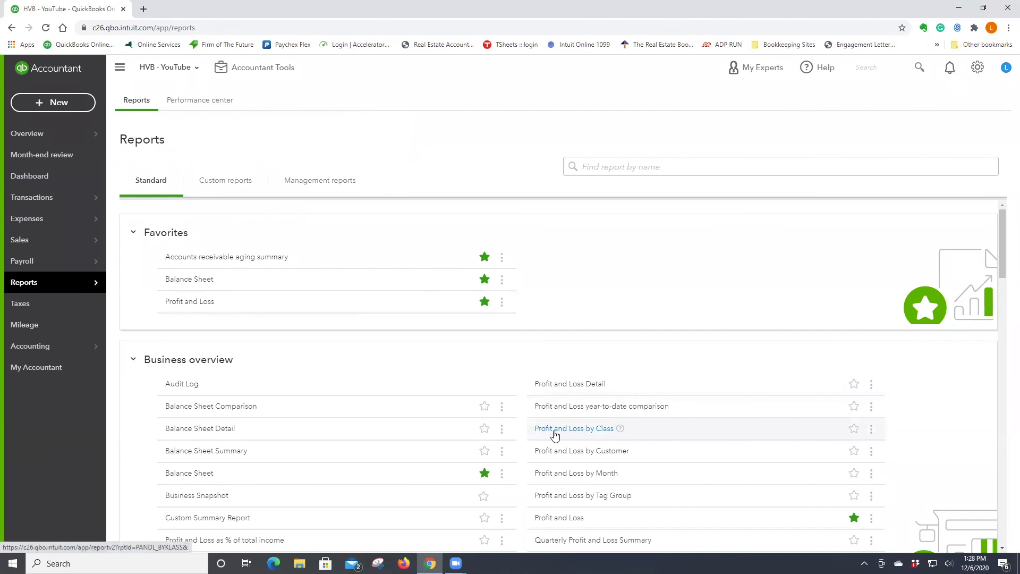
- Star Profit and Loss by Class as a favorite and run it for November
click(854, 428)
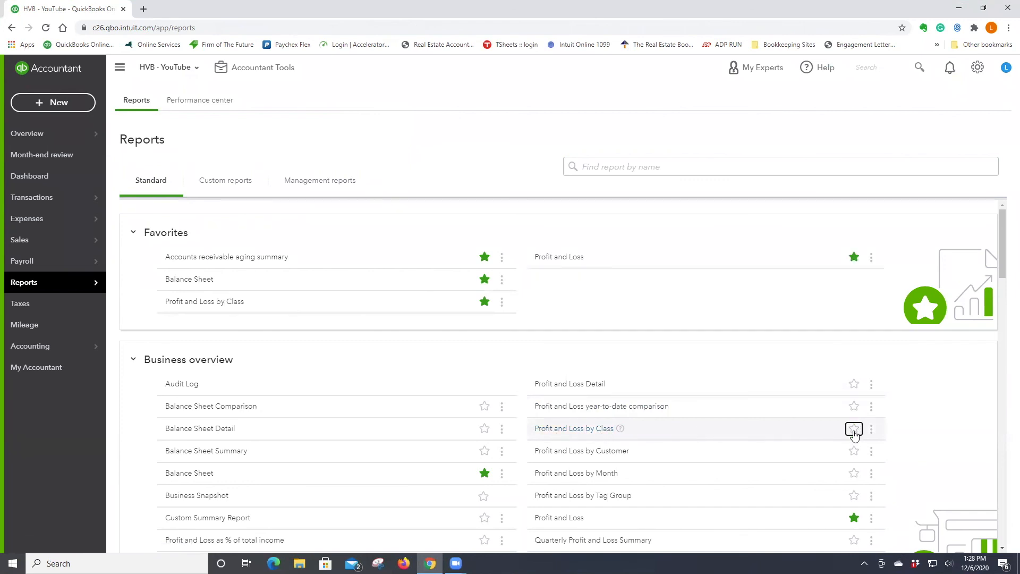
click(853, 428)
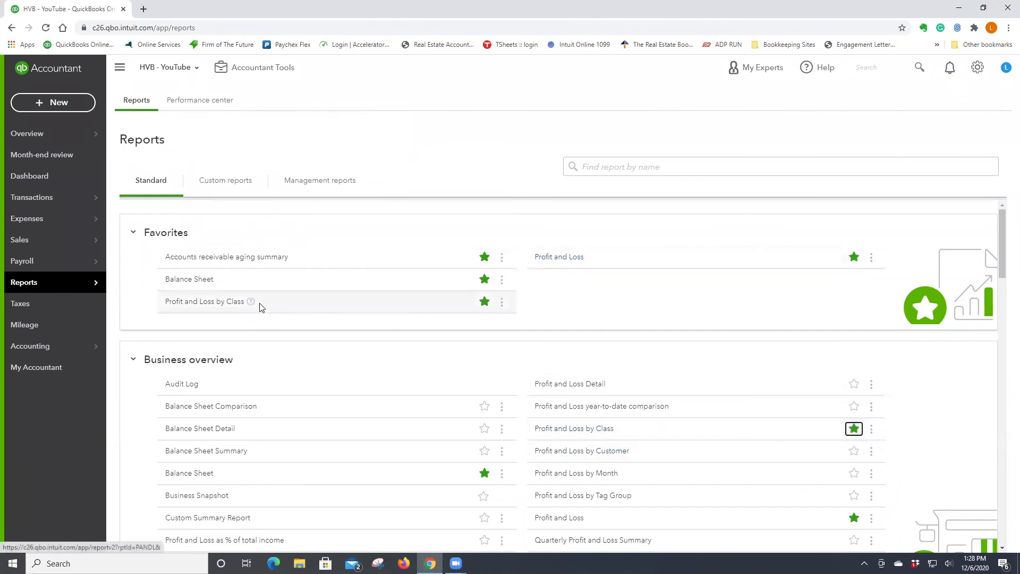
click(203, 301)
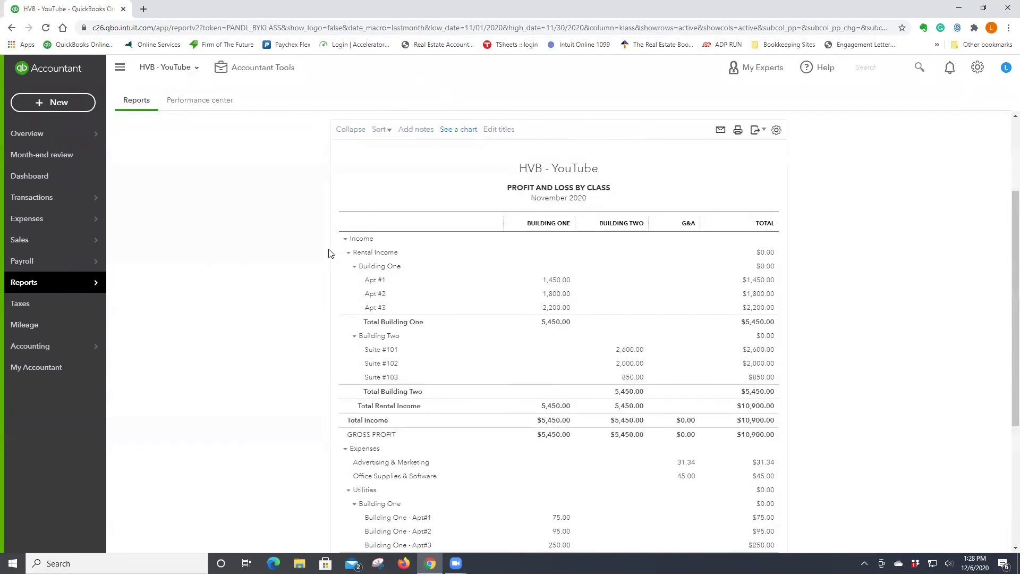
scroll(down, 3)
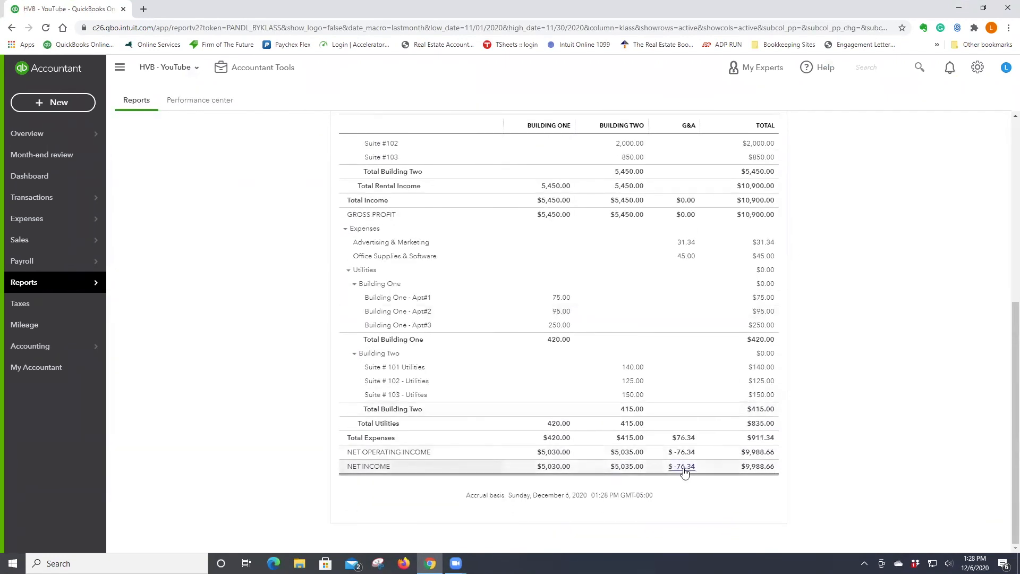
mouse_move(684, 455)
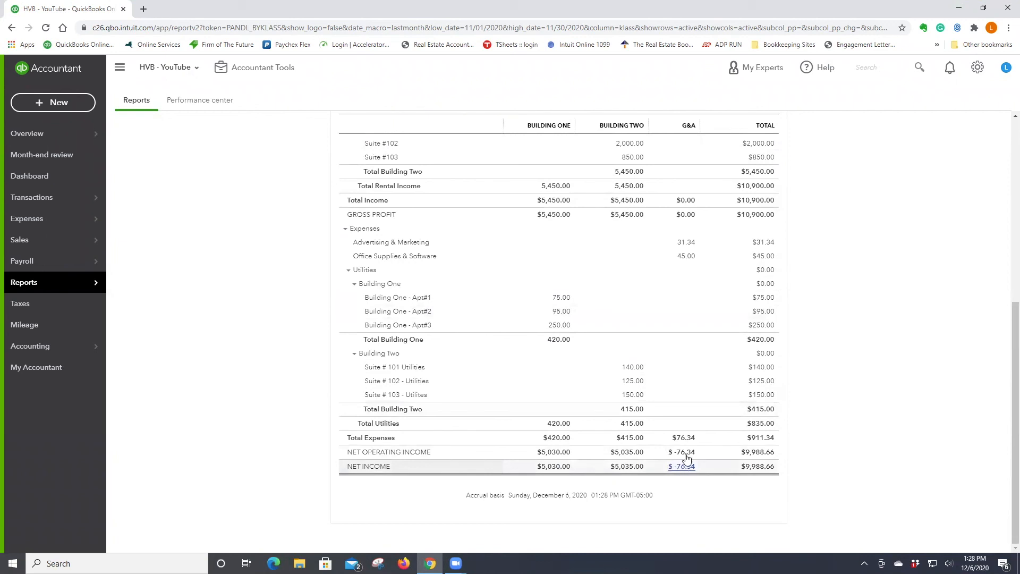
scroll(up, 3)
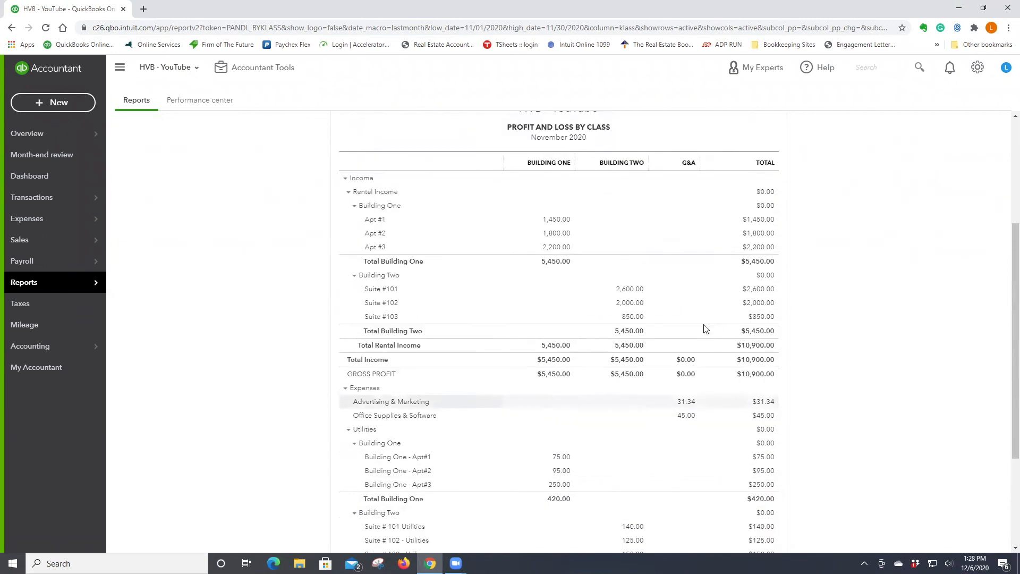
scroll(up, 3)
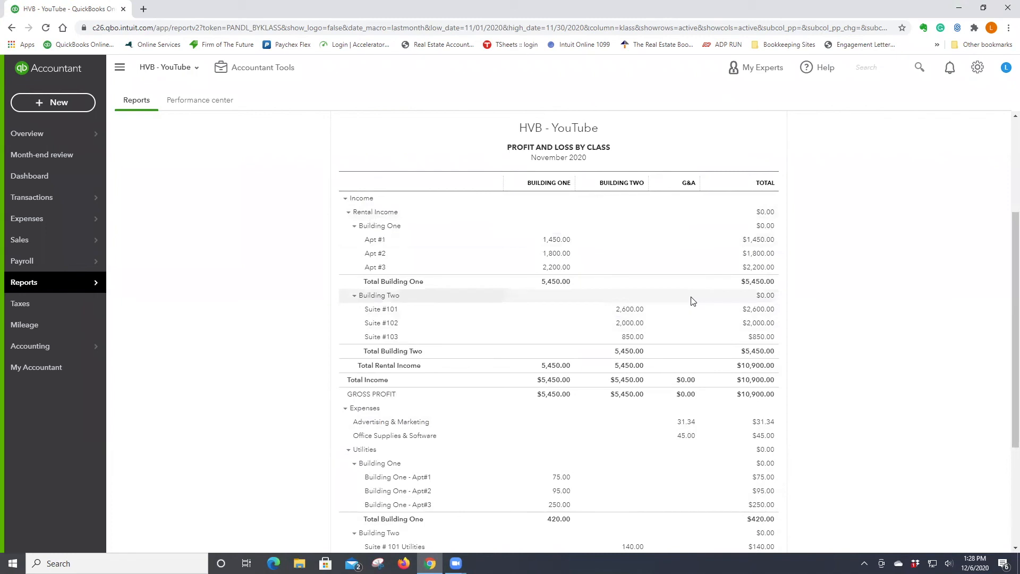
scroll(down, 3)
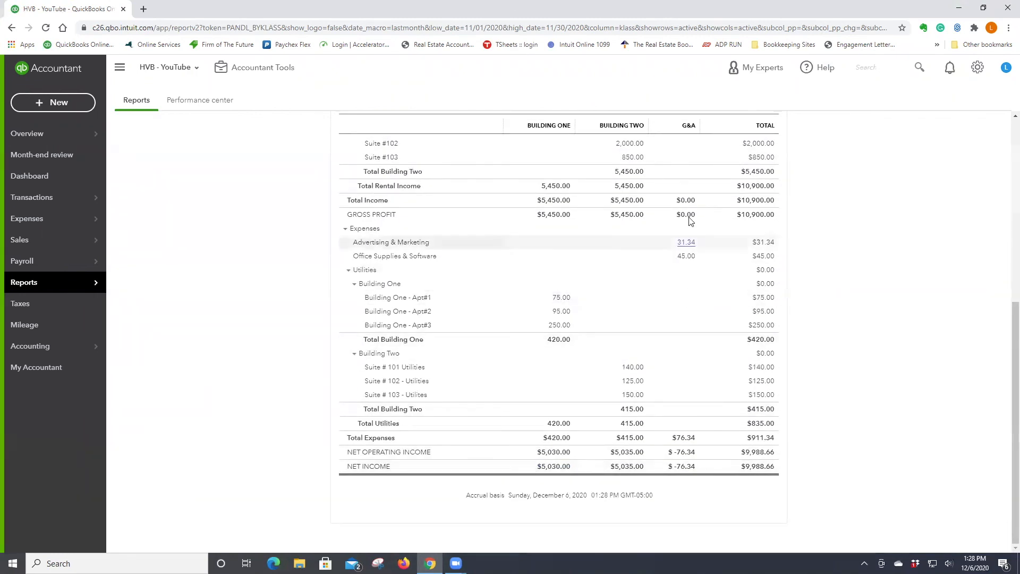
mouse_move(883, 259)
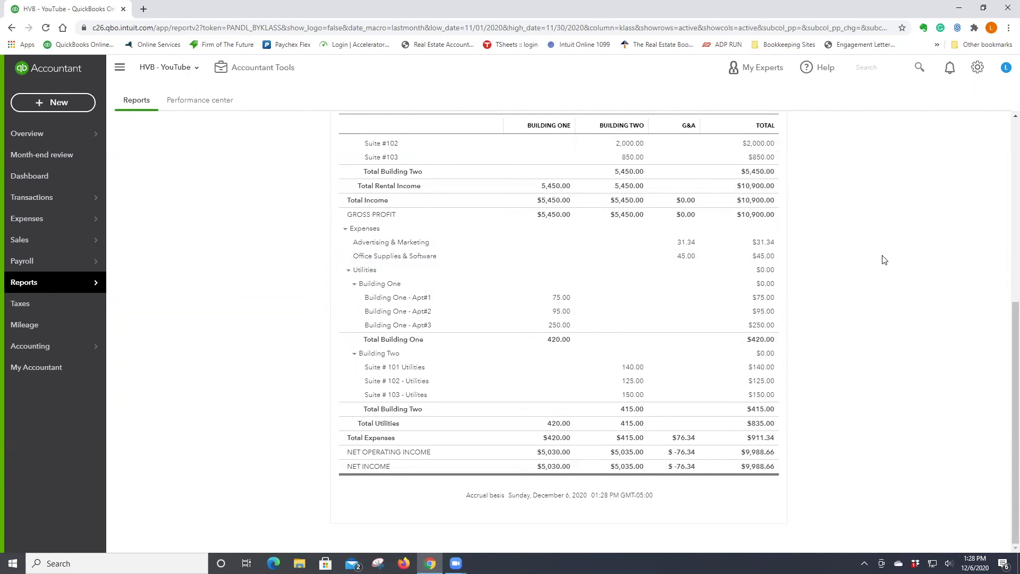
scroll(up, 3)
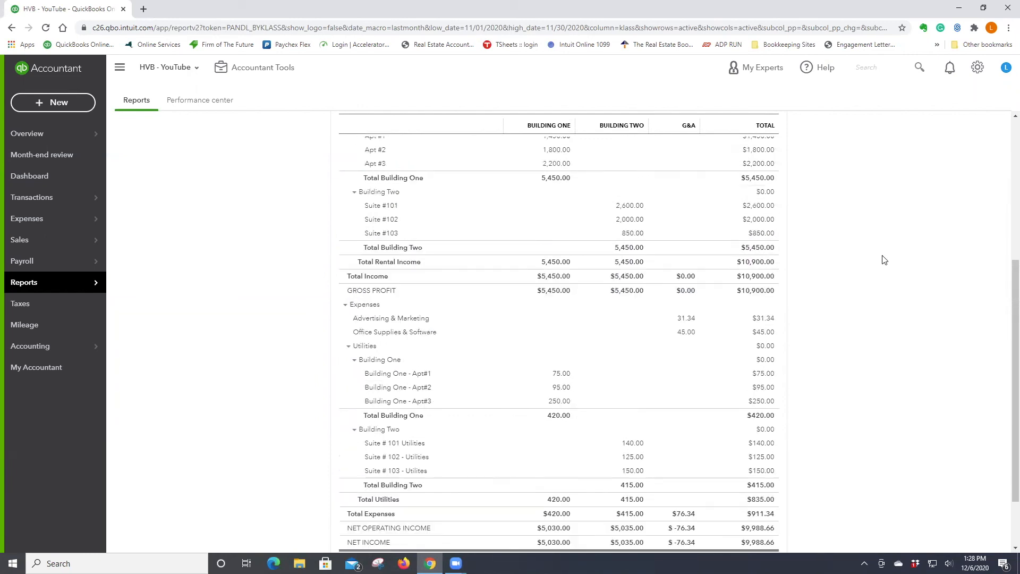
scroll(up, 3)
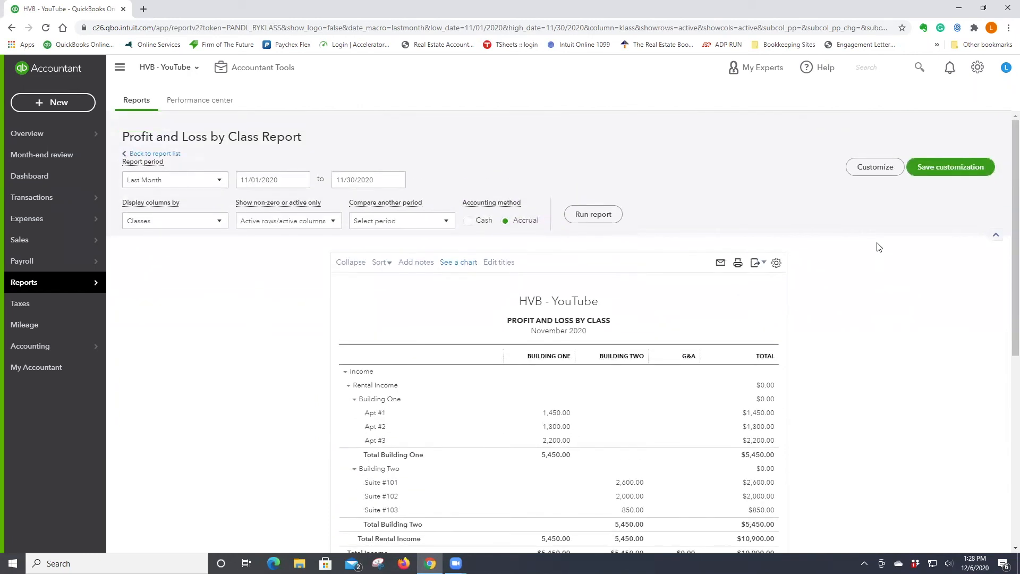